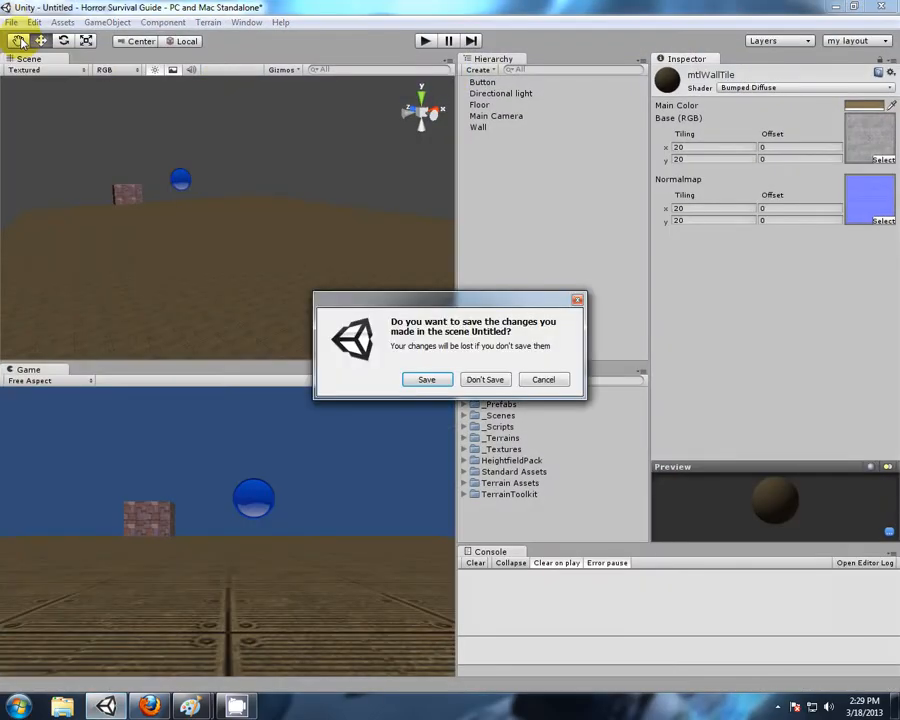
Discard the old scene's unsaved changes and add an empty GameObject to the new scene.
{"action": "left_click", "coordinate": [485, 379]}
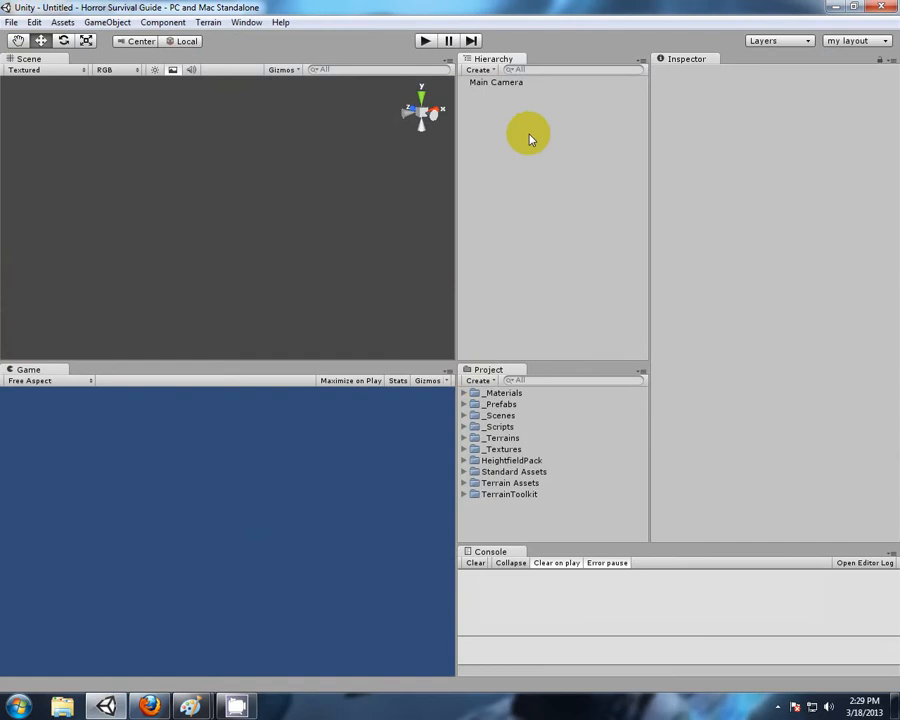
{"action": "mouse_move", "coordinate": [163, 22]}
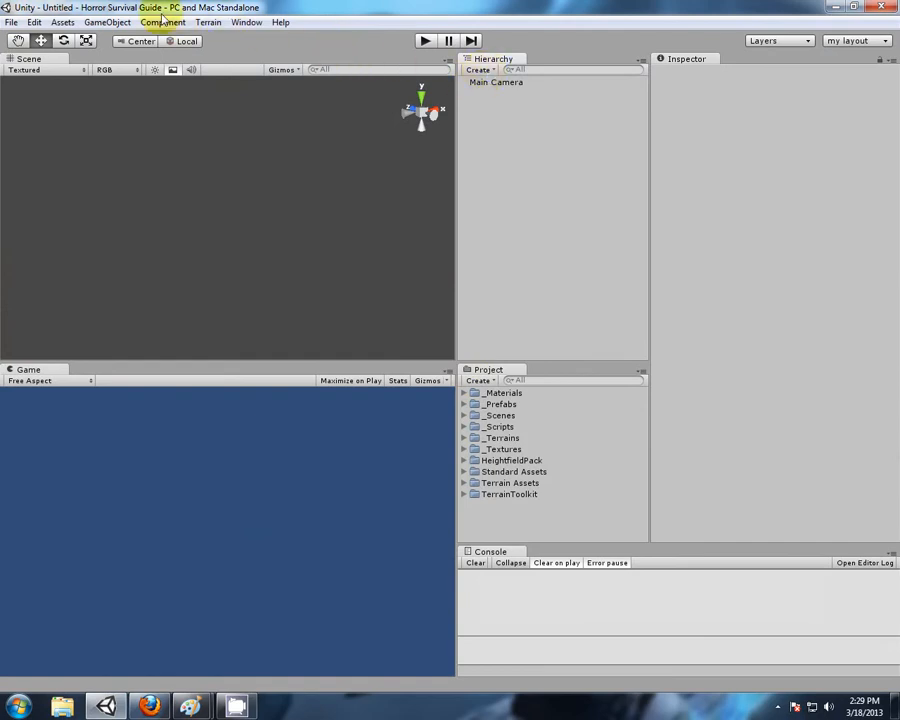
{"action": "left_click", "coordinate": [107, 22]}
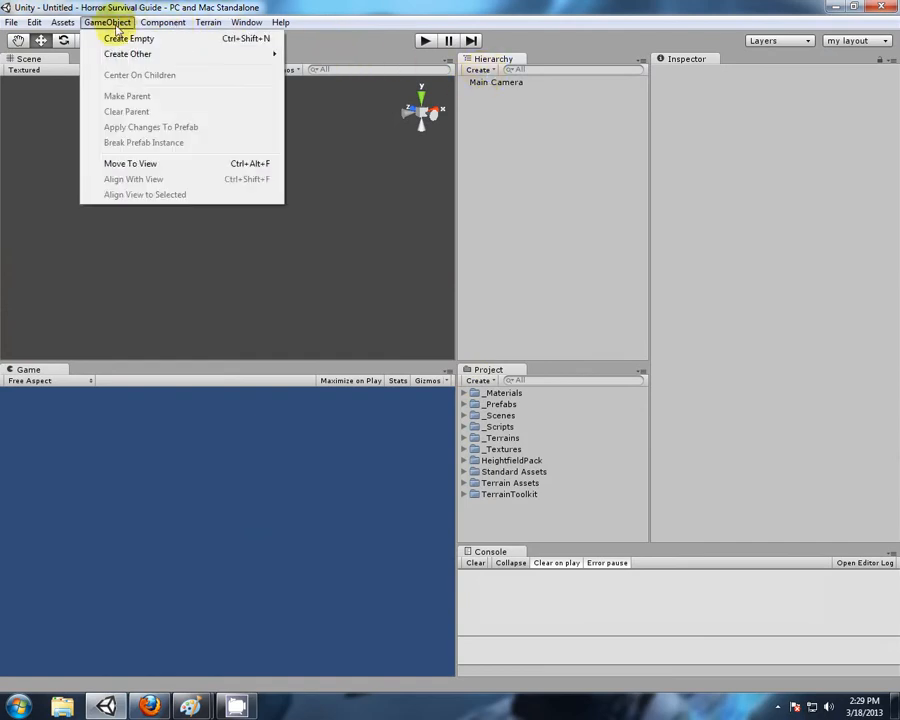
{"action": "left_click", "coordinate": [128, 38]}
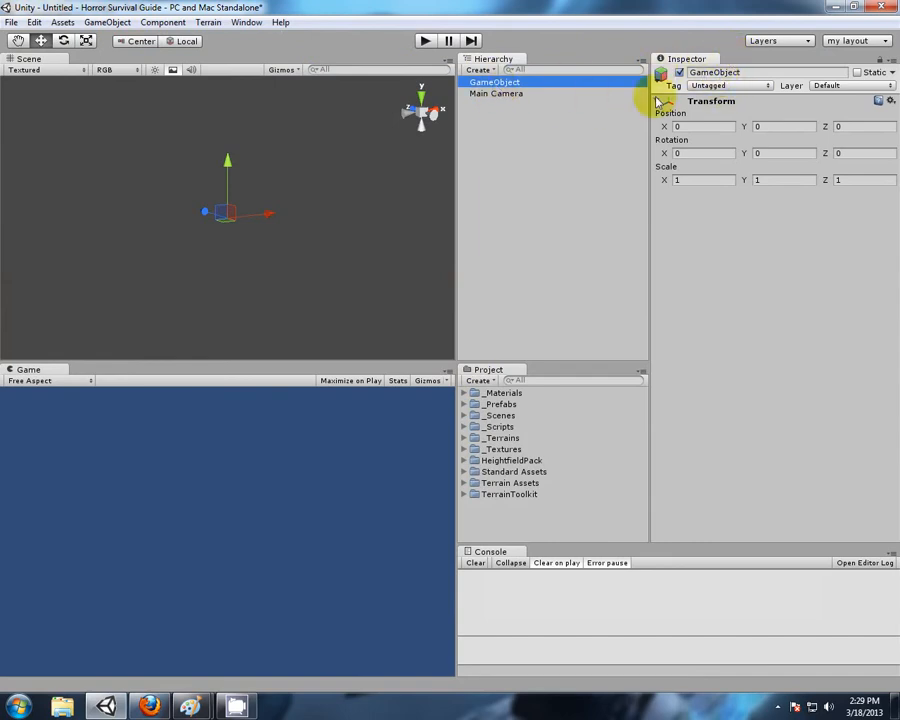
{"action": "mouse_move", "coordinate": [730, 111]}
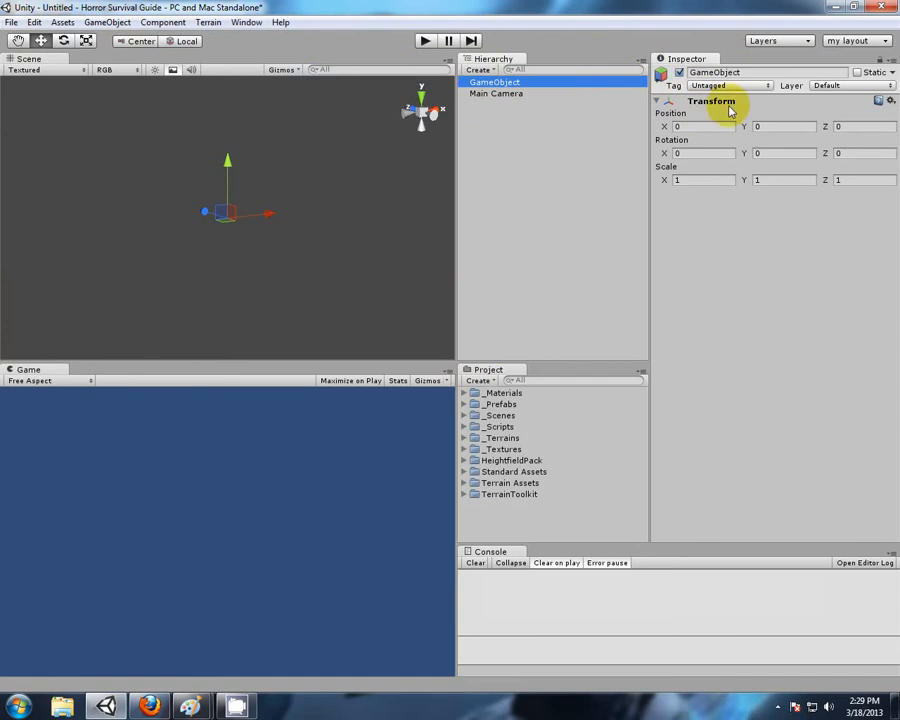
{"action": "mouse_move", "coordinate": [800, 92]}
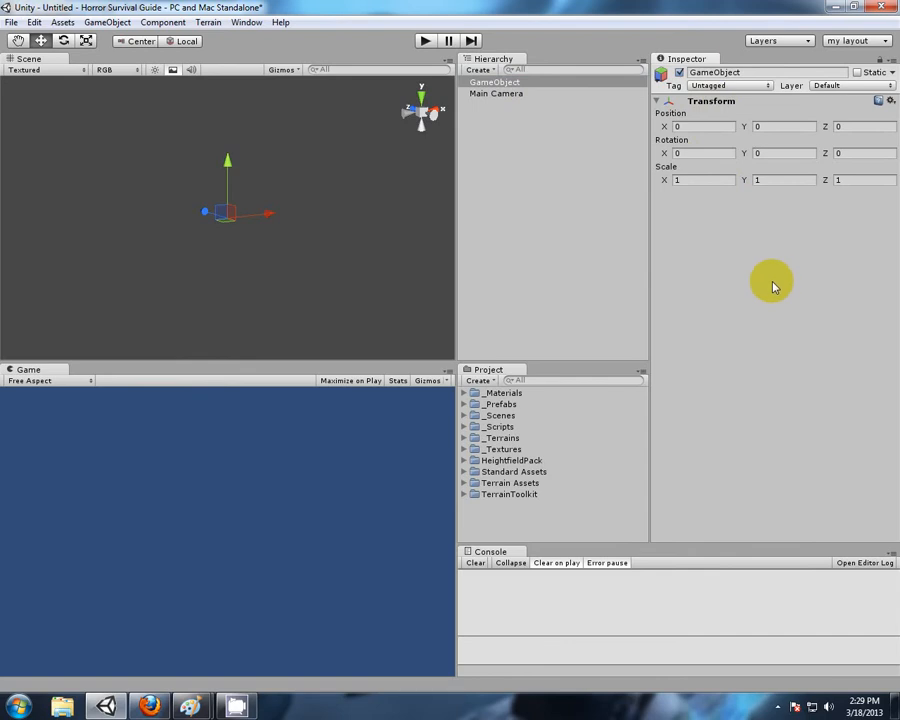
{"action": "mouse_move", "coordinate": [630, 319]}
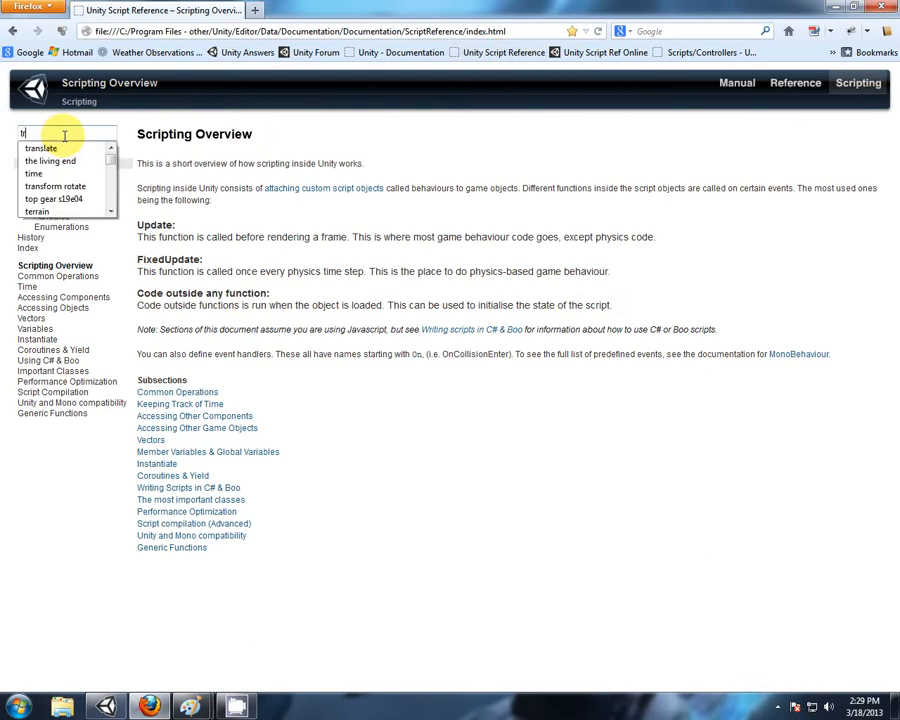
Search the Unity reference for 'transform' and open the Transform.position page.
{"action": "type", "text": "transform"}
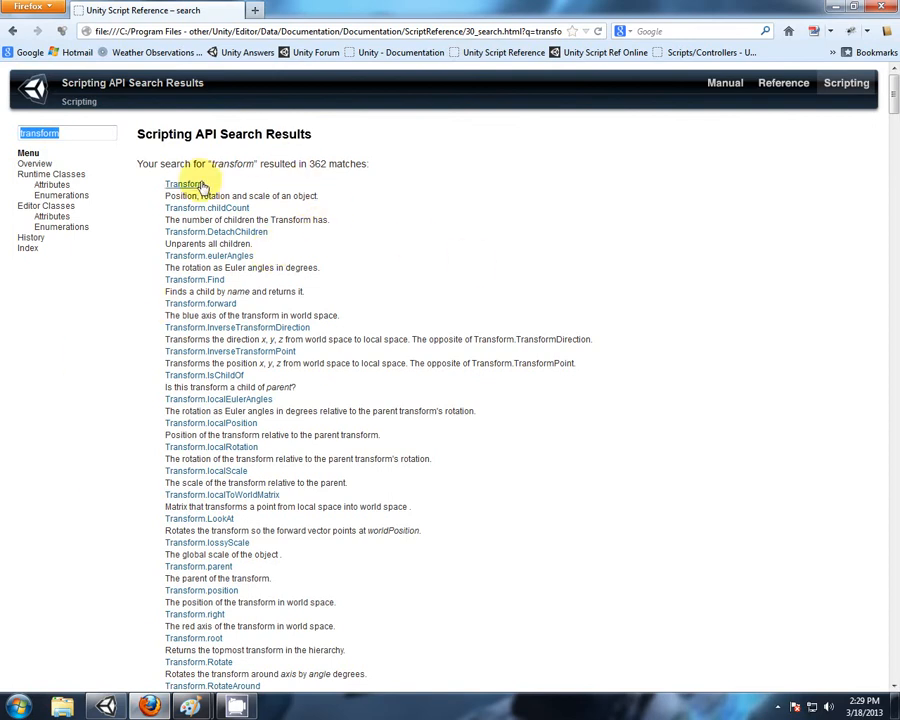
{"action": "left_click", "coordinate": [183, 184]}
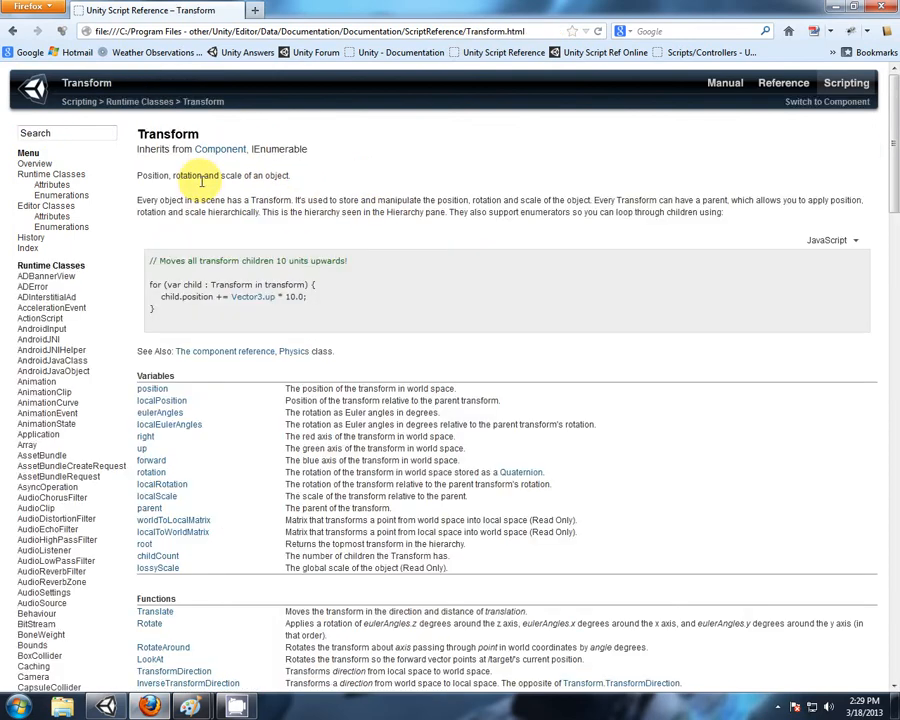
{"action": "mouse_move", "coordinate": [413, 198]}
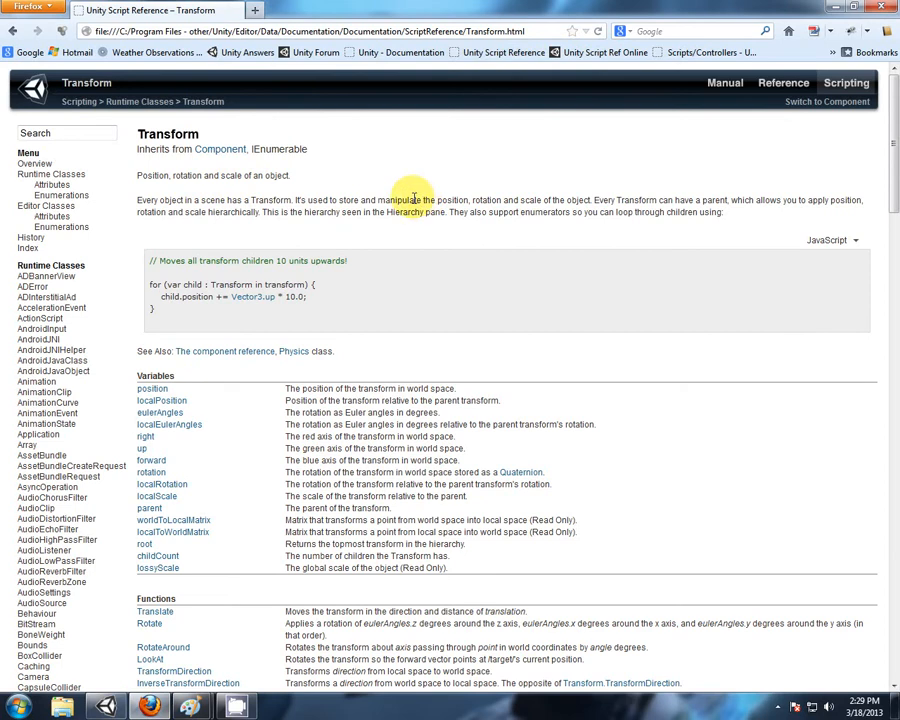
{"action": "mouse_move", "coordinate": [382, 183]}
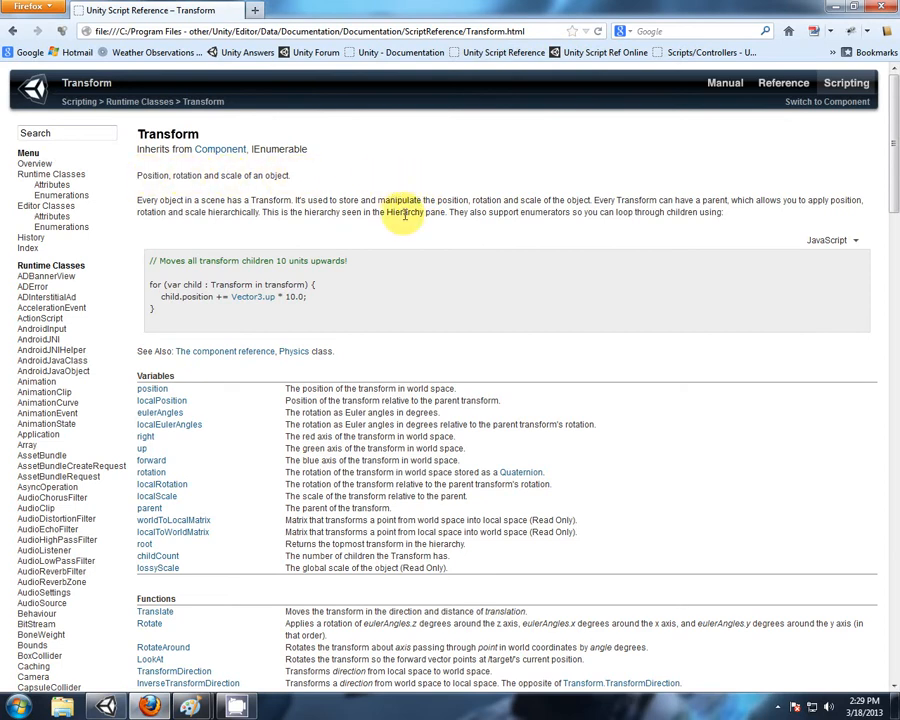
{"action": "scroll", "scroll_direction": "down", "scroll_amount": 3}
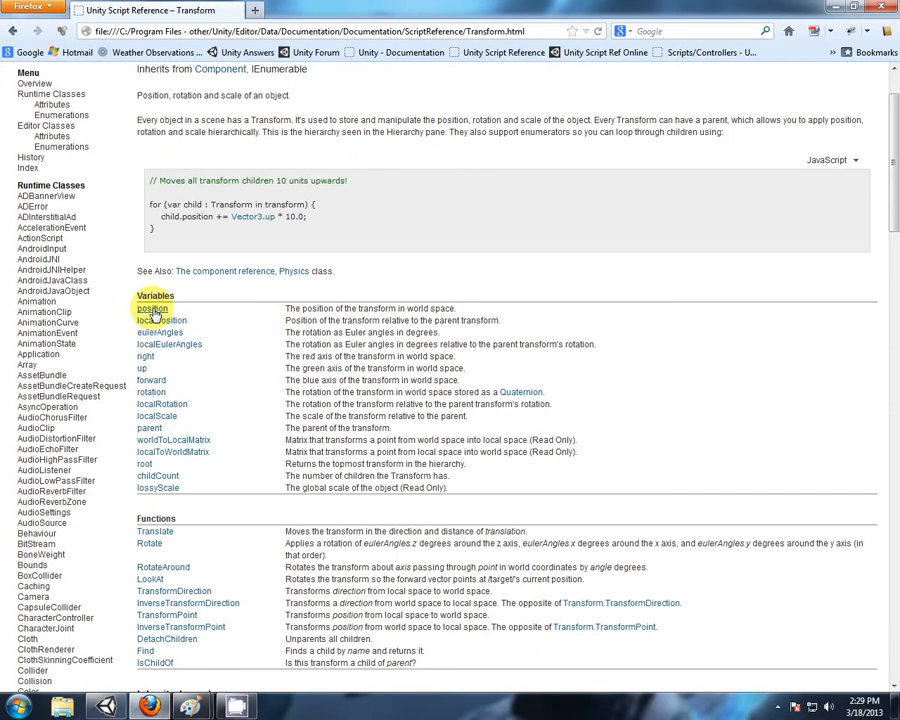
{"action": "mouse_move", "coordinate": [152, 308]}
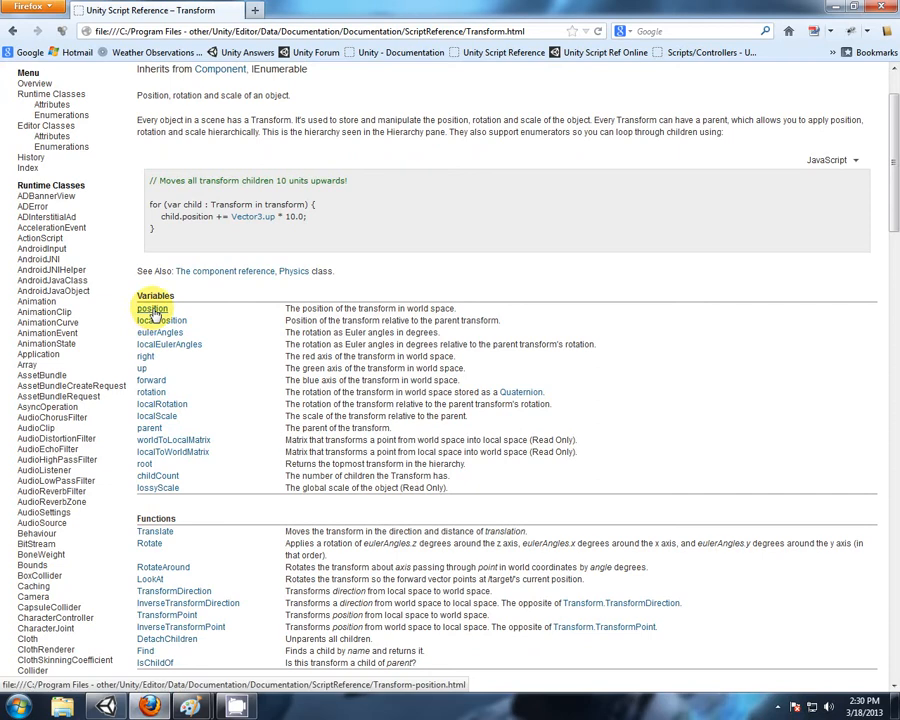
{"action": "left_click", "coordinate": [152, 308]}
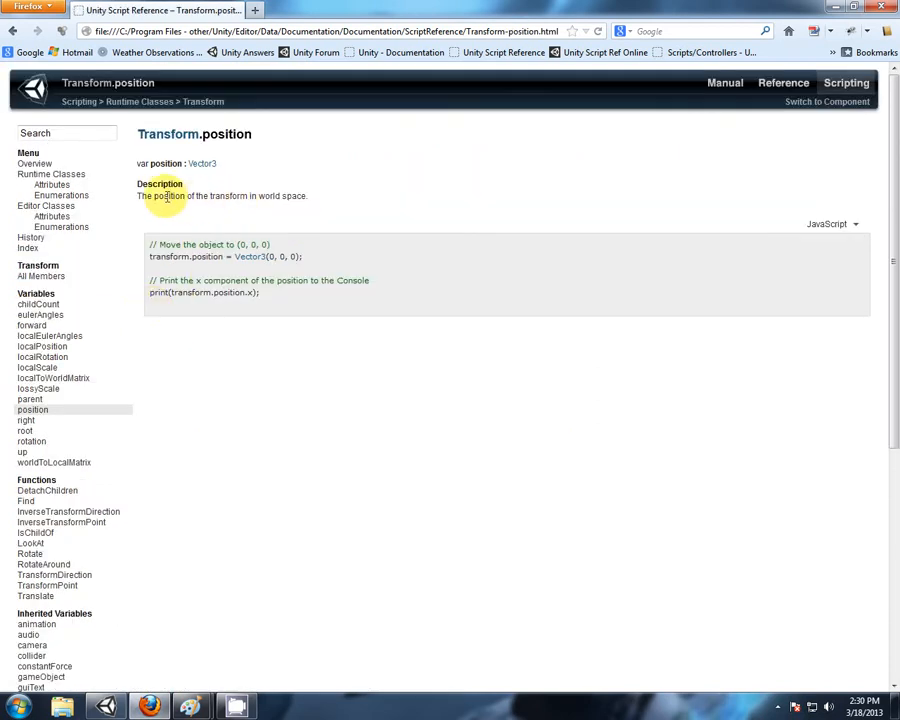
{"action": "mouse_move", "coordinate": [320, 195]}
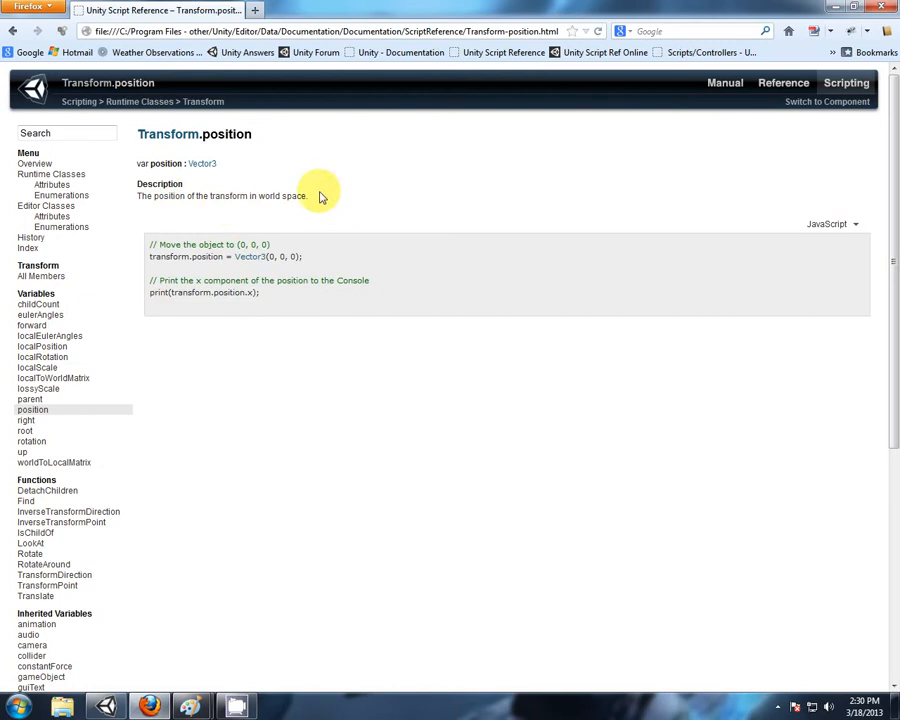
{"action": "mouse_move", "coordinate": [205, 163]}
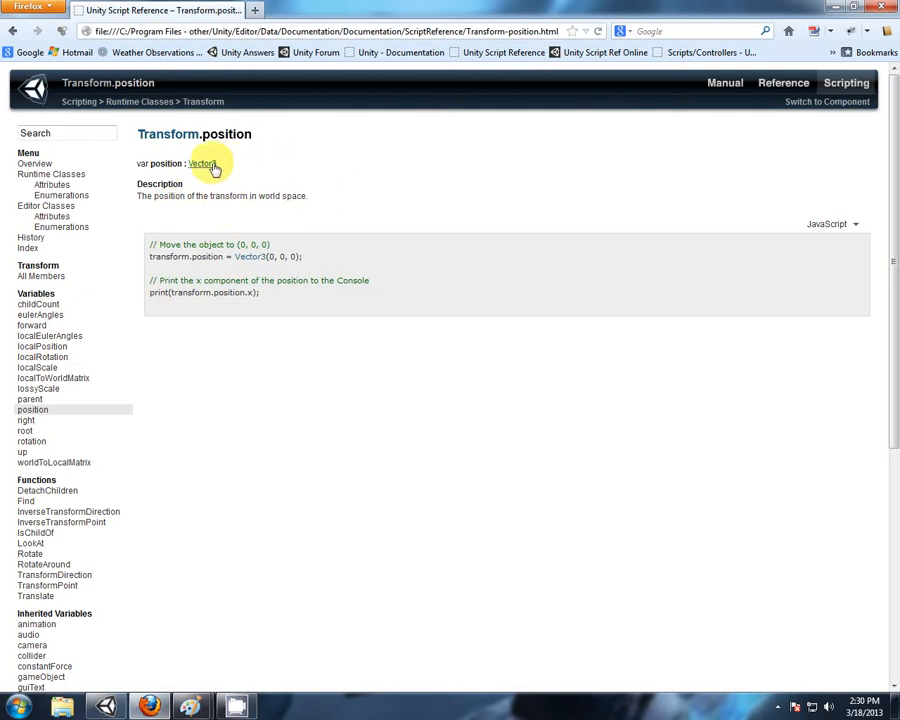
{"action": "mouse_move", "coordinate": [104, 706]}
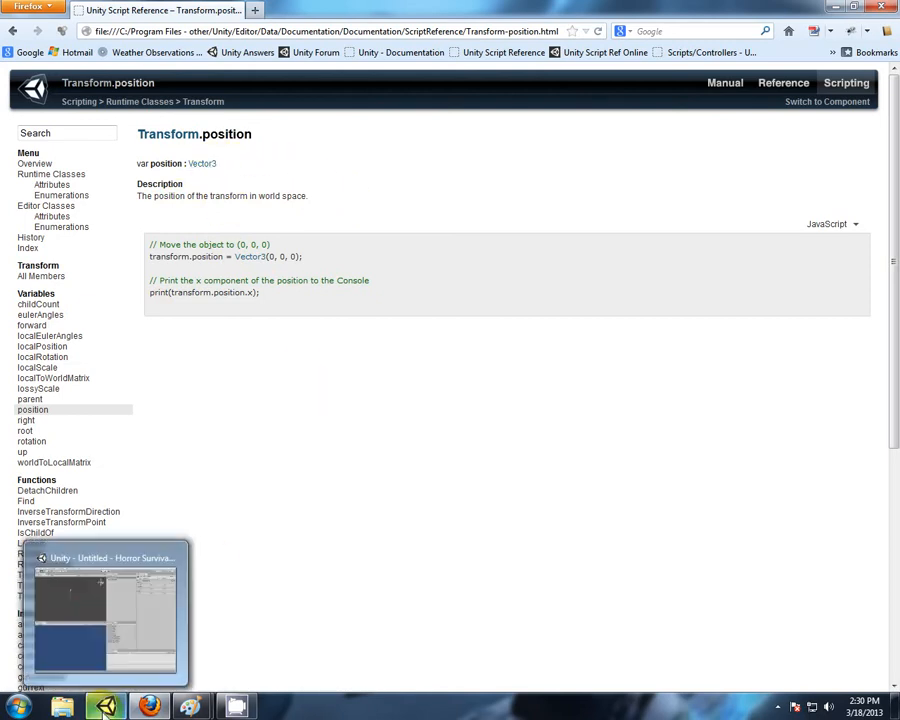
Move the empty GameObject off the origin, entering 5 and dragging along X and Z.
{"action": "left_click", "coordinate": [103, 612]}
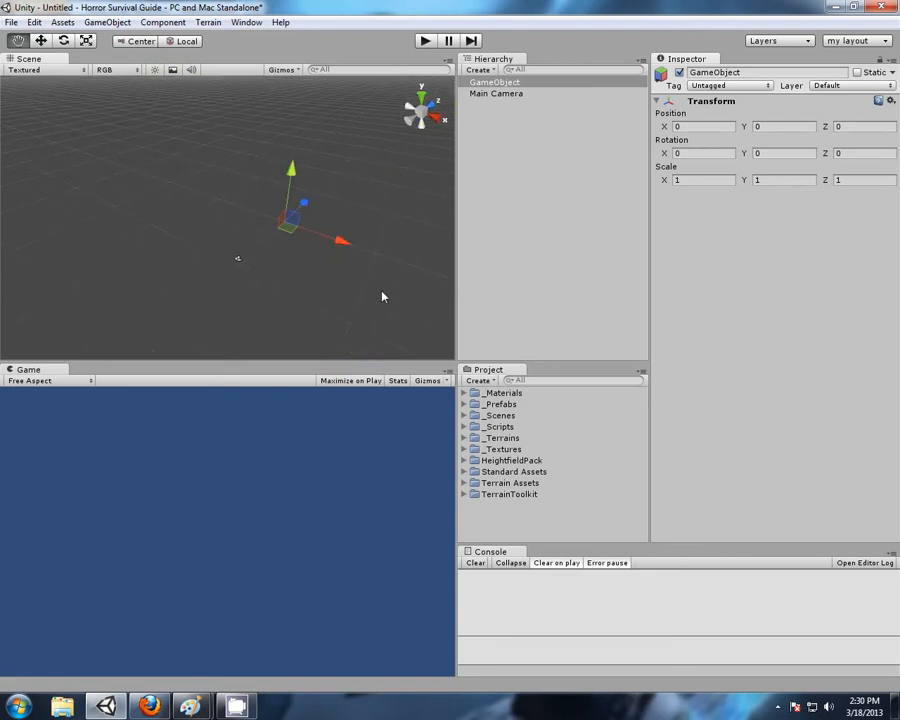
{"action": "mouse_move", "coordinate": [350, 230]}
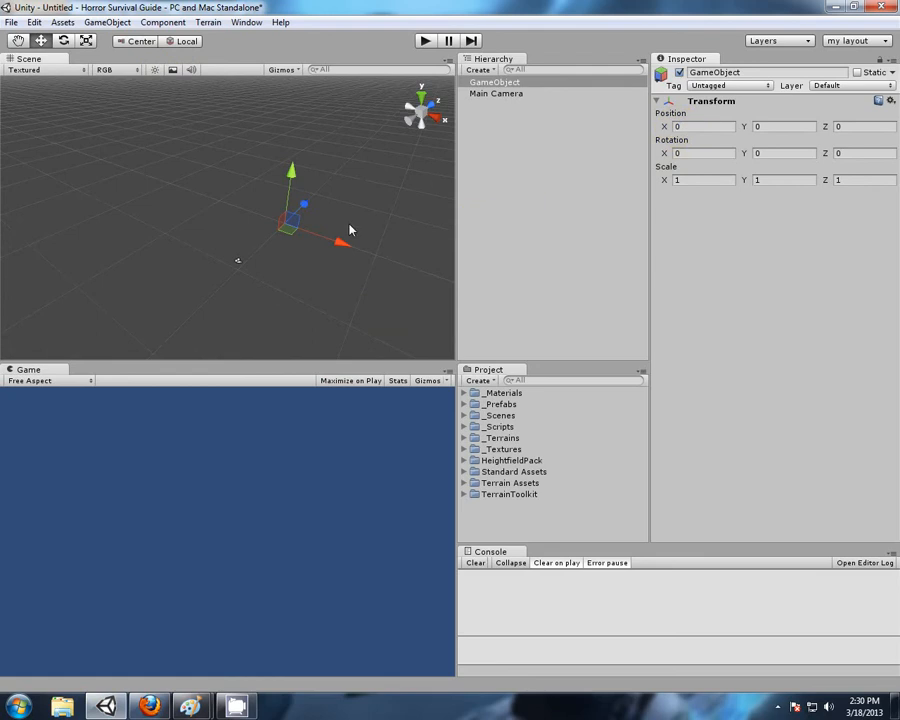
{"action": "mouse_move", "coordinate": [420, 226]}
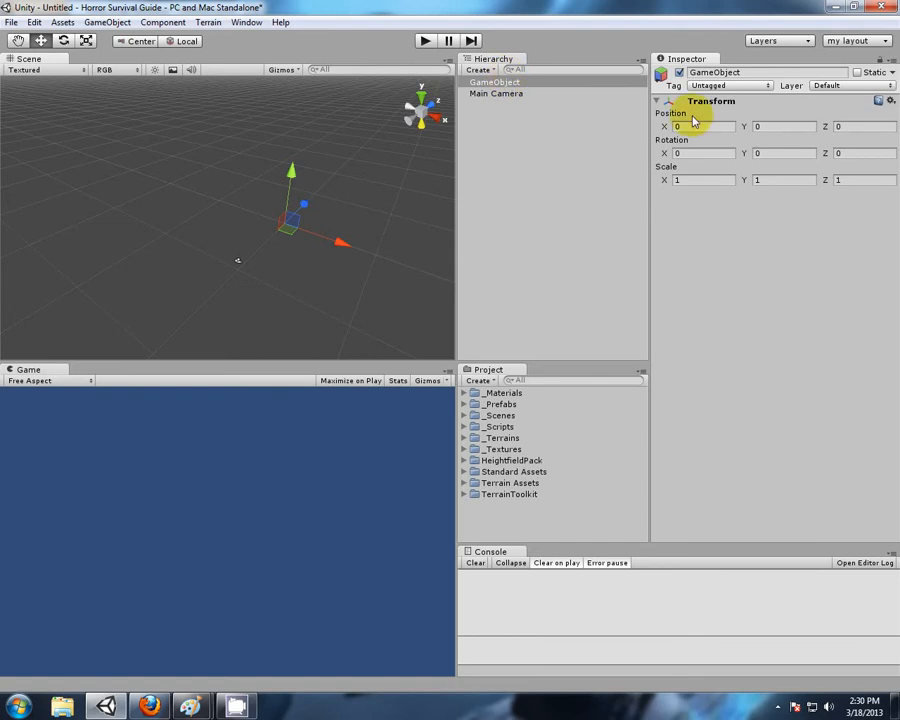
{"action": "left_click", "coordinate": [700, 126]}
{"action": "type", "text": "1"}
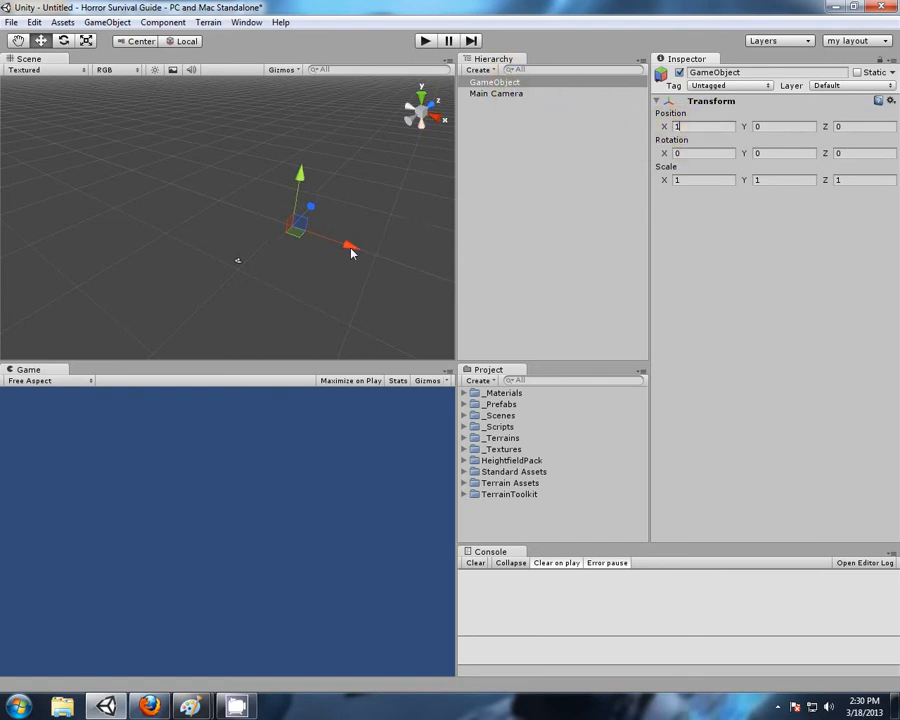
{"action": "left_click_drag", "start_coordinate": [345, 247], "coordinate": [200, 197]}
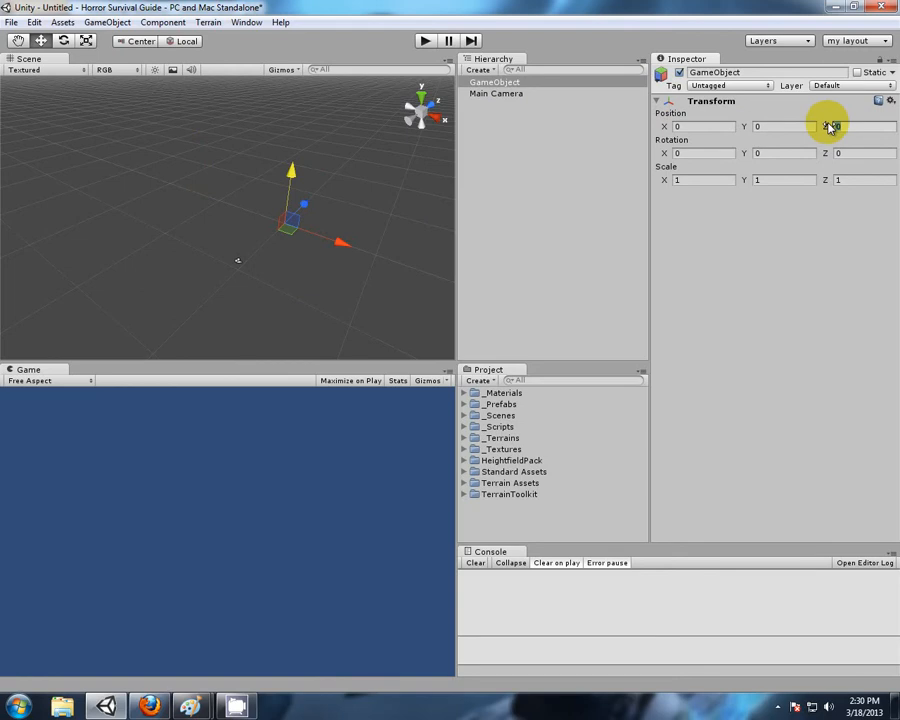
{"action": "type", "text": "5"}
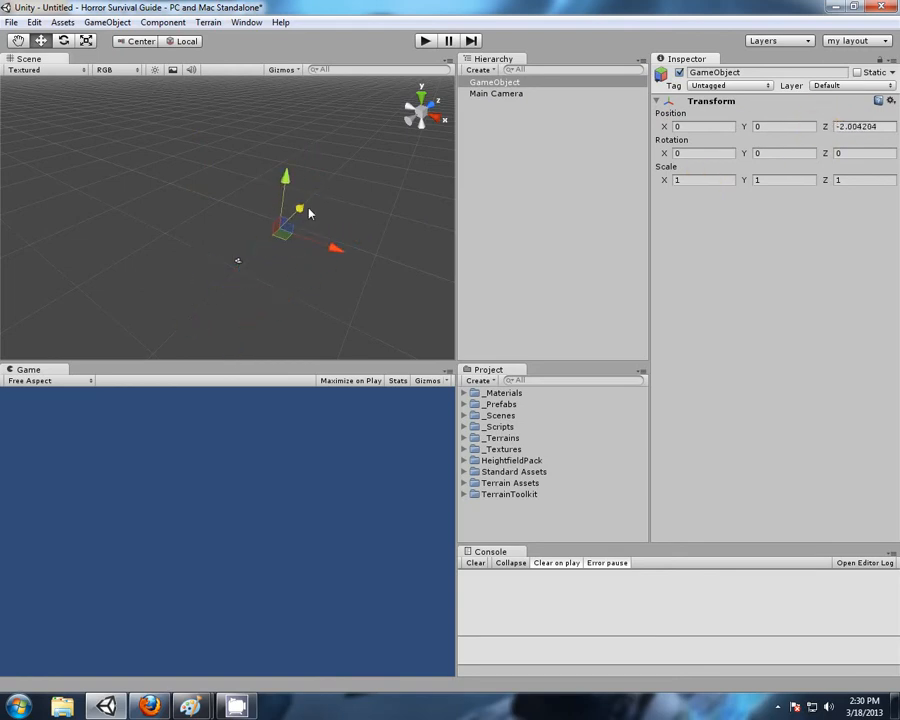
{"action": "left_click_drag", "start_coordinate": [300, 210], "coordinate": [288, 220]}
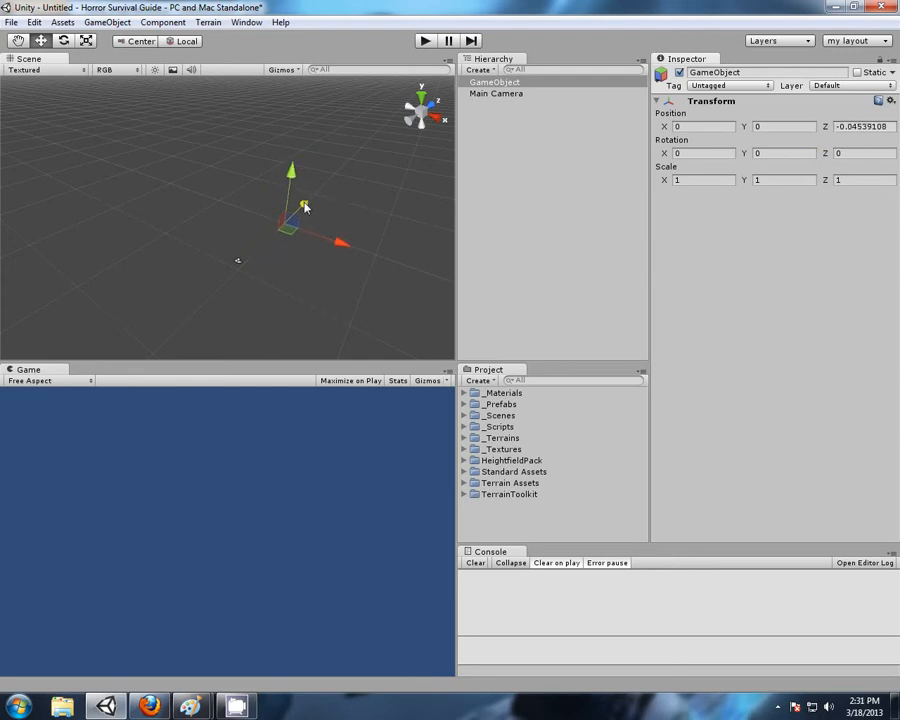
{"action": "left_click_drag", "start_coordinate": [305, 205], "coordinate": [278, 232]}
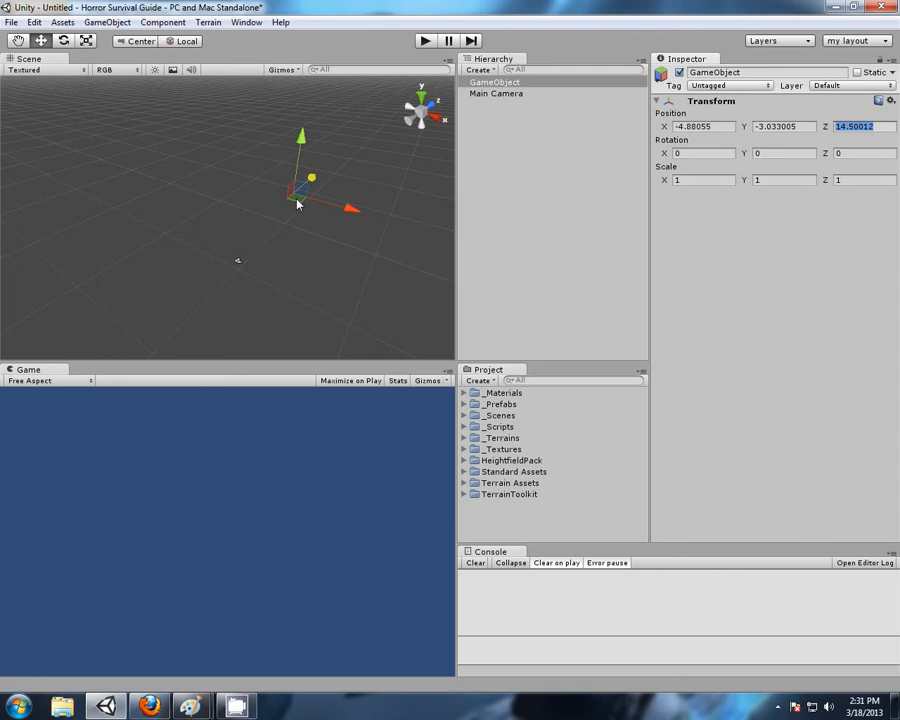
{"action": "left_click_drag", "start_coordinate": [311, 178], "coordinate": [290, 235]}
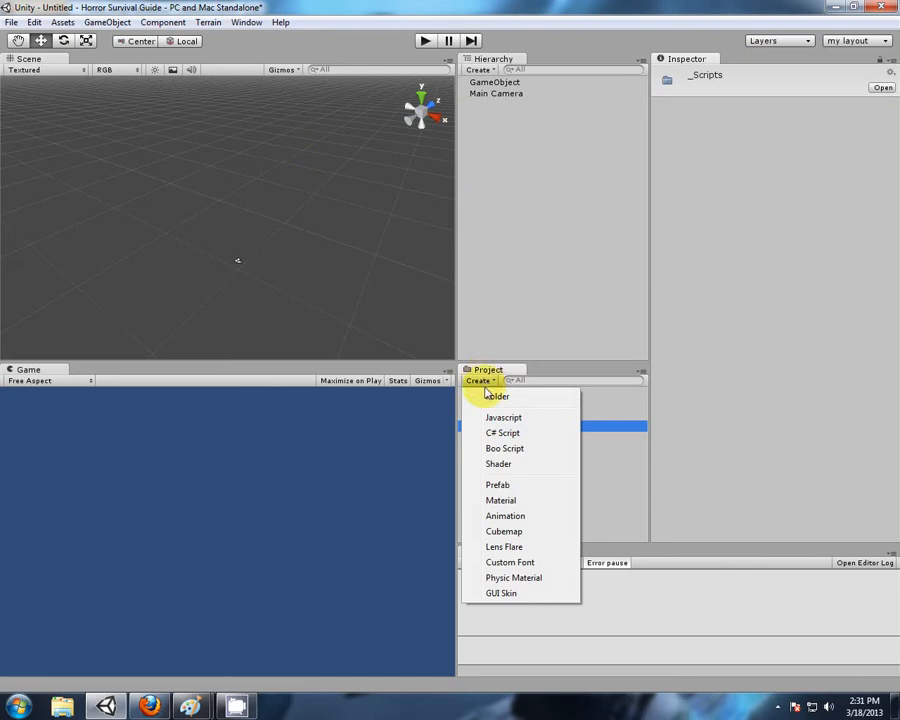
Create a JavaScript named Vector3Example in _Scripts and open it in MonoDevelop.
{"action": "left_click", "coordinate": [502, 432]}
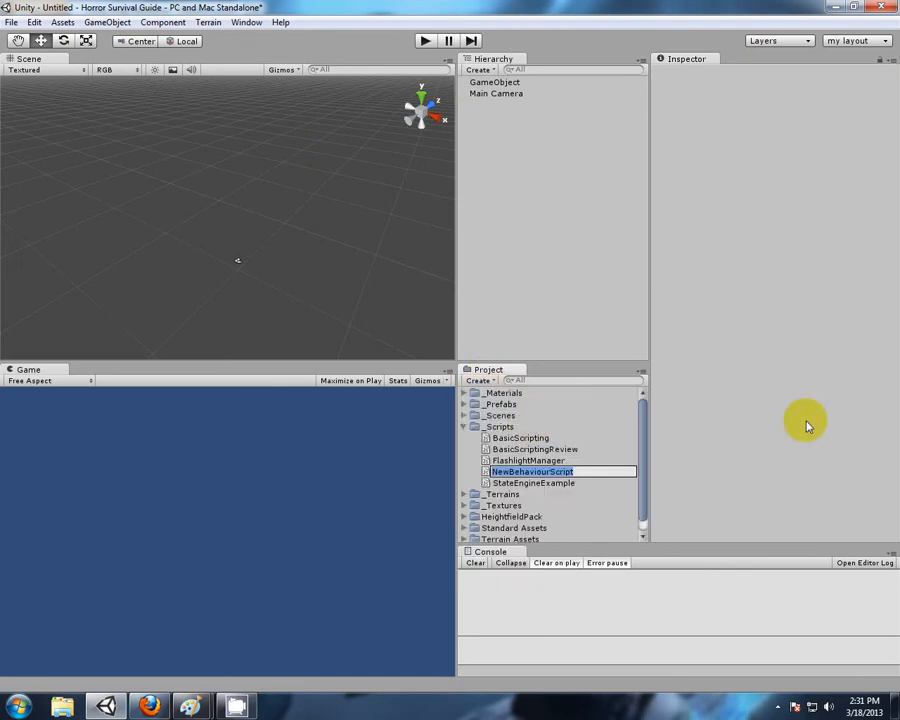
{"action": "type", "text": "Vector3Example"}
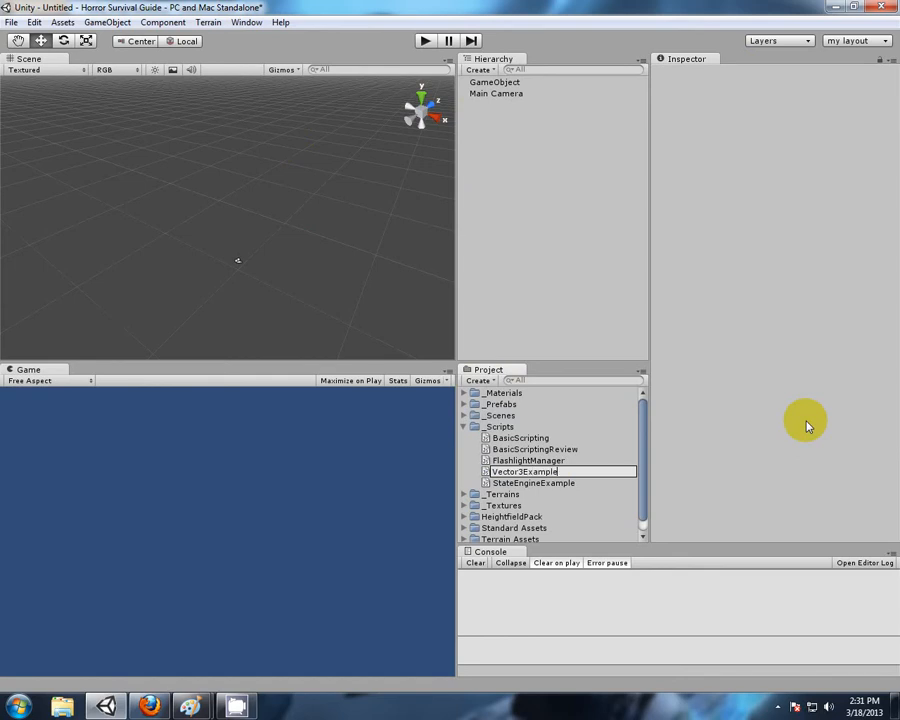
{"action": "left_click", "coordinate": [525, 482]}
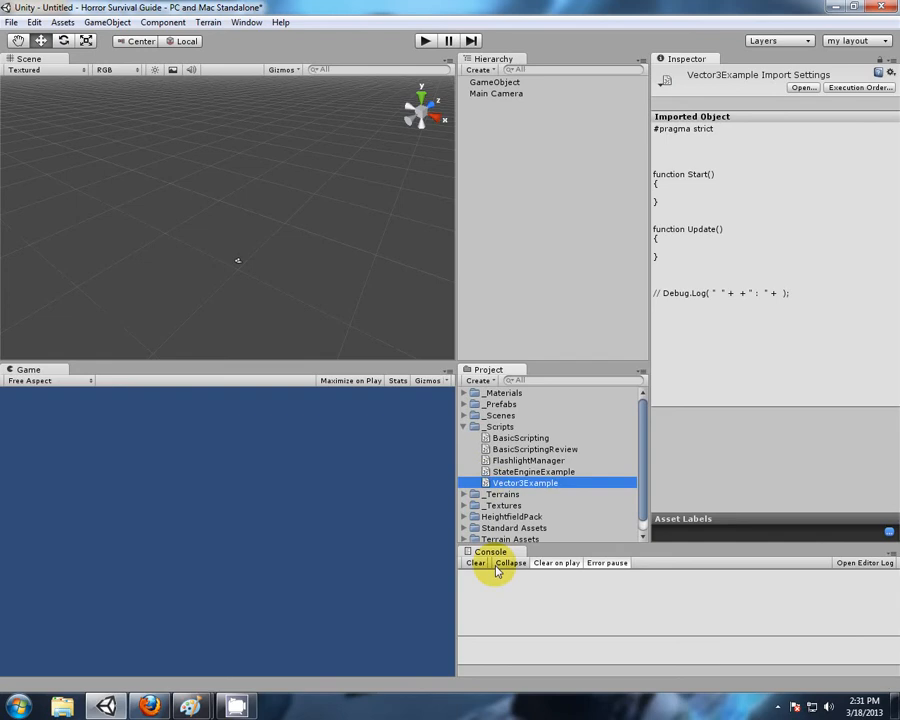
{"action": "double_click", "coordinate": [525, 483]}
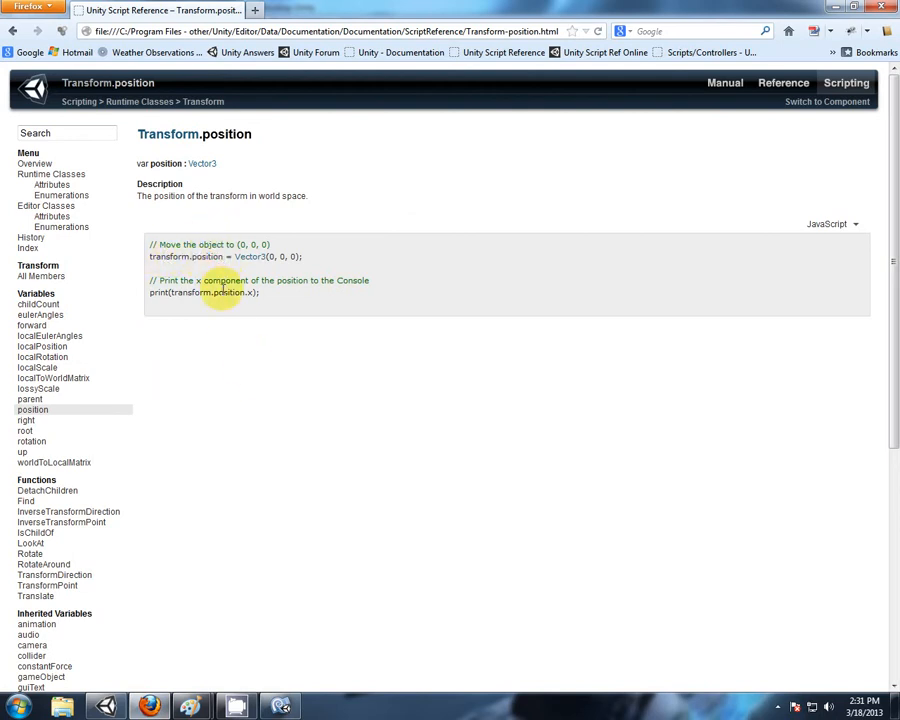
{"action": "mouse_move", "coordinate": [198, 333]}
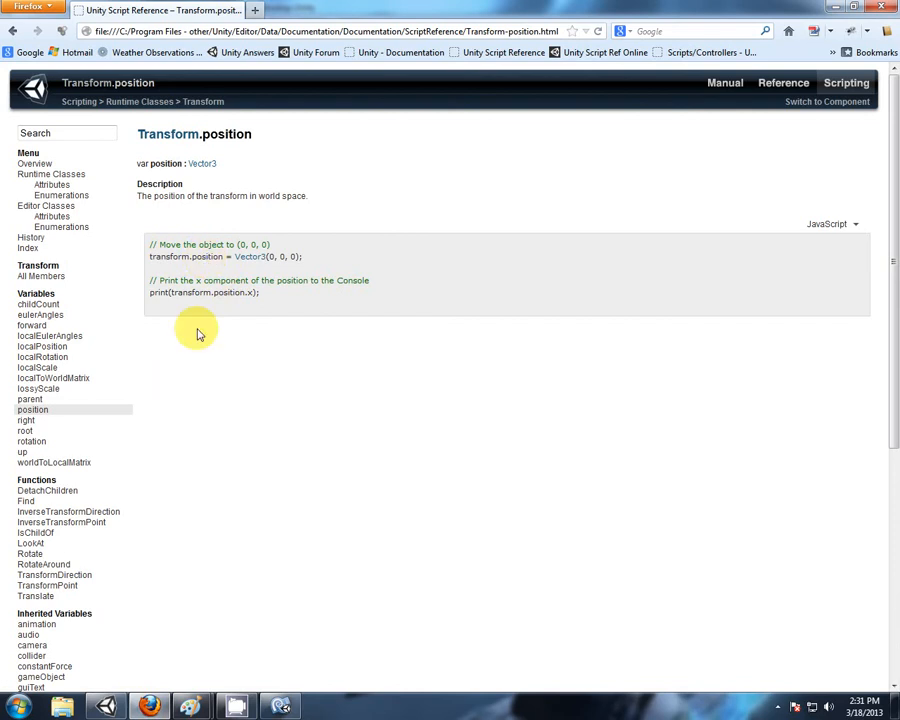
{"action": "left_click", "coordinate": [190, 707]}
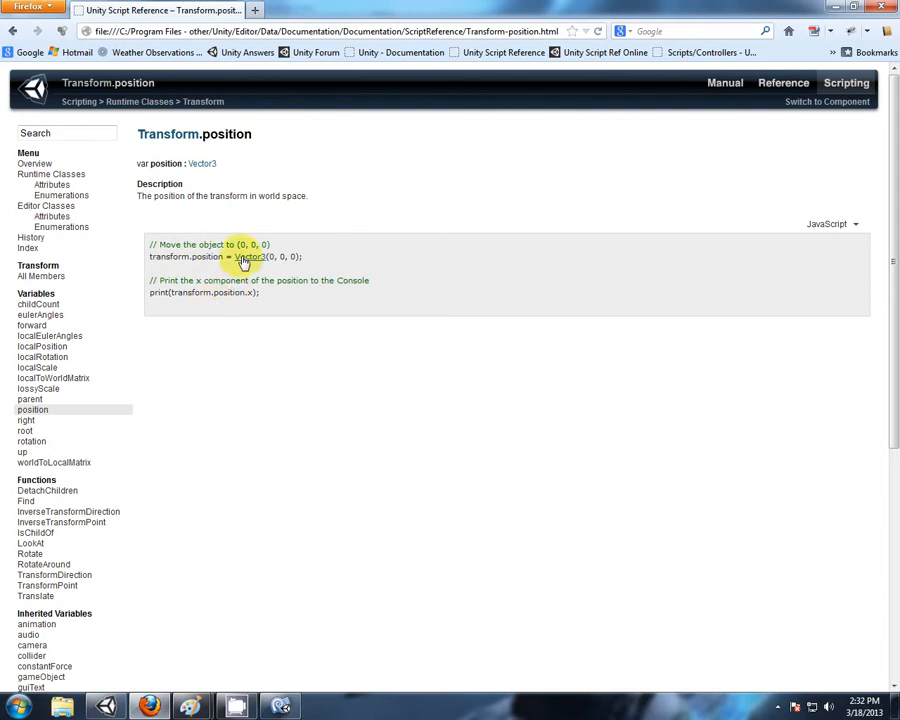
{"action": "mouse_move", "coordinate": [268, 568]}
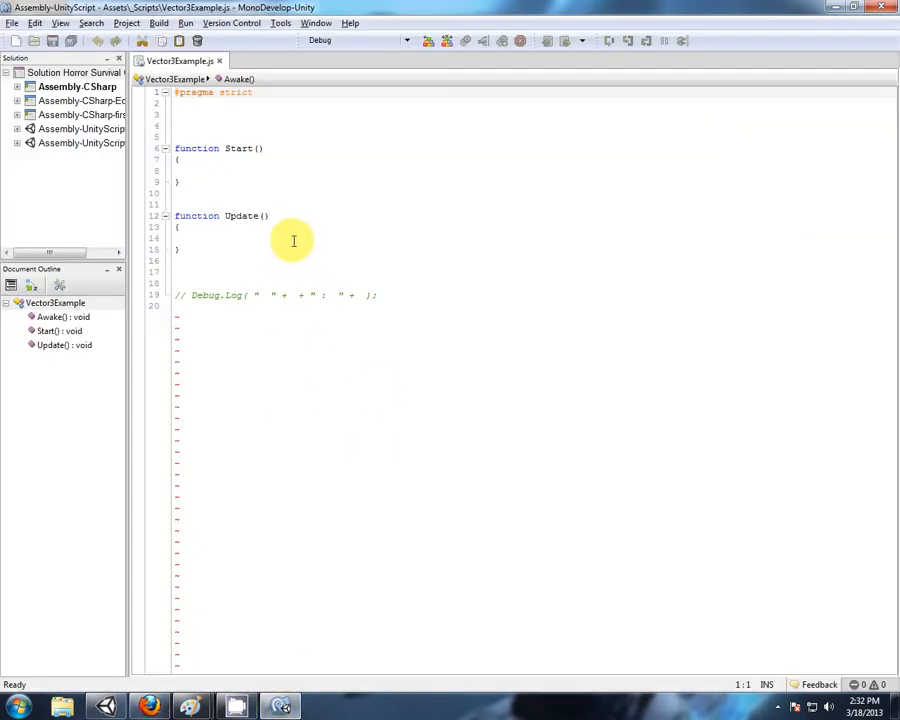
Declare 'var myVector3 : Vector3;' on the line above Start.
{"action": "left_click", "coordinate": [180, 114]}
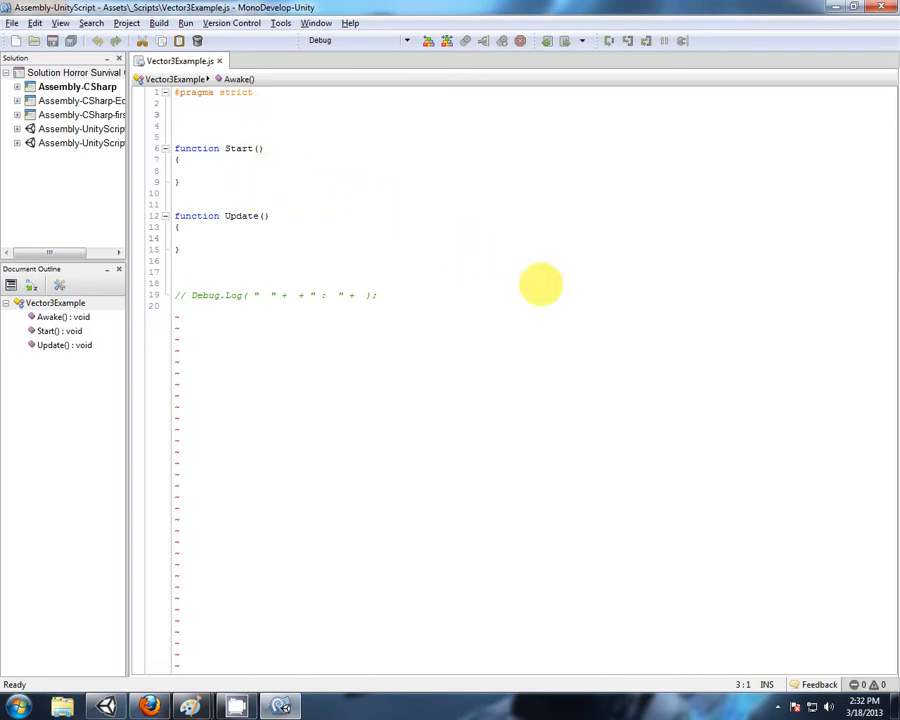
{"action": "mouse_move", "coordinate": [565, 306]}
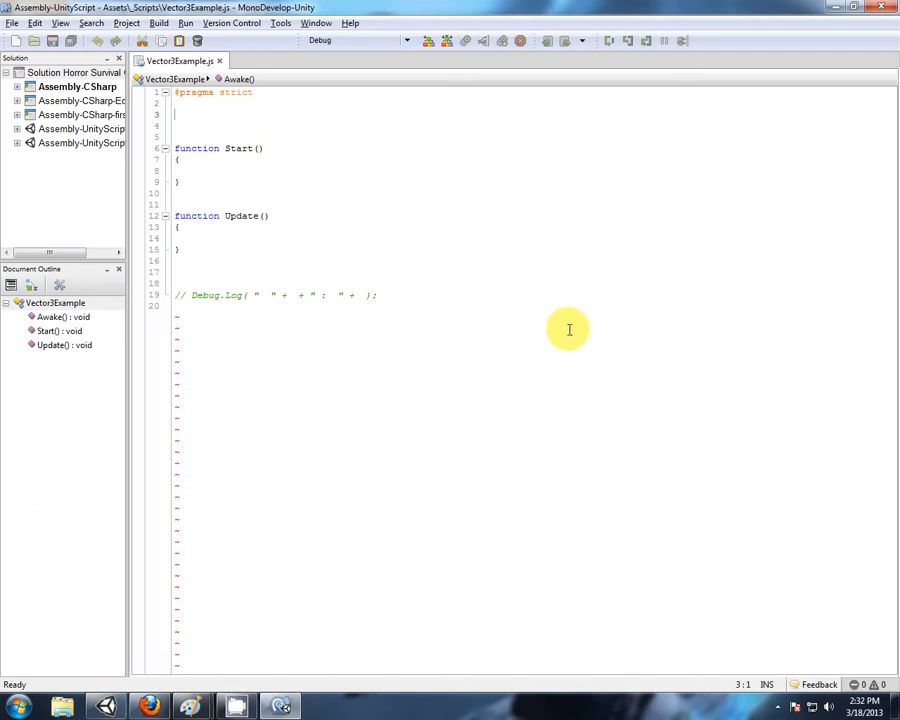
{"action": "type", "text": "var"}
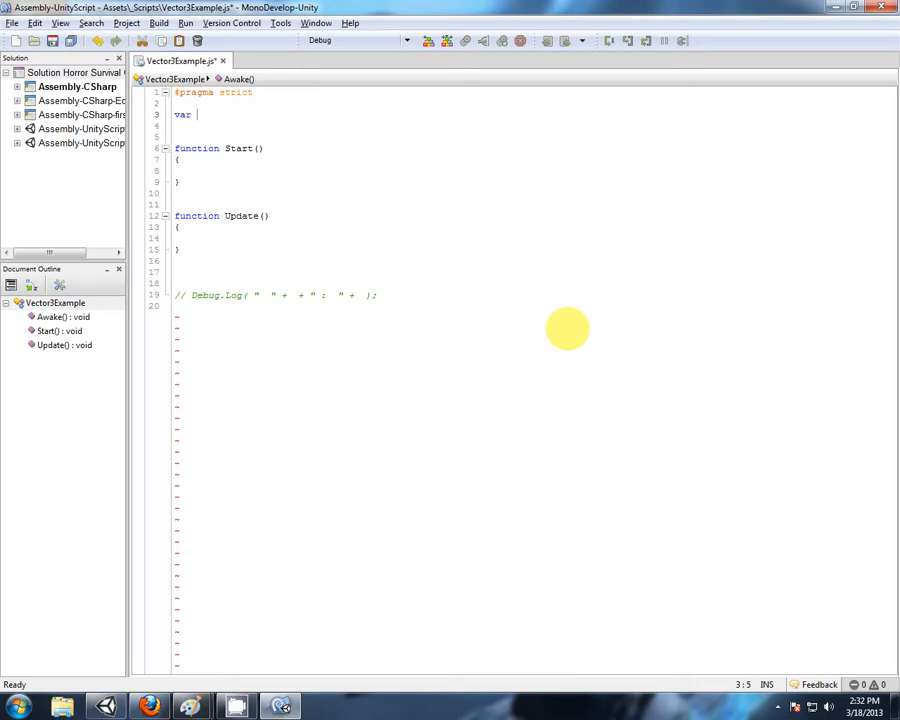
{"action": "type", "text": "myVector3 :"}
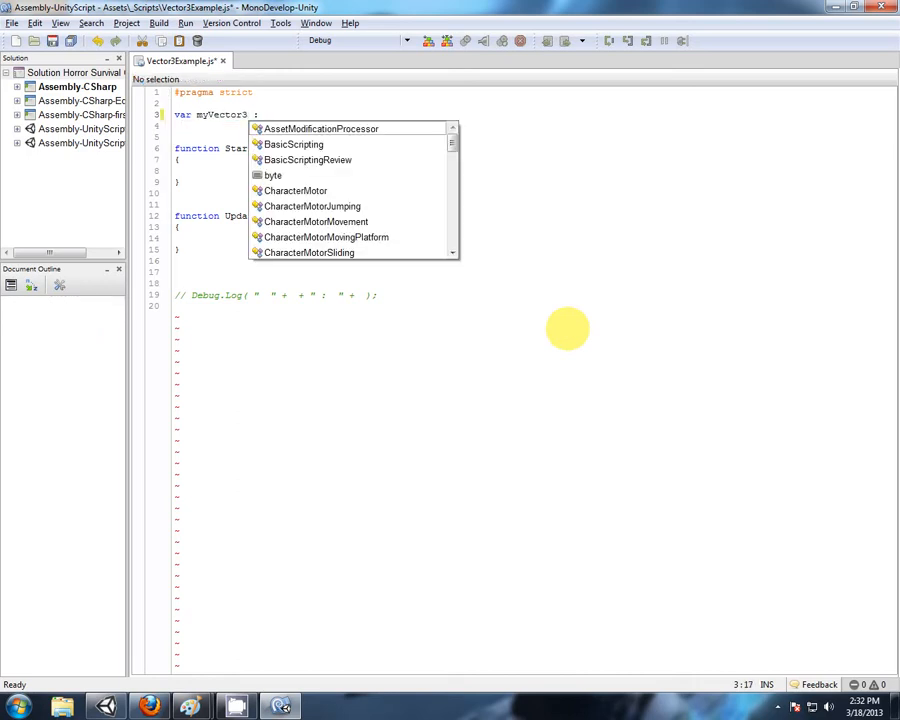
{"action": "type", "text": "Vec"}
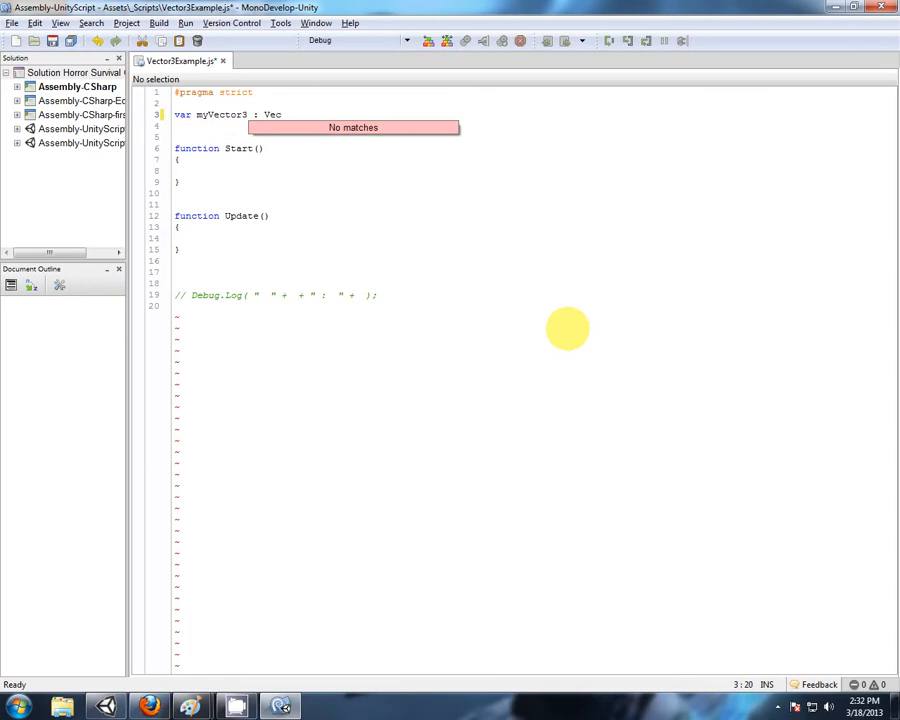
{"action": "type", "text": "tor3;"}
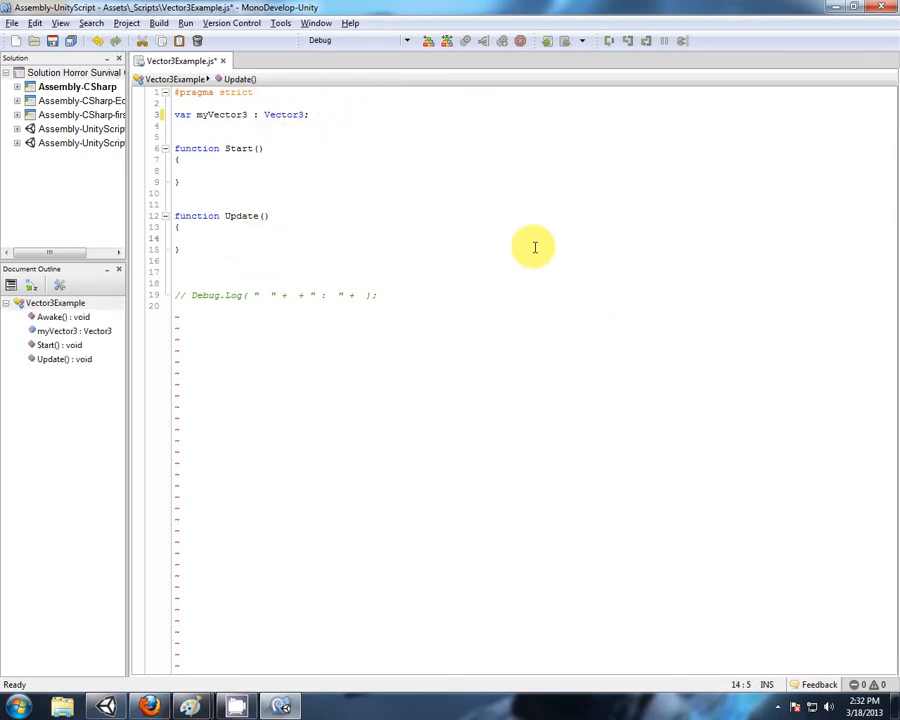
In Update, write 'transform.position = myVector3;'.
{"action": "type", "text": "transform."}
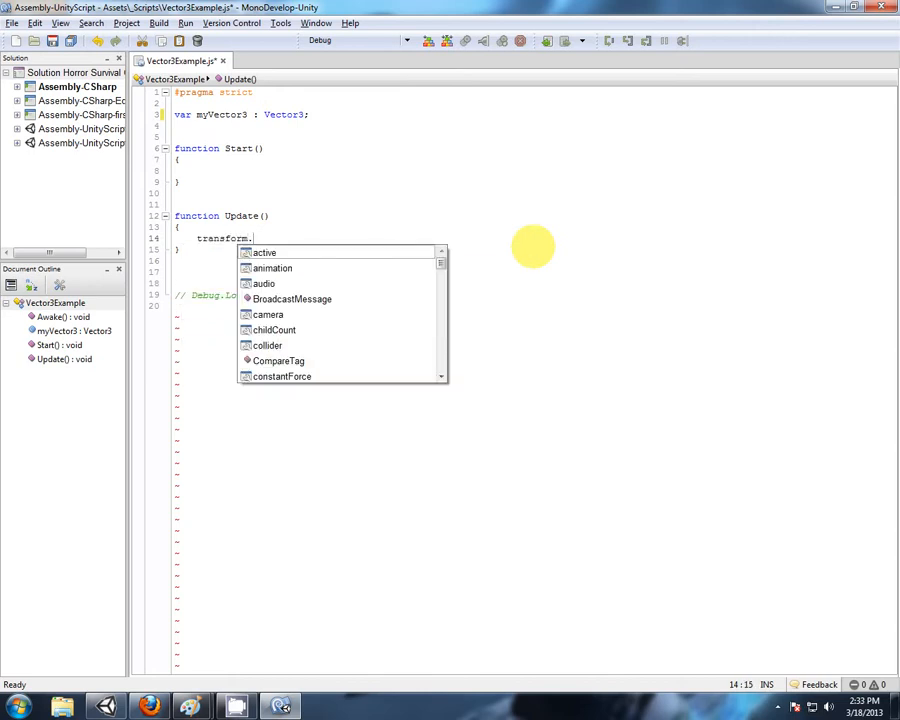
{"action": "type", "text": "position"}
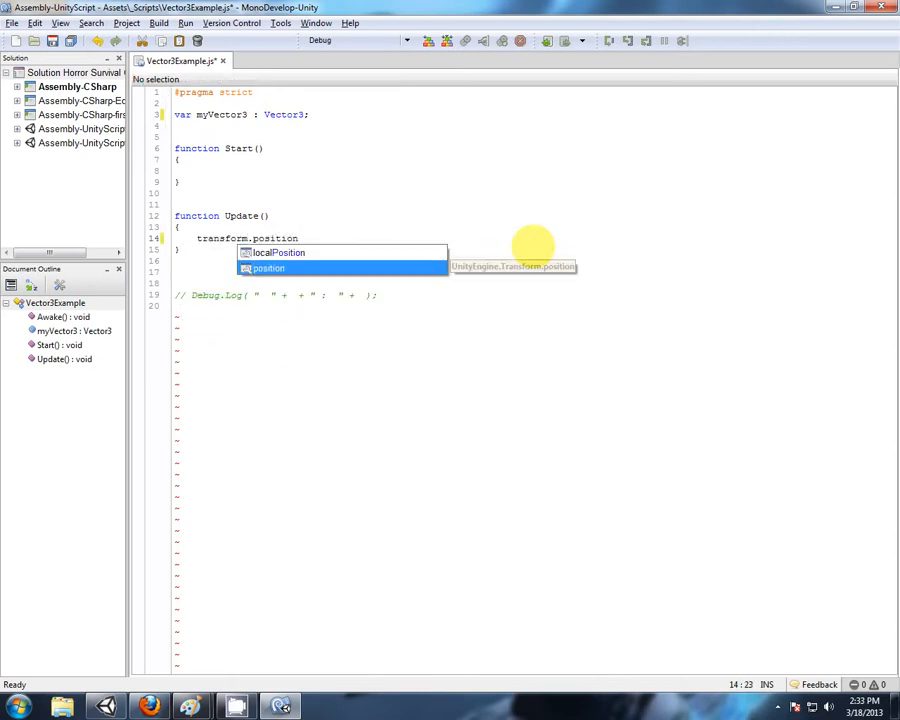
{"action": "type", "text": "="}
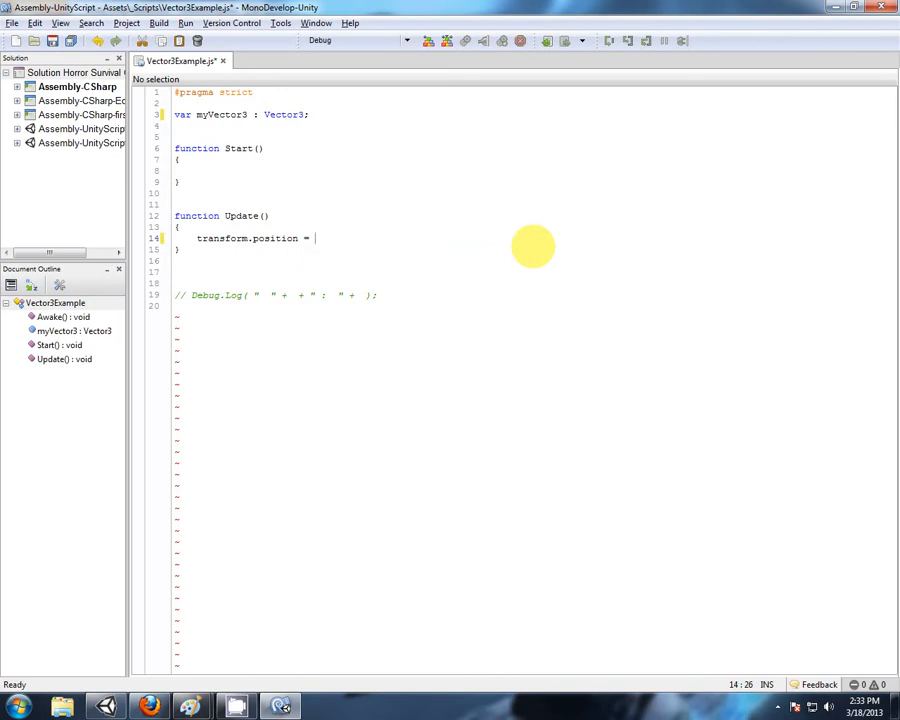
{"action": "double_click", "coordinate": [220, 114]}
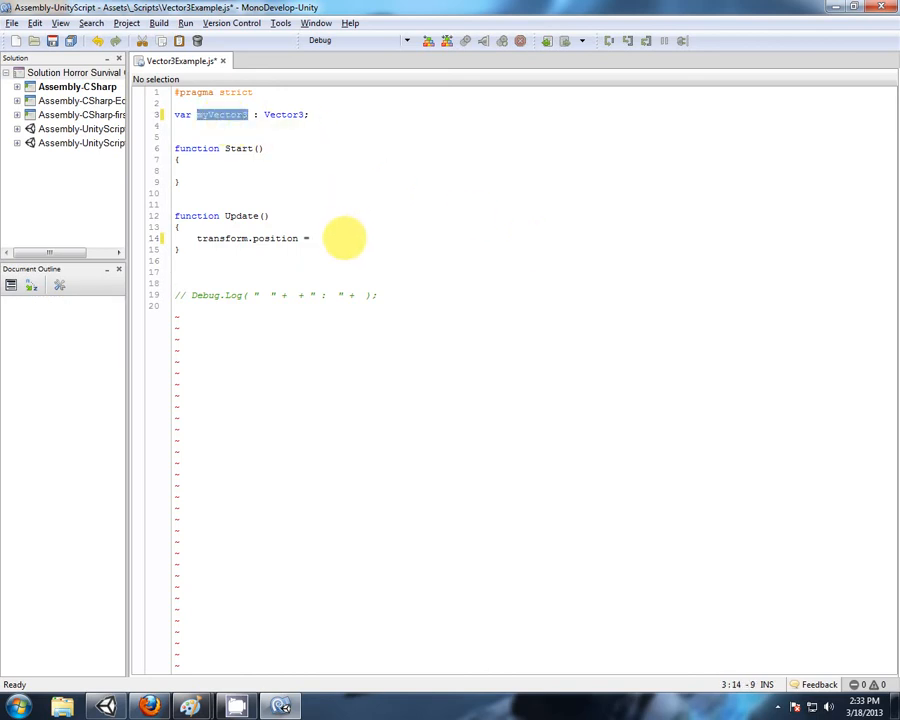
{"action": "type", "text": "myVector3;"}
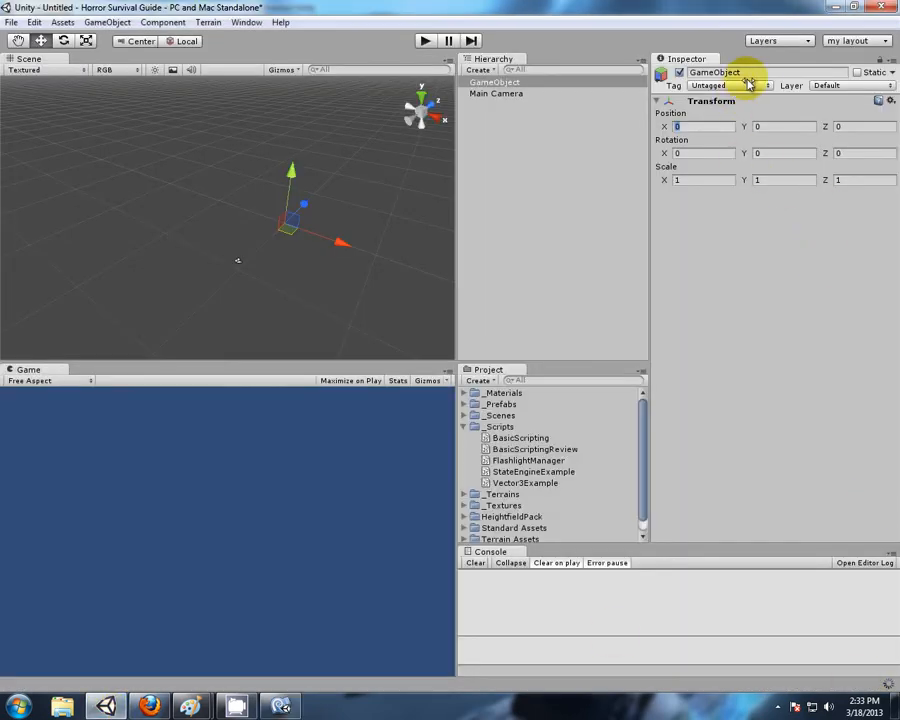
Rename the GameObject to Vector3Example and save the scene as Vector3Example in _Scenes.
{"action": "double_click", "coordinate": [714, 72]}
{"action": "type", "text": "Vector3"}
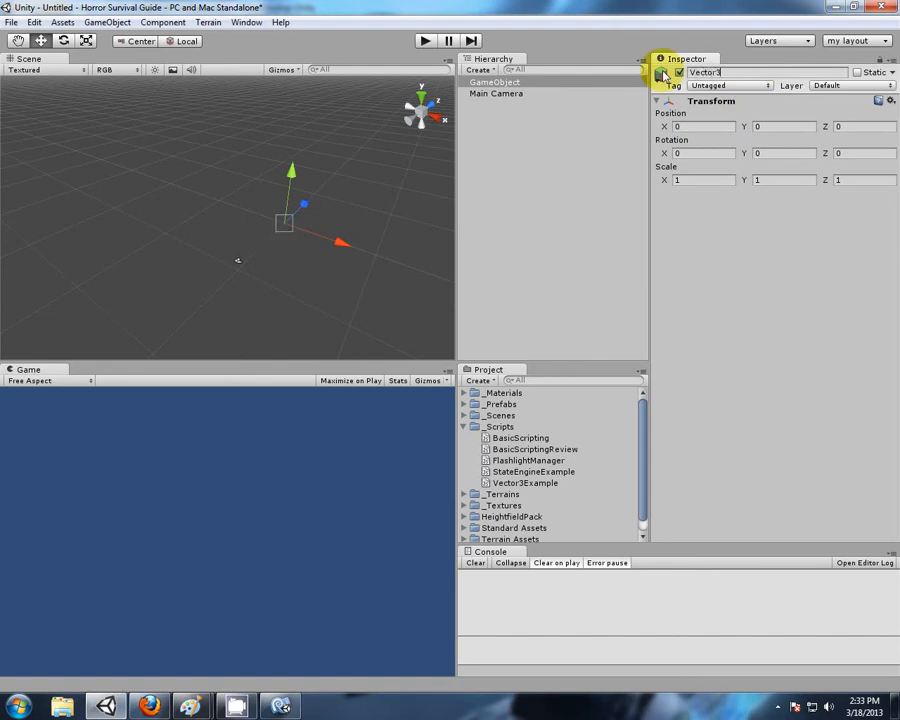
{"action": "type", "text": "Example"}
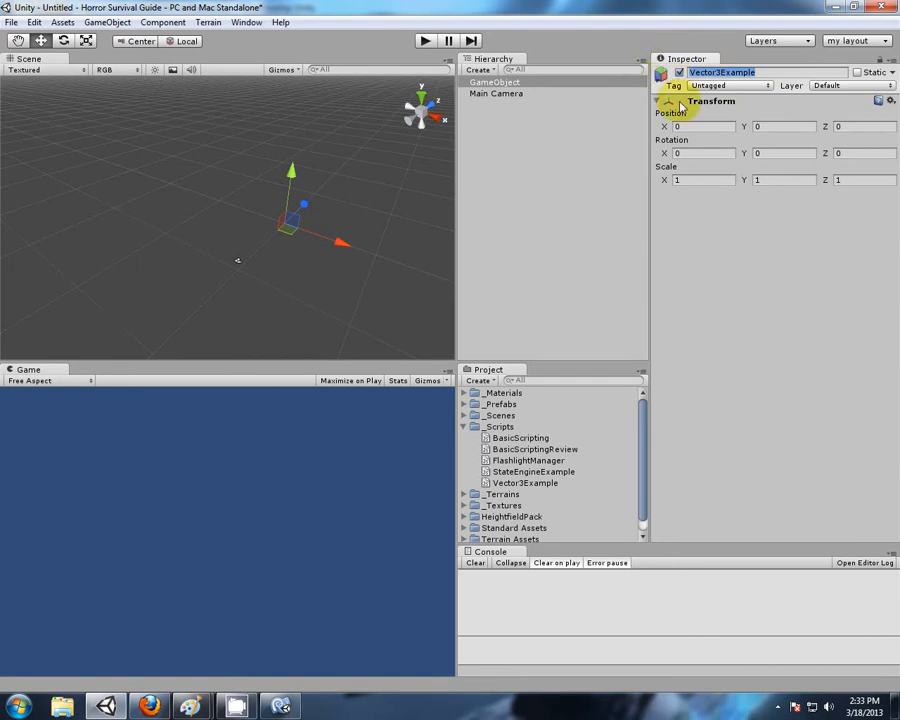
{"action": "left_click", "coordinate": [11, 22]}
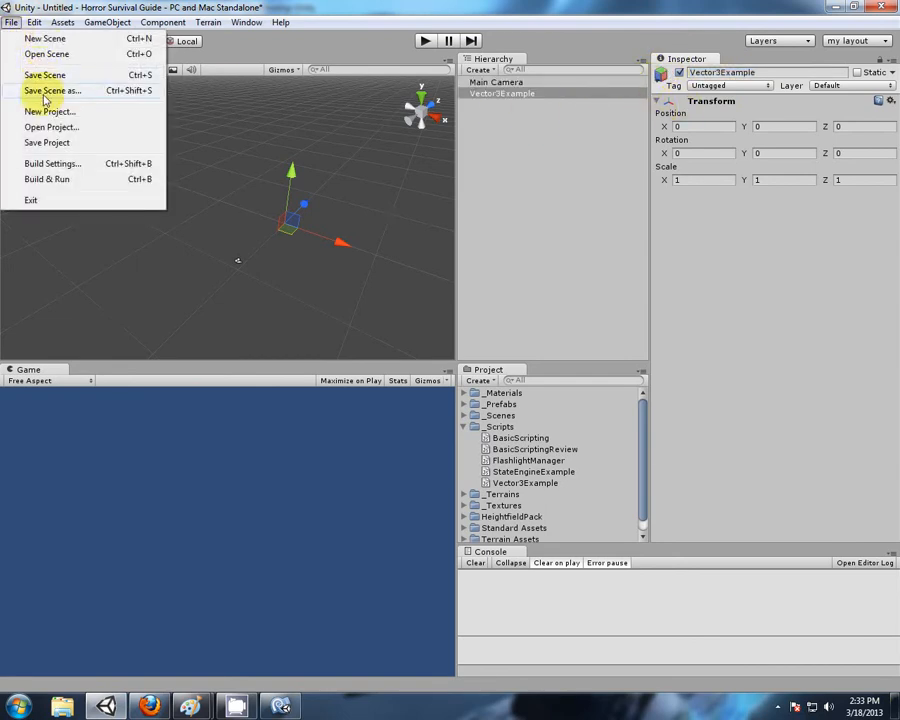
{"action": "left_click", "coordinate": [51, 90]}
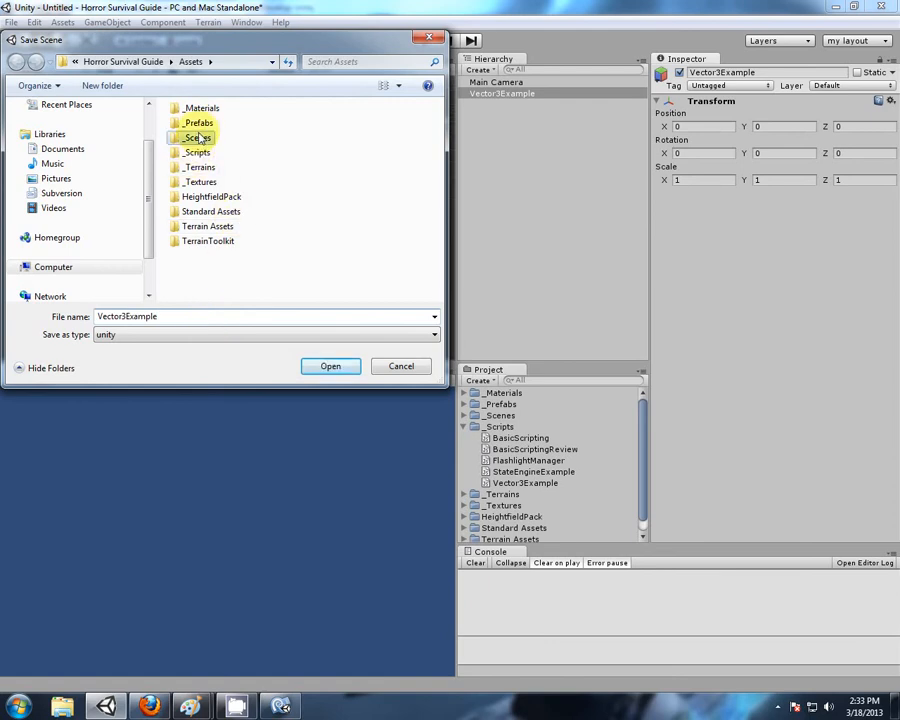
{"action": "left_click", "coordinate": [330, 365]}
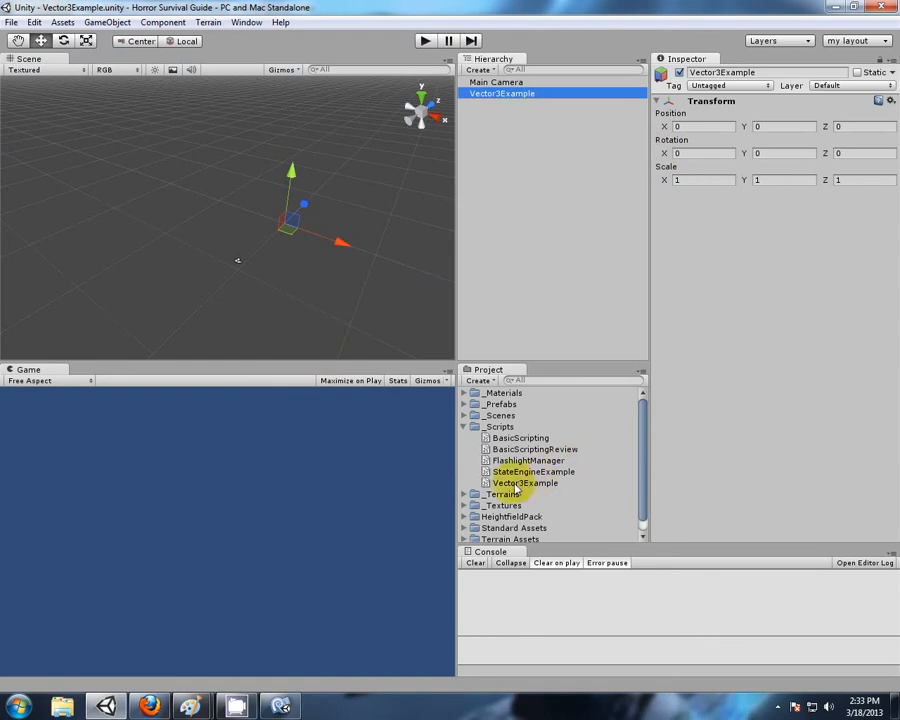
Attach the Vector3Example script, expand My Vector 3 at 0, 0, 0, and start play mode.
{"action": "left_click", "coordinate": [524, 483]}
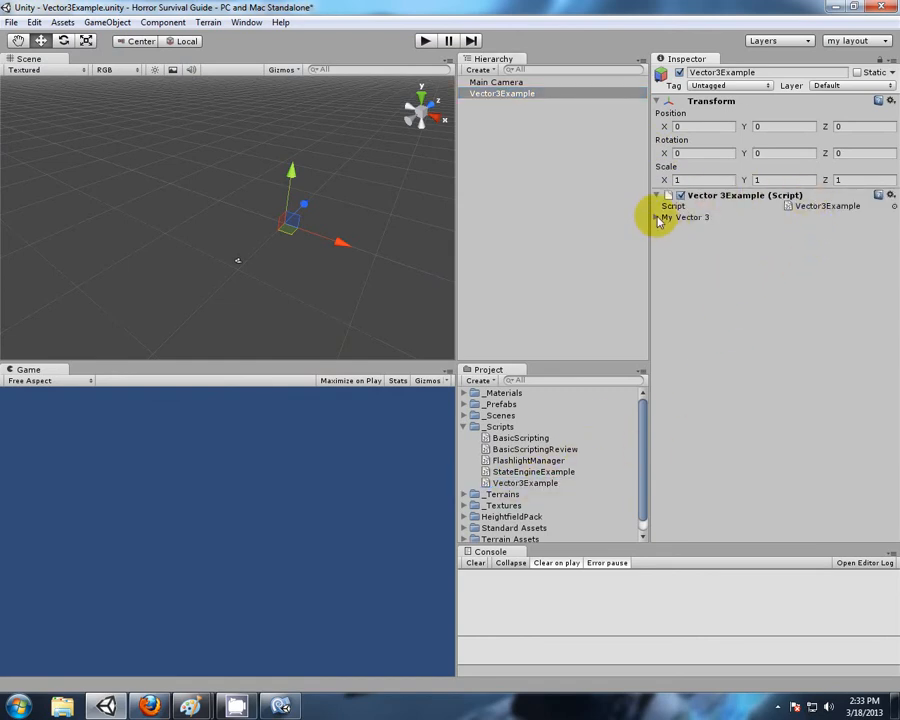
{"action": "left_click", "coordinate": [666, 217]}
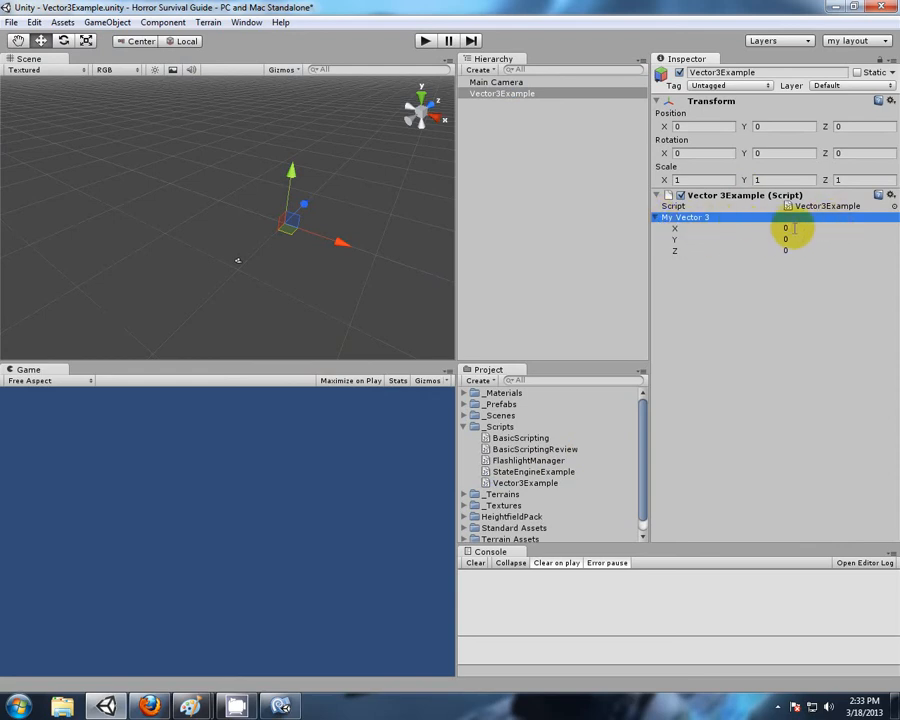
{"action": "left_click", "coordinate": [840, 250]}
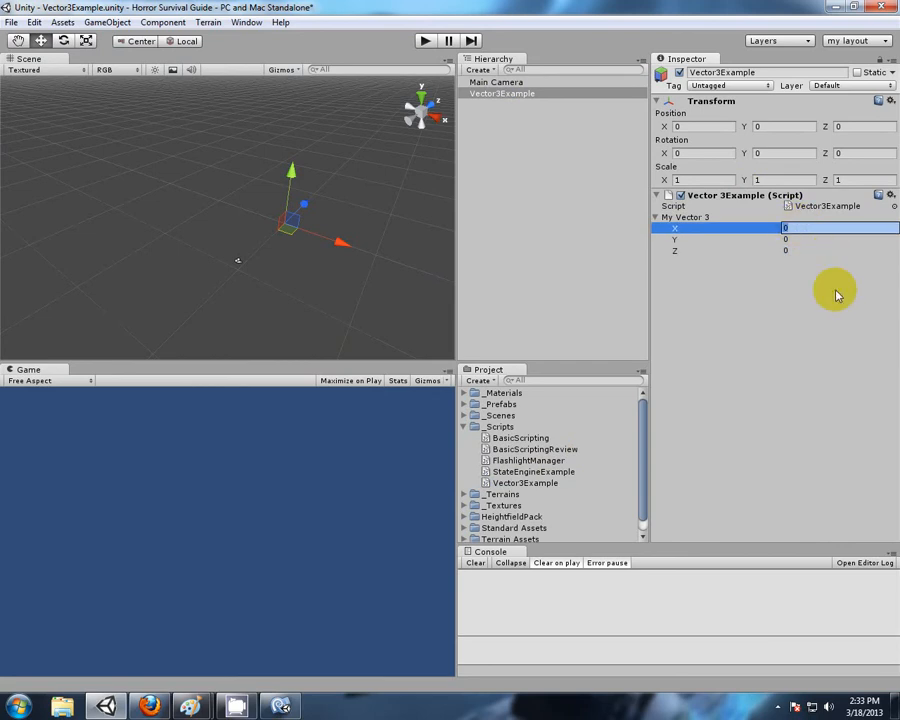
{"action": "mouse_move", "coordinate": [473, 128]}
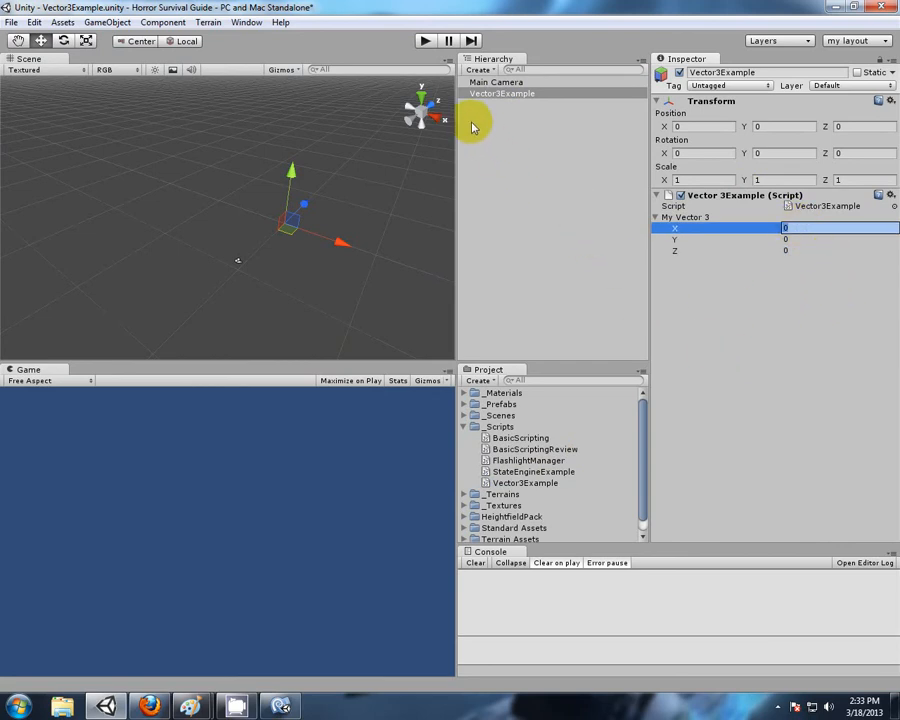
{"action": "left_click", "coordinate": [502, 93]}
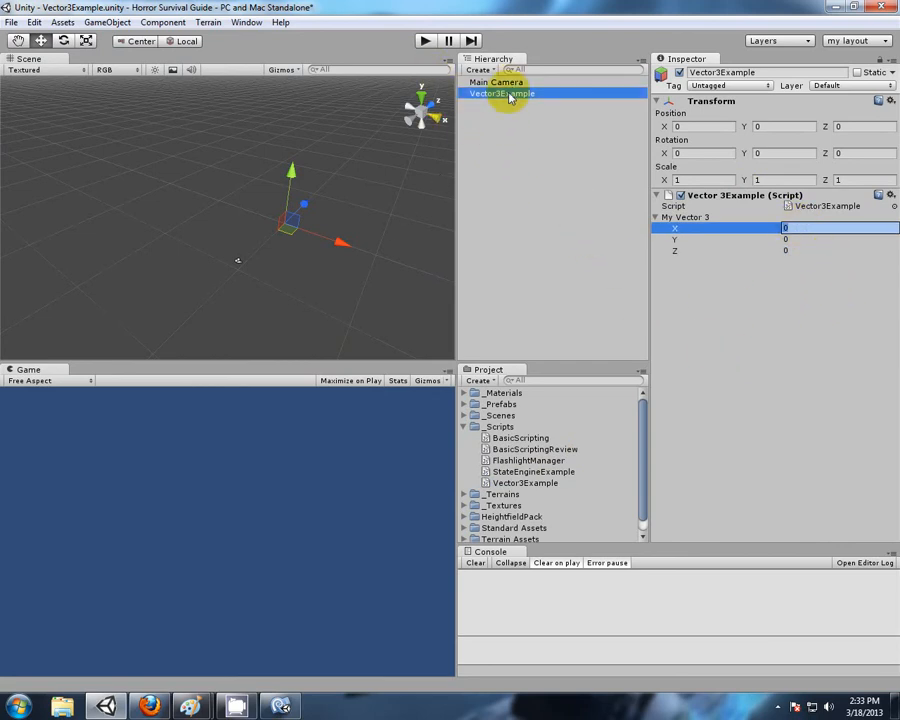
{"action": "left_click", "coordinate": [424, 40]}
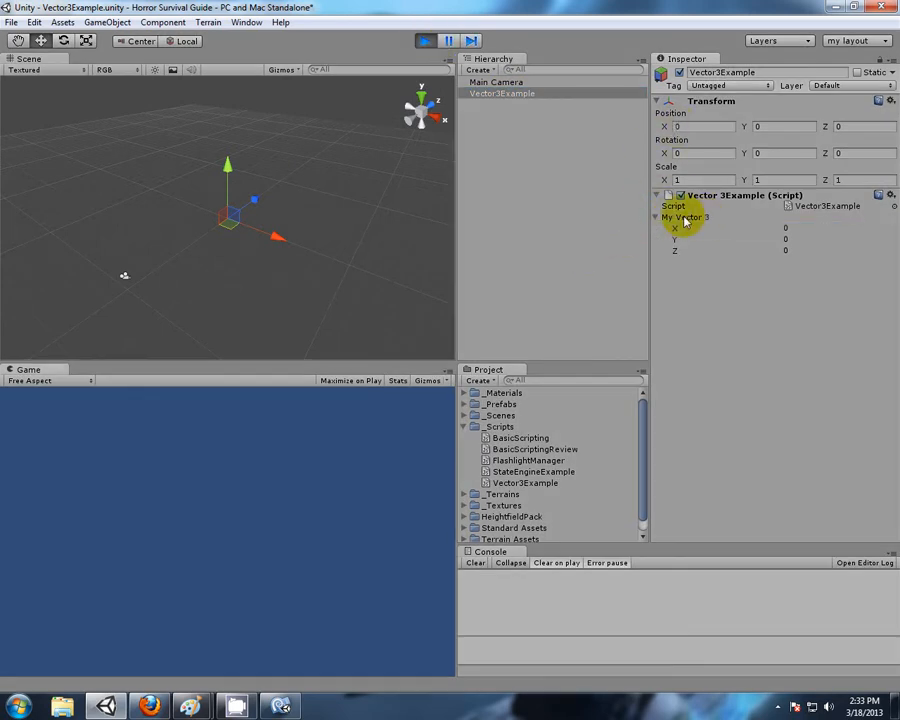
{"action": "mouse_move", "coordinate": [330, 225]}
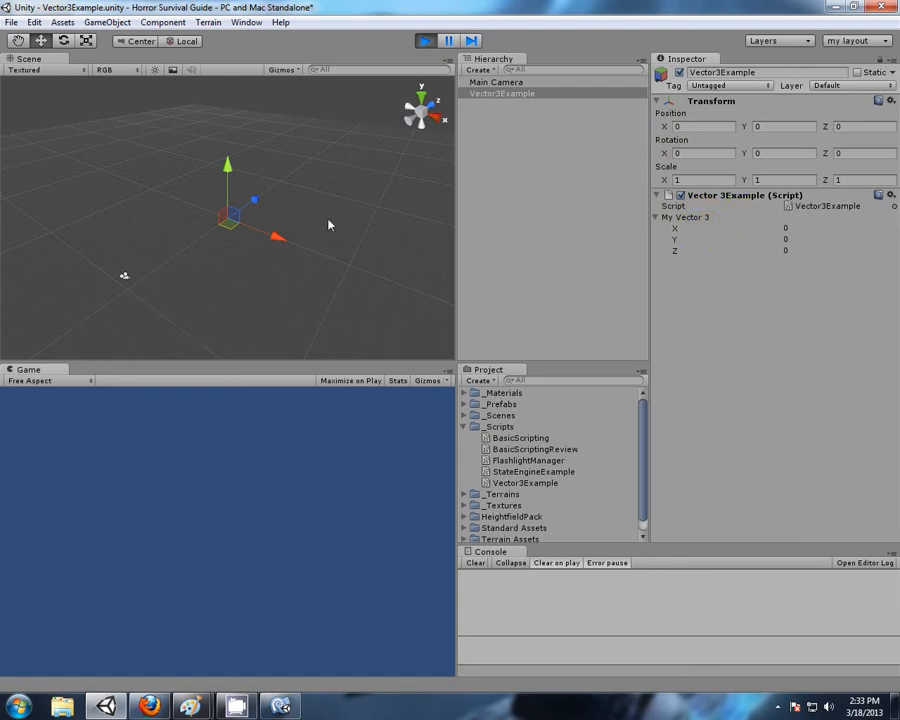
During play, set My Vector 3 to -0.04, 0, -0.3 so Position follows.
{"action": "left_click", "coordinate": [785, 228]}
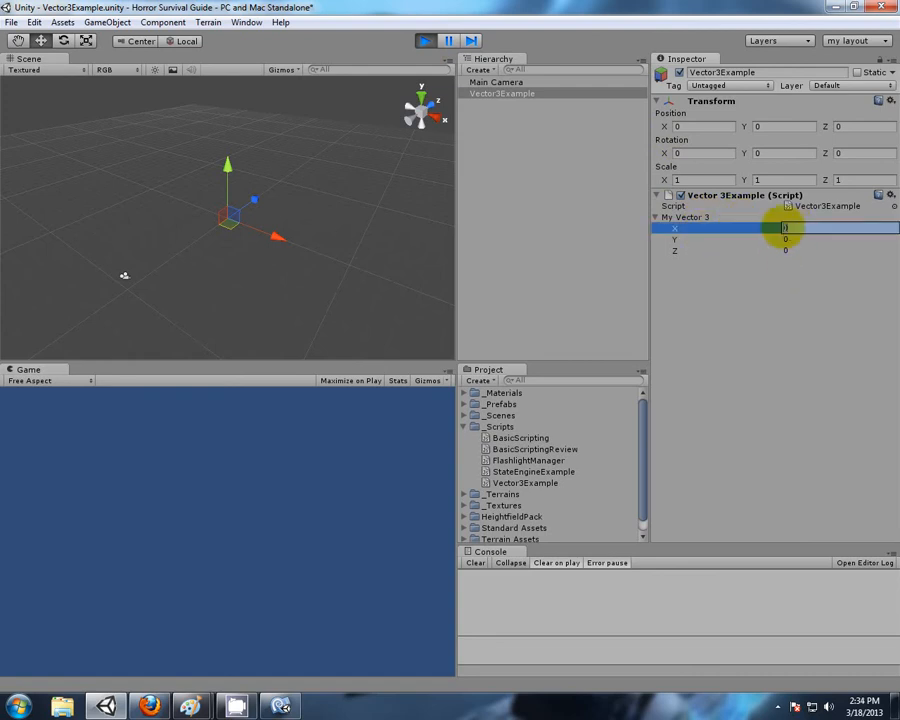
{"action": "type", "text": "10"}
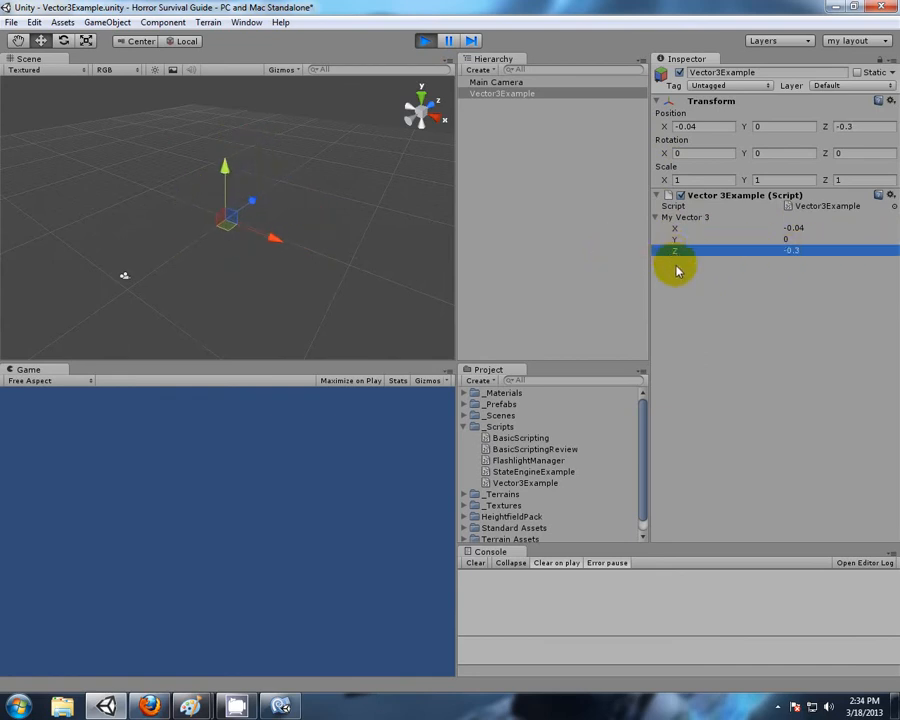
In MonoDevelop, highlight 'position' in the transform.position = myVector3 line.
{"action": "left_click", "coordinate": [280, 706]}
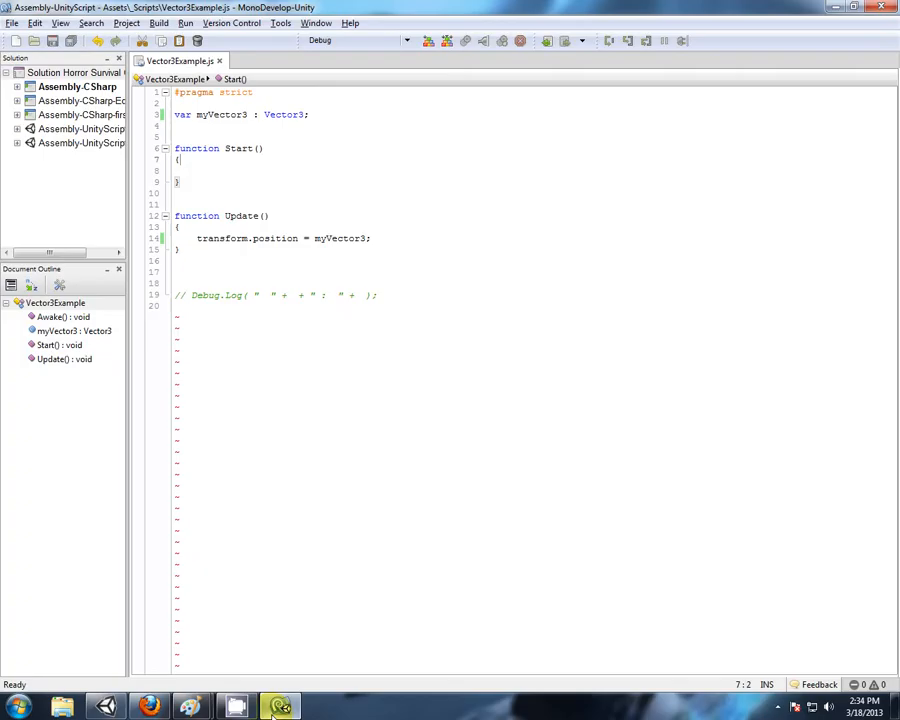
{"action": "left_click", "coordinate": [408, 305]}
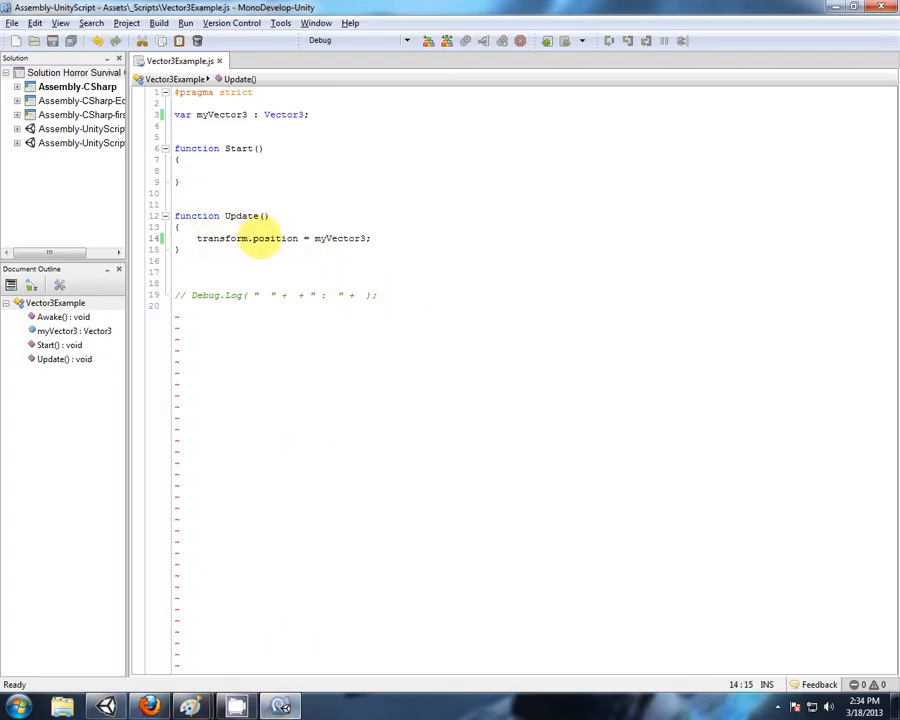
{"action": "left_click", "coordinate": [251, 238]}
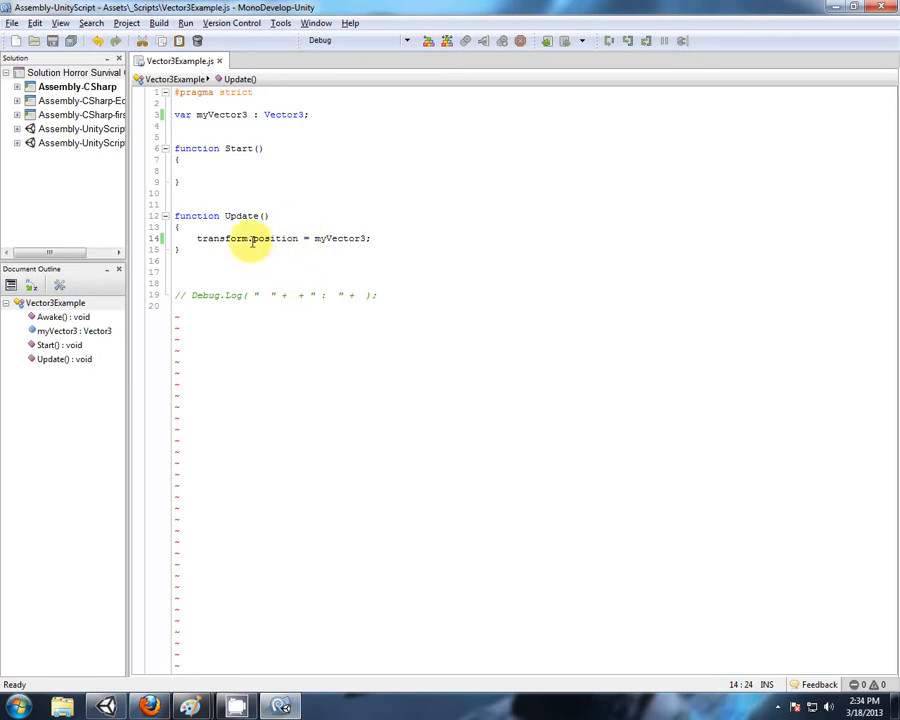
{"action": "double_click", "coordinate": [340, 238]}
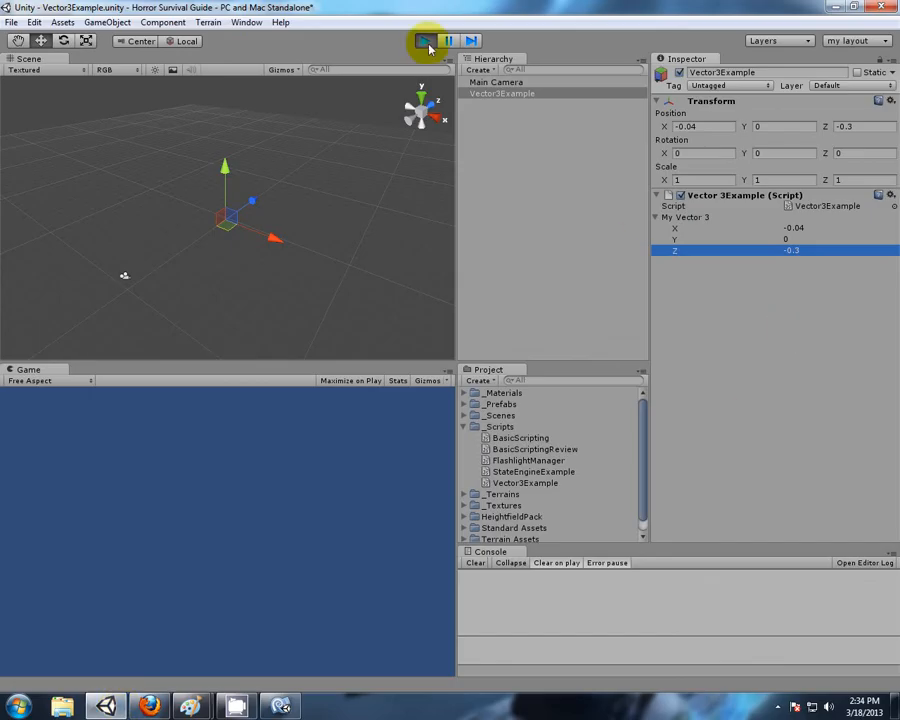
Run the game, scrub My Vector 3 to 0, 1.77, -0.09, then stop play.
{"action": "left_click", "coordinate": [424, 40]}
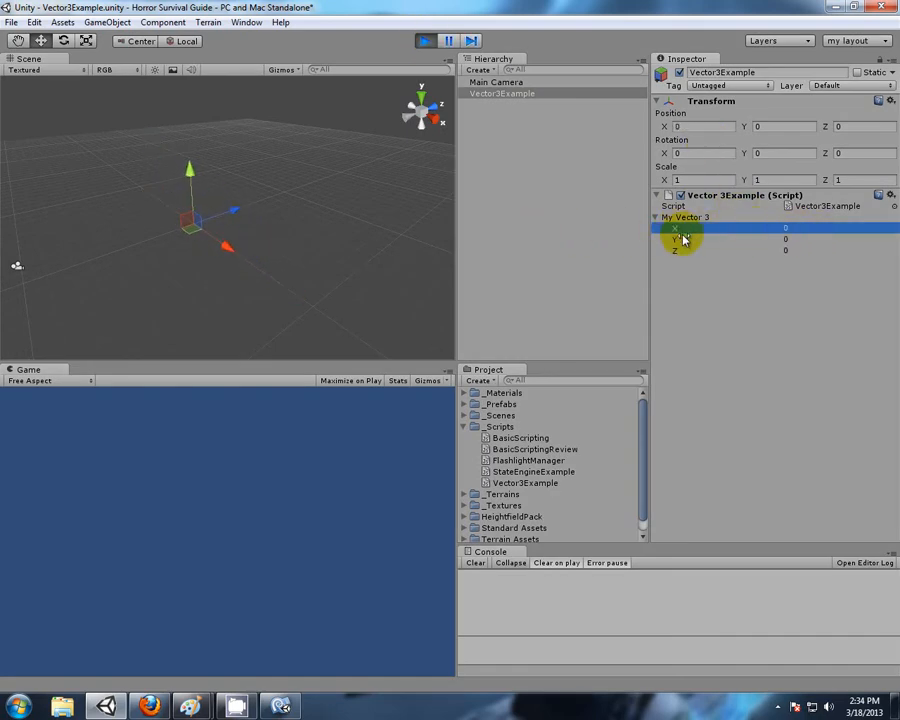
{"action": "left_click_drag", "start_coordinate": [676, 239], "coordinate": [700, 239]}
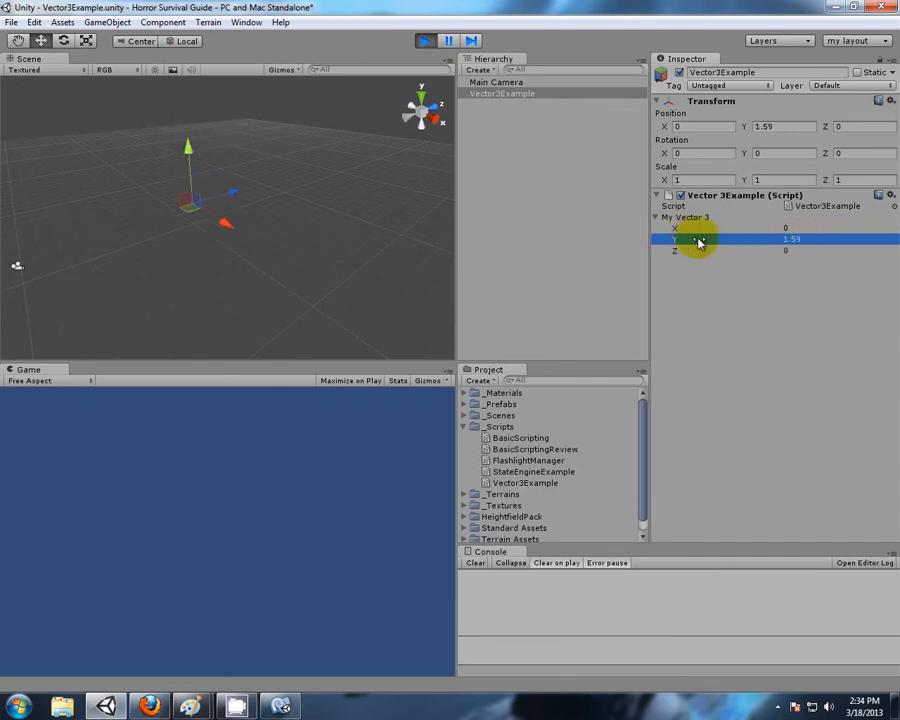
{"action": "left_click_drag", "start_coordinate": [680, 239], "coordinate": [680, 255]}
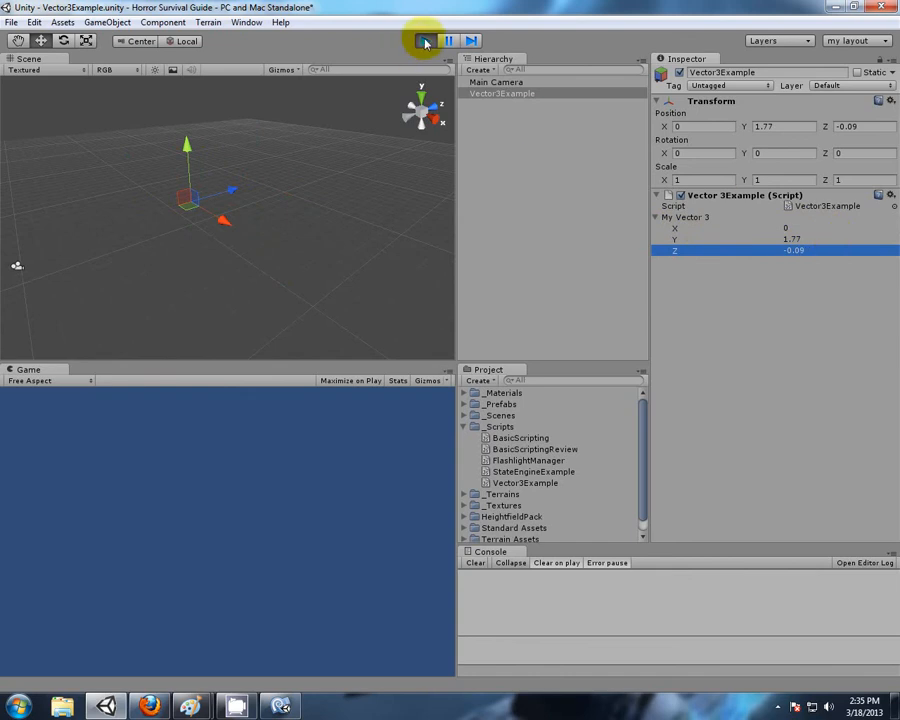
{"action": "left_click", "coordinate": [424, 40]}
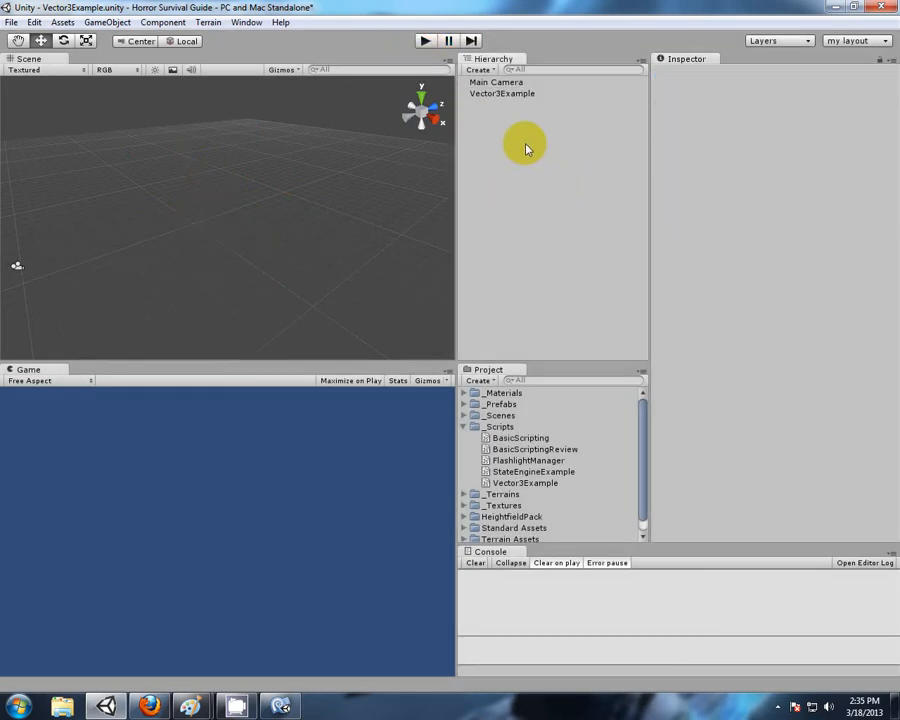
Add a new sphere and a new cube to the scene from the Hierarchy Create menu.
{"action": "left_click", "coordinate": [502, 93]}
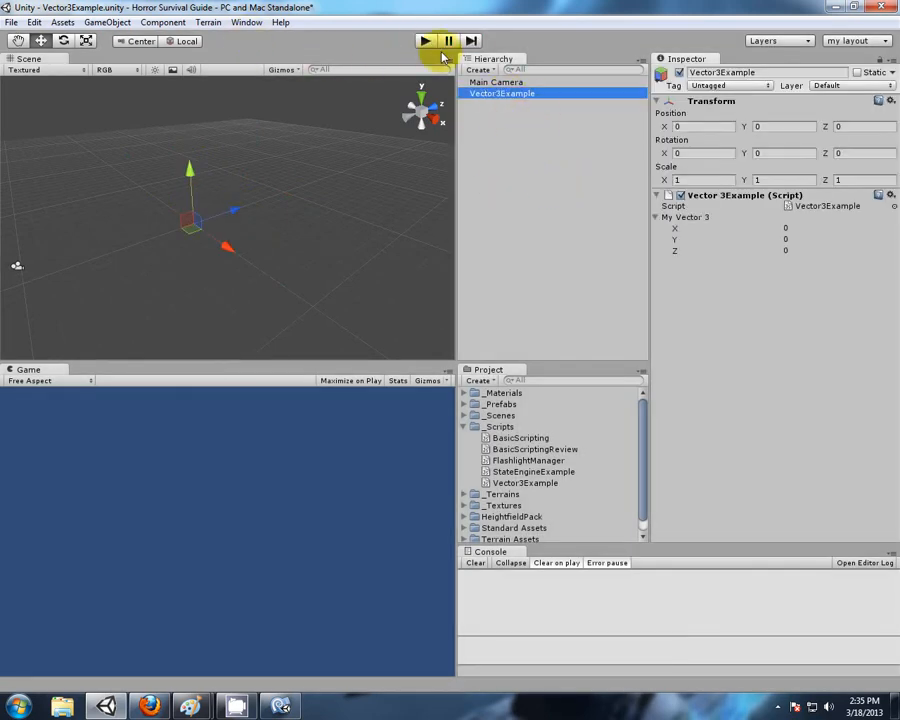
{"action": "left_click", "coordinate": [480, 69]}
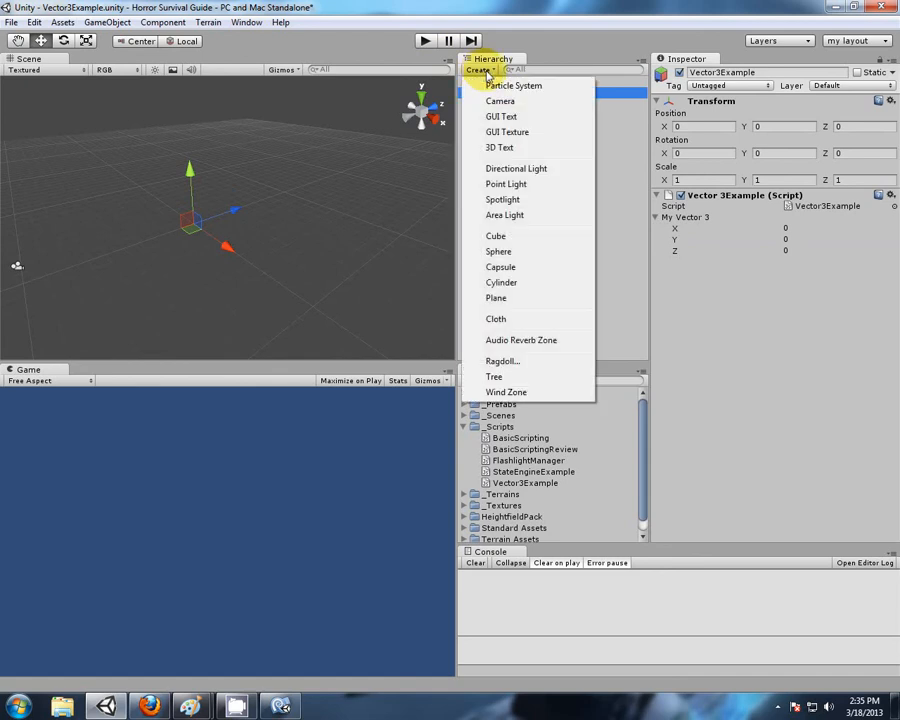
{"action": "mouse_move", "coordinate": [498, 251]}
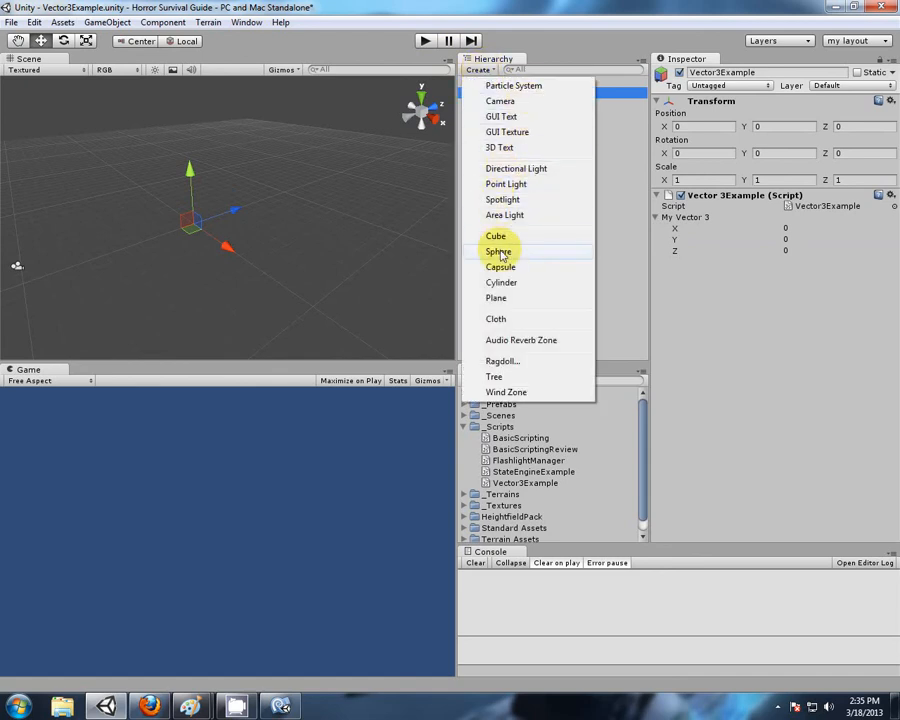
{"action": "left_click", "coordinate": [498, 251]}
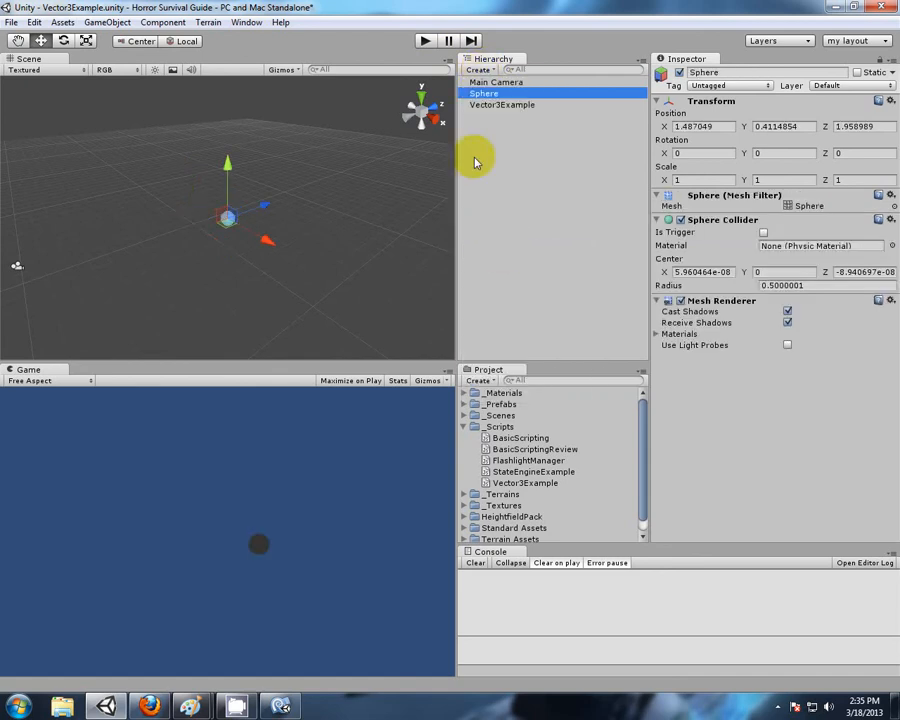
{"action": "left_click", "coordinate": [480, 69]}
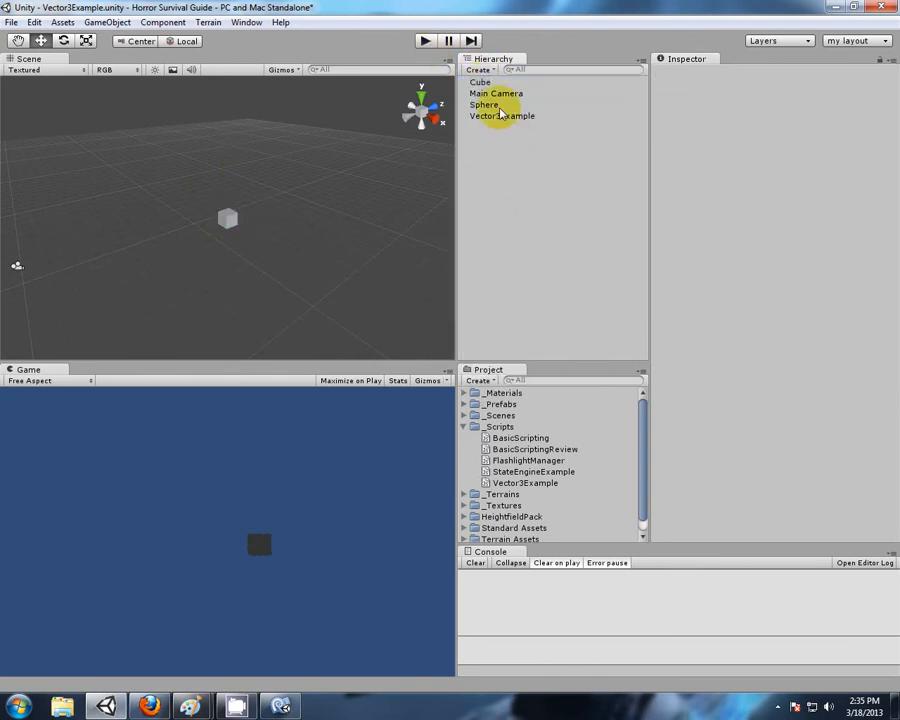
Delete the Vector3Example object and set the cube's position to 0, 0, 0.
{"action": "left_click", "coordinate": [502, 115]}
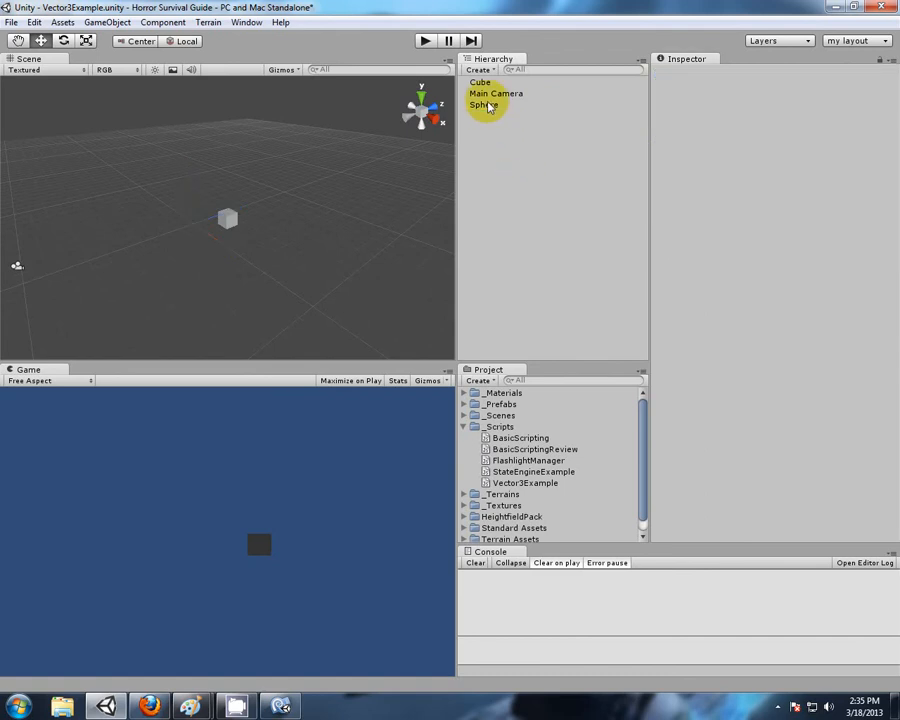
{"action": "left_click", "coordinate": [480, 81]}
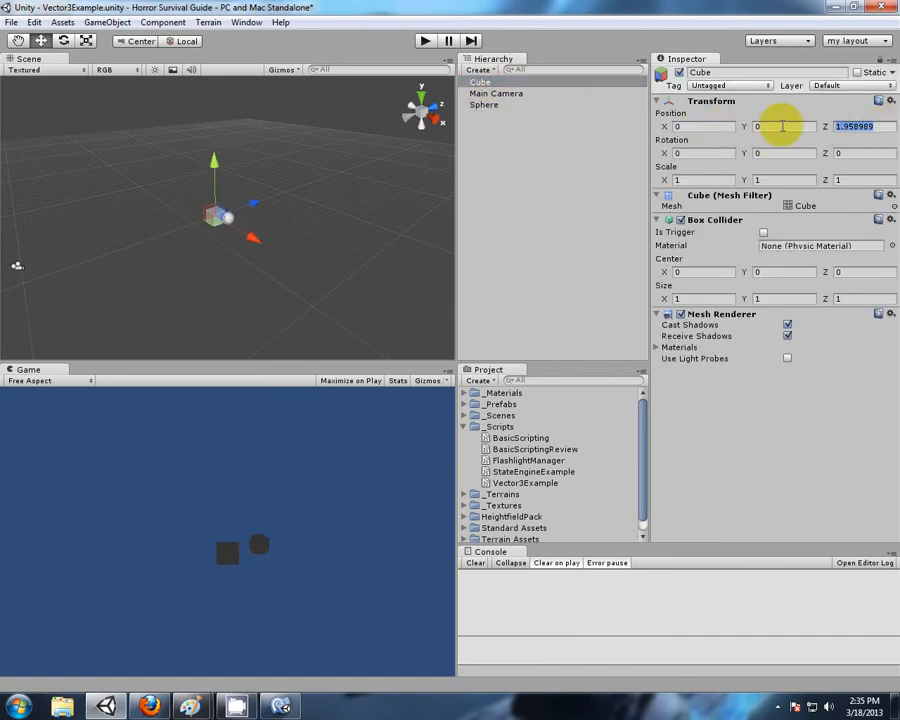
{"action": "left_click", "coordinate": [484, 104]}
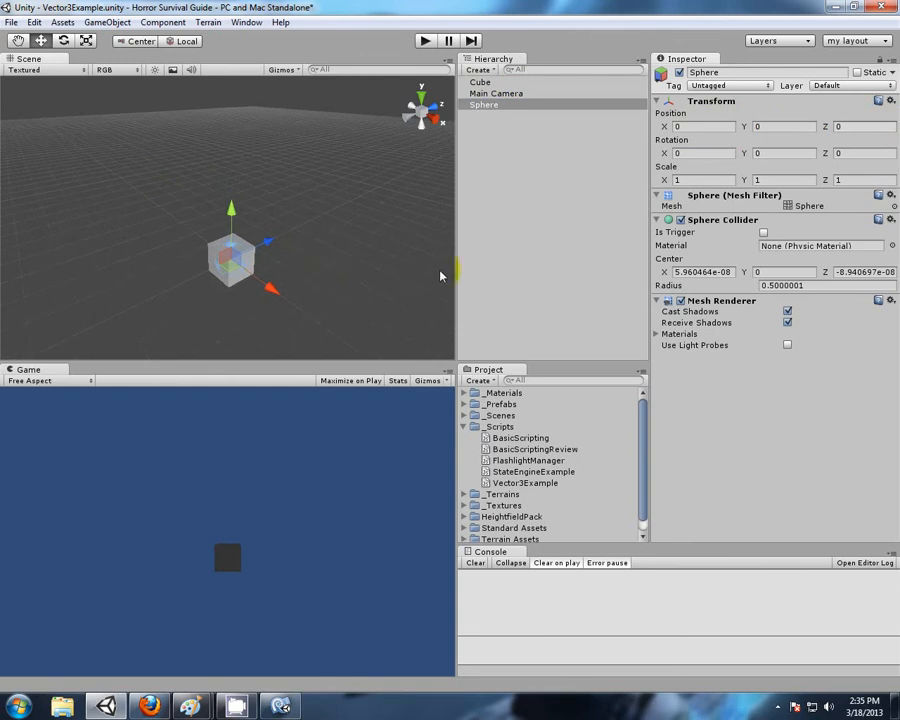
Move the sphere next to the cube and parent the sphere under the cube.
{"action": "left_click", "coordinate": [230, 260]}
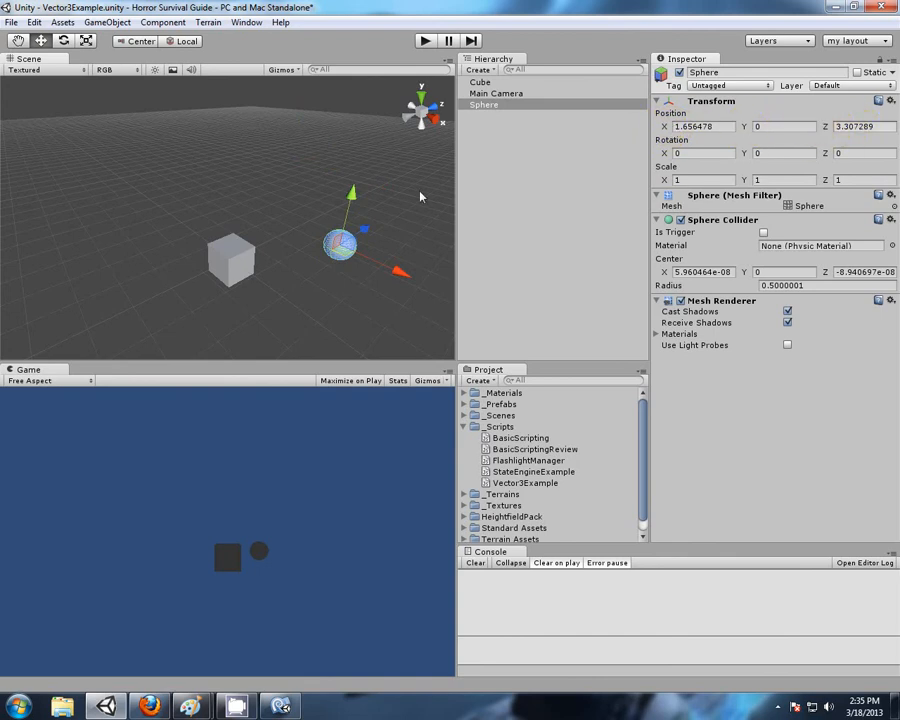
{"action": "left_click_drag", "start_coordinate": [340, 243], "coordinate": [240, 253]}
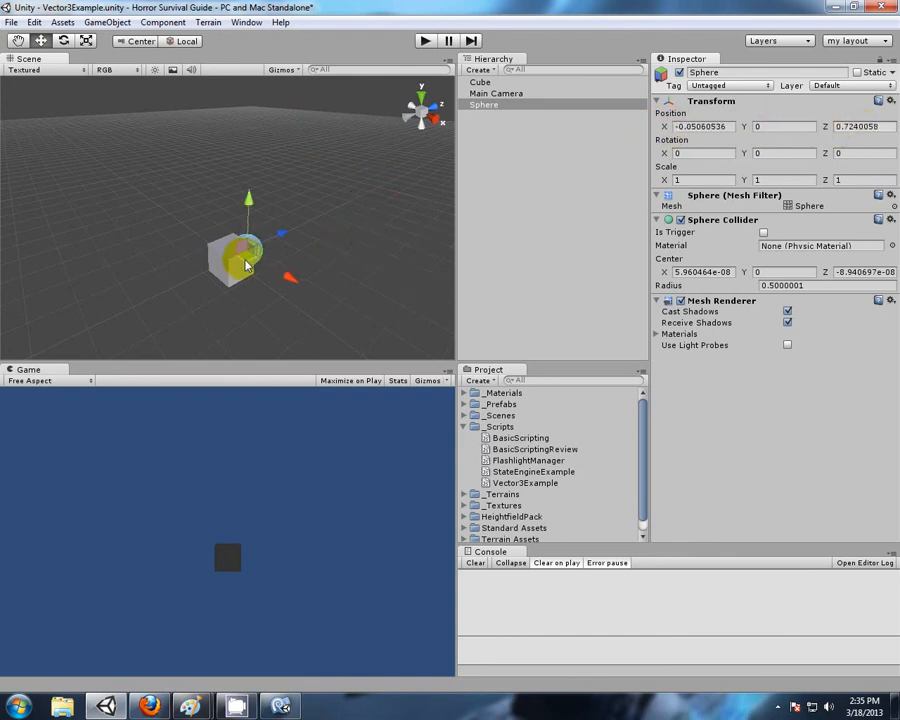
{"action": "left_click", "coordinate": [484, 105]}
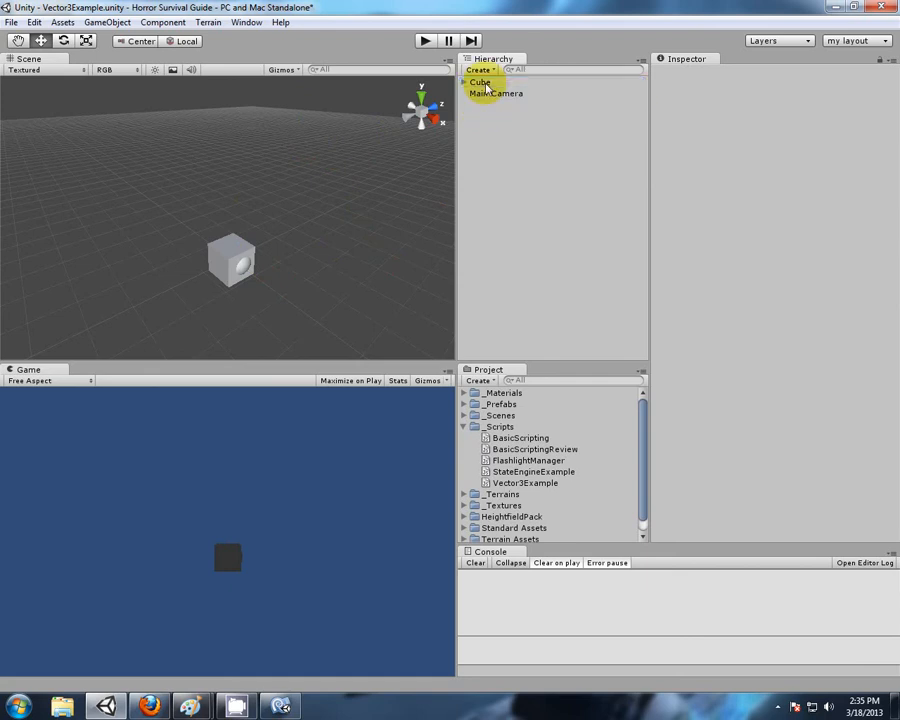
Expand Cube, select the child Sphere, and add the Vector3Example script to it.
{"action": "left_click", "coordinate": [483, 82]}
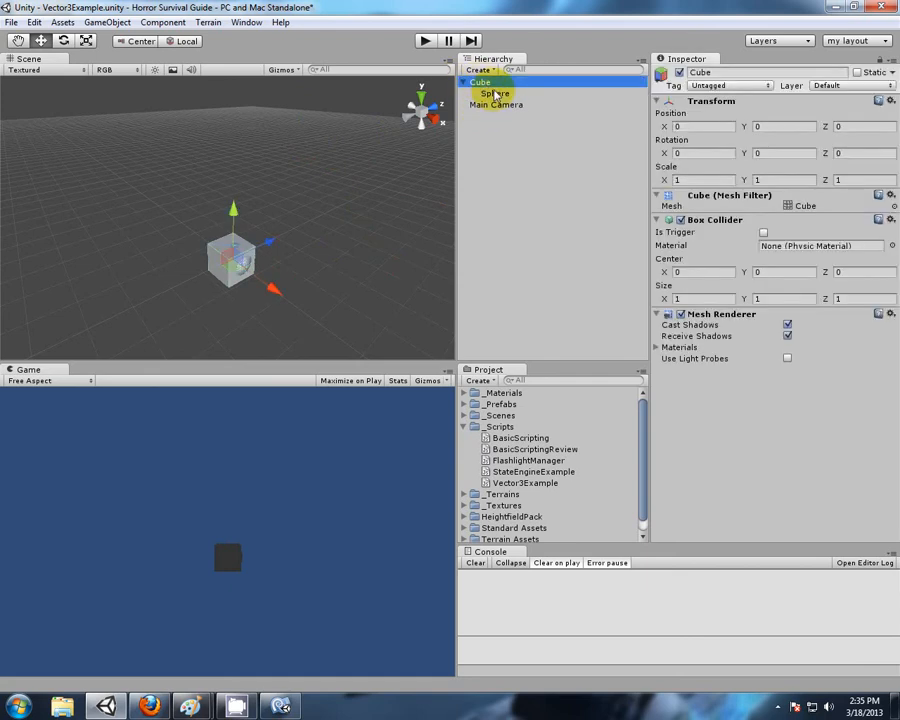
{"action": "left_click", "coordinate": [495, 93]}
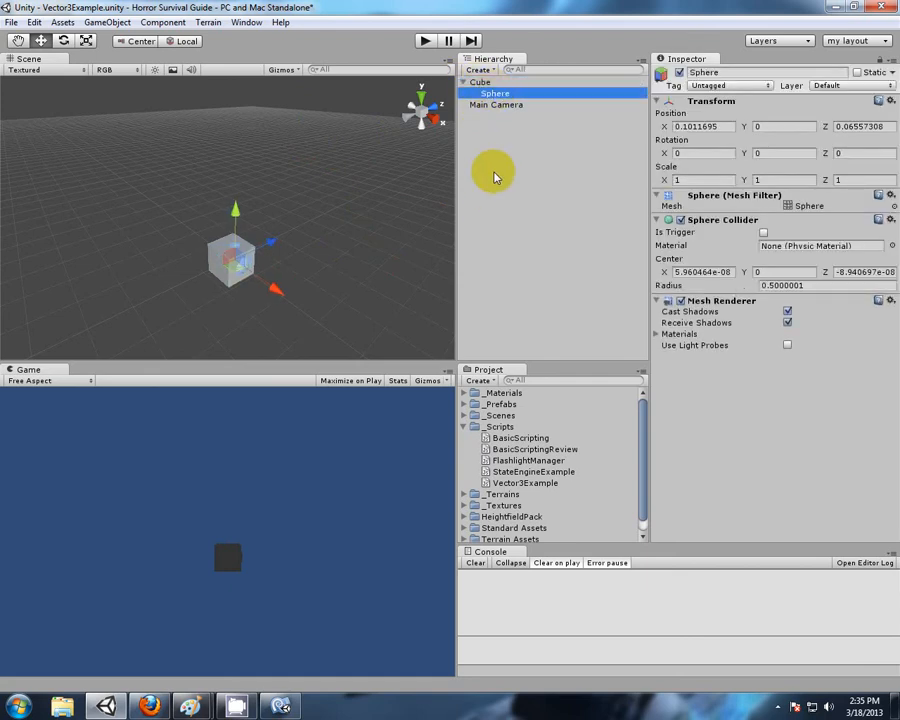
{"action": "left_click", "coordinate": [481, 81]}
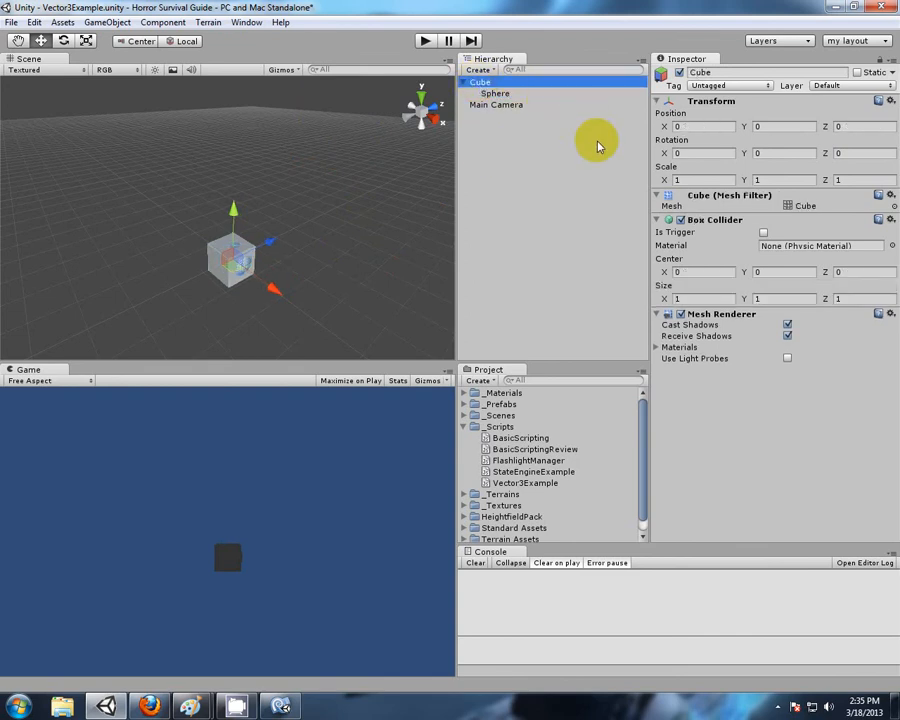
{"action": "left_click", "coordinate": [495, 93]}
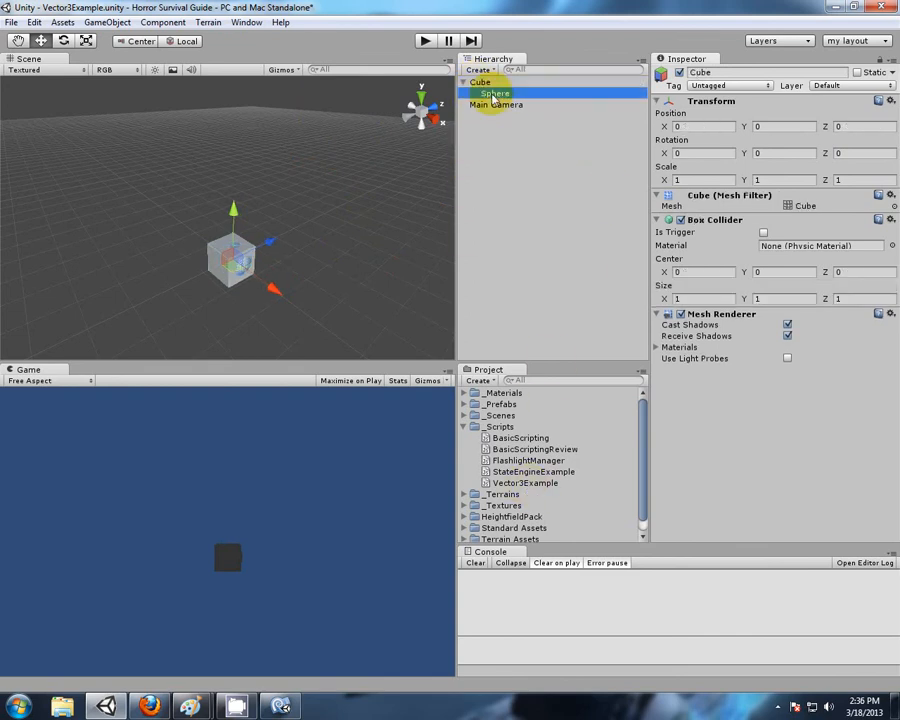
{"action": "left_click", "coordinate": [495, 92]}
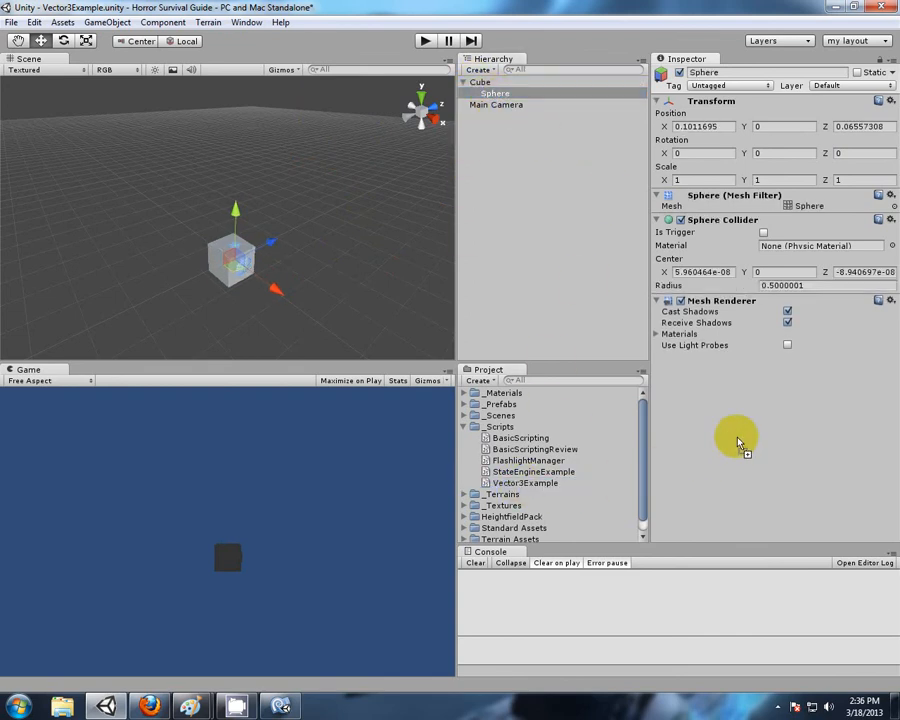
{"action": "left_click", "coordinate": [424, 40]}
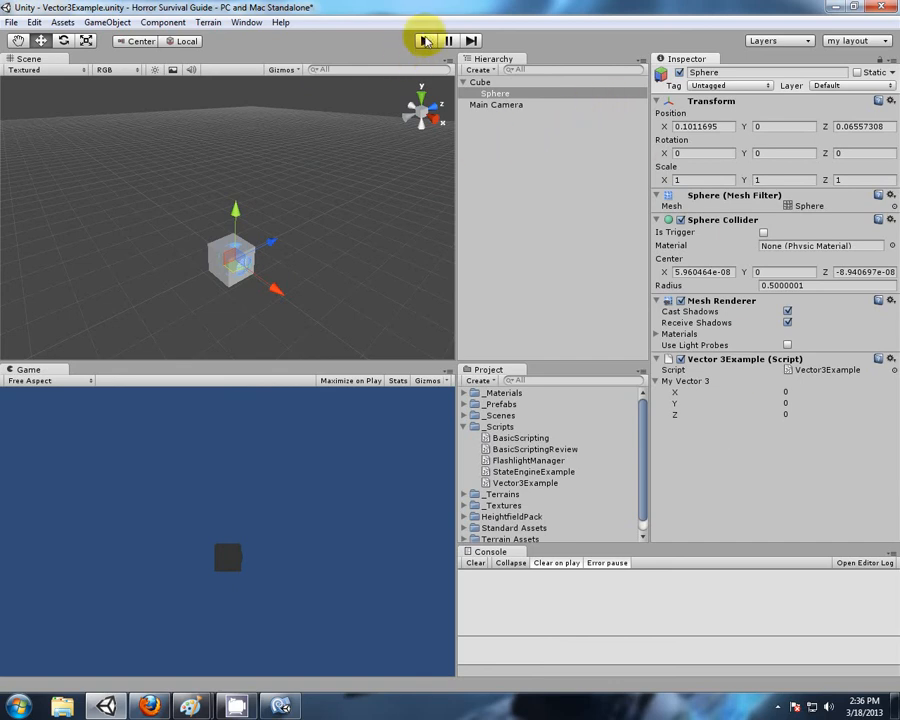
Enter Play mode and set the parent cube's Position X to 5.
{"action": "left_click", "coordinate": [424, 40]}
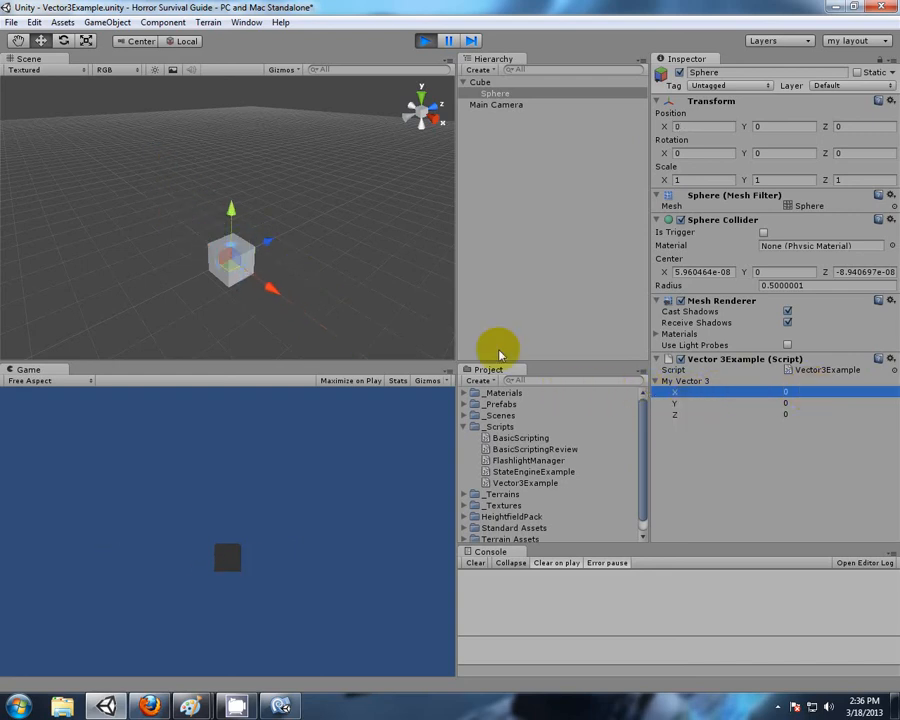
{"action": "left_click", "coordinate": [483, 81]}
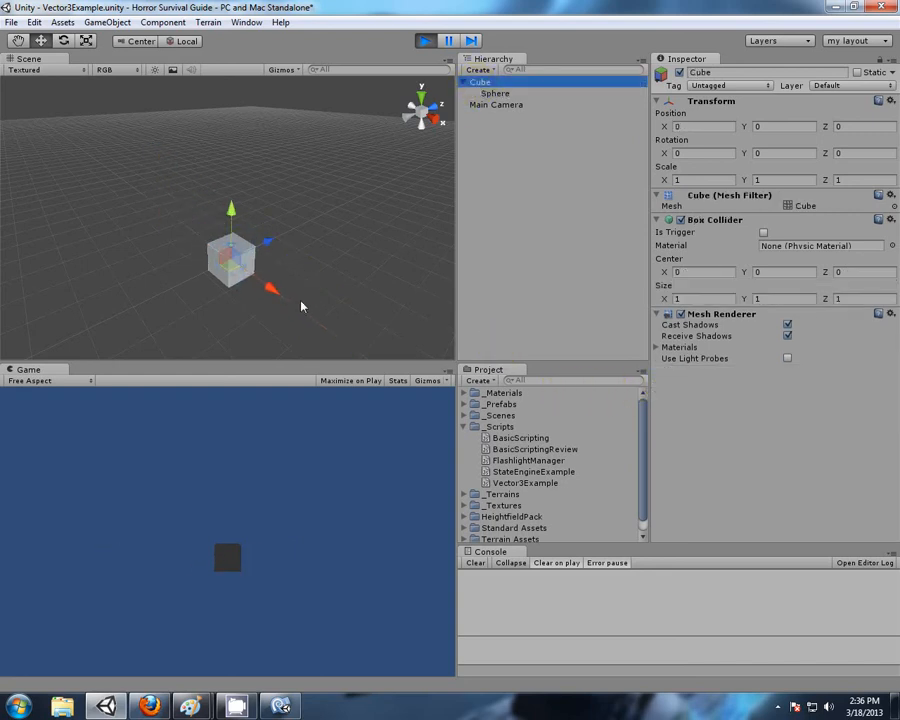
{"action": "left_click", "coordinate": [695, 126]}
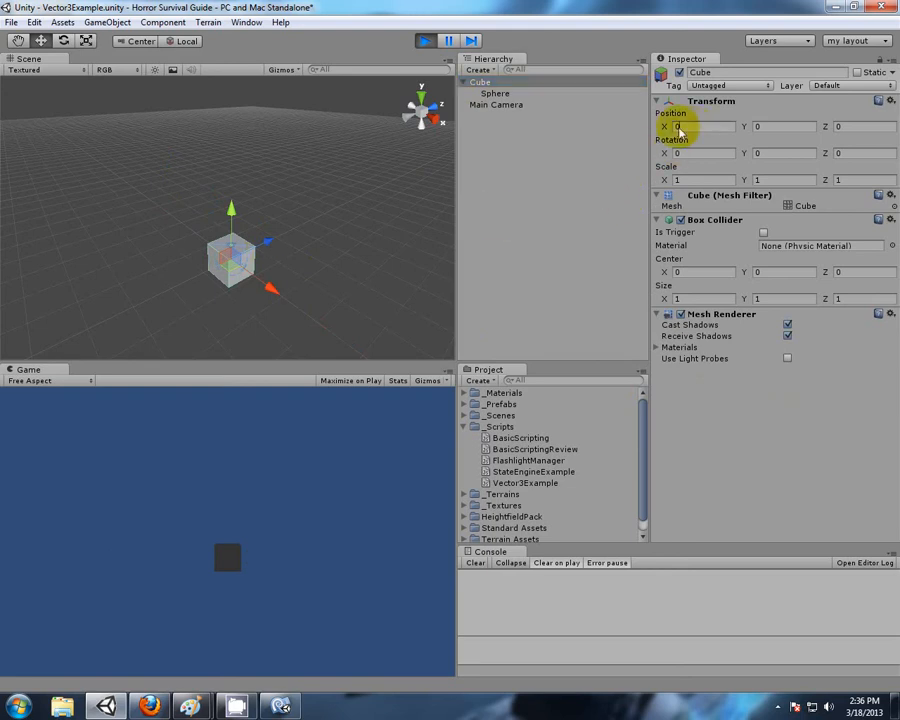
{"action": "type", "text": "5"}
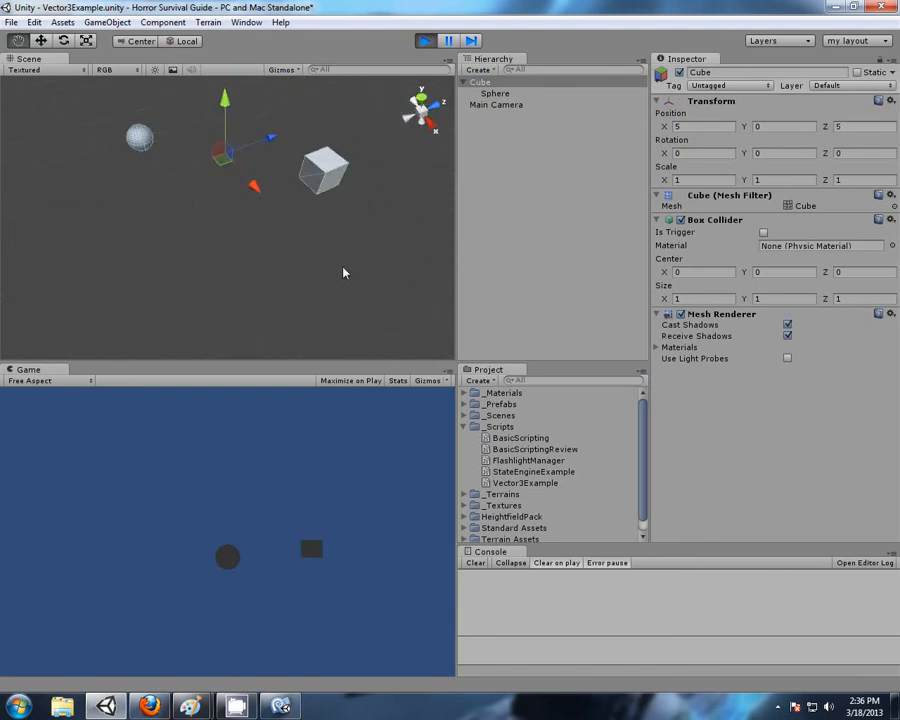
Select the sphere and scrub its My Vector 3 X value to -0.23.
{"action": "left_click", "coordinate": [495, 93]}
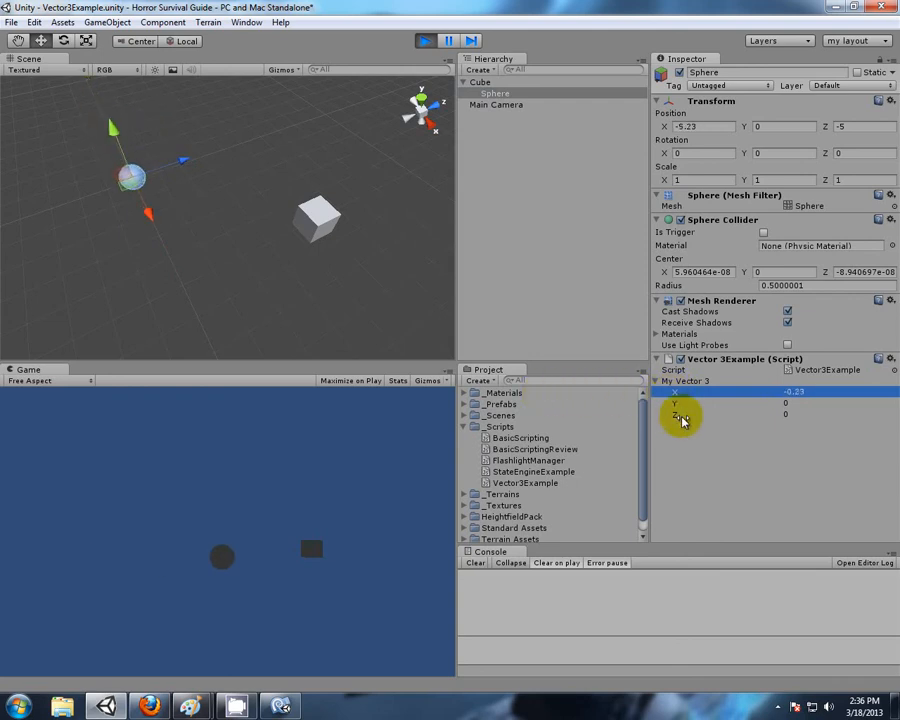
{"action": "left_click_drag", "start_coordinate": [680, 414], "coordinate": [700, 414]}
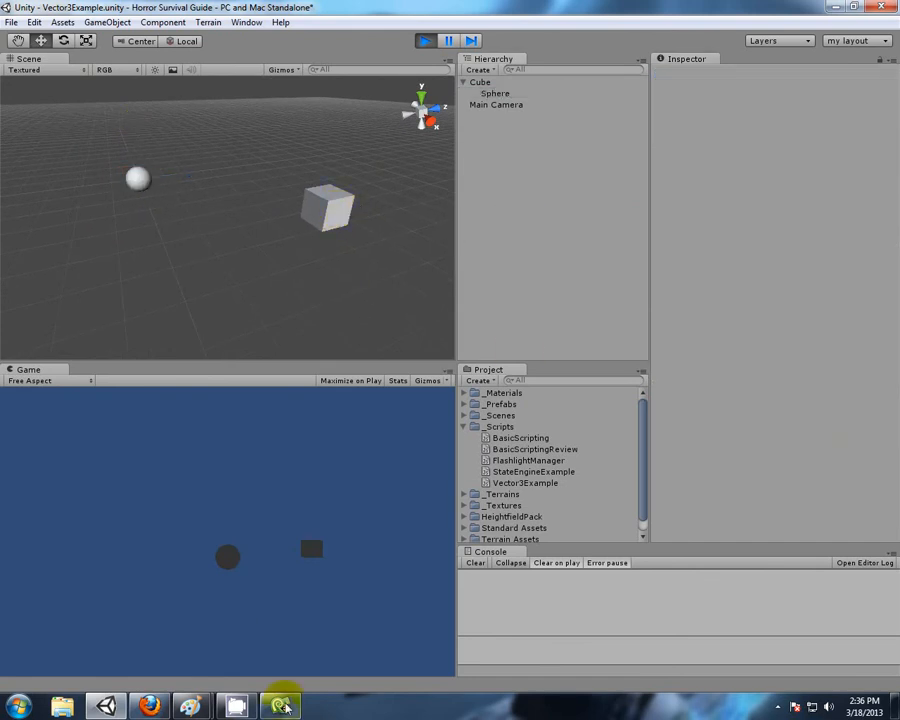
In MonoDevelop, change transform.position to transform.localPosition in the Update line.
{"action": "left_click", "coordinate": [281, 706]}
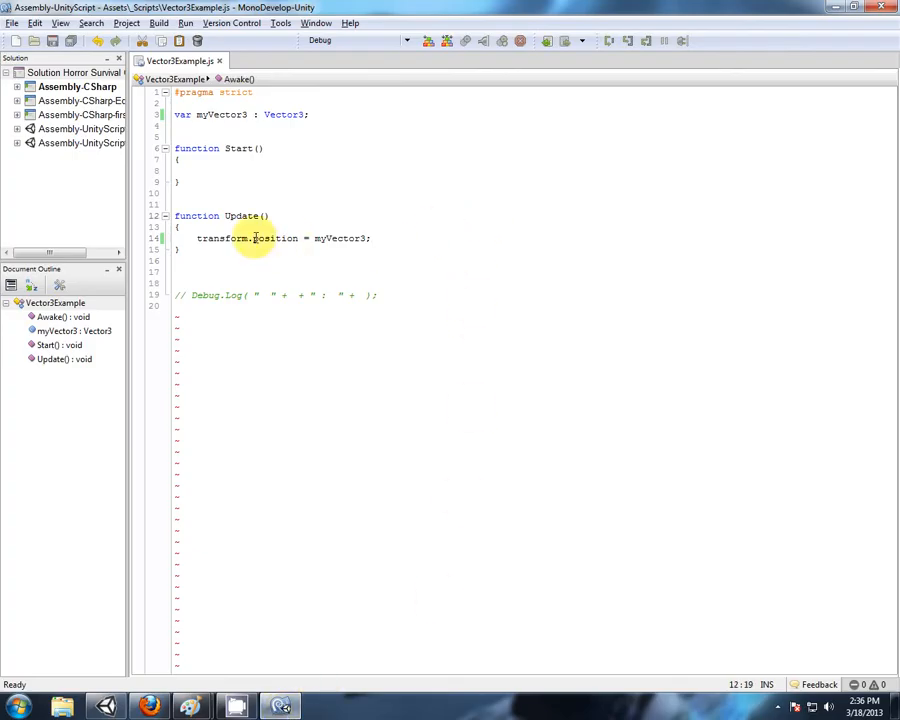
{"action": "left_click", "coordinate": [268, 238]}
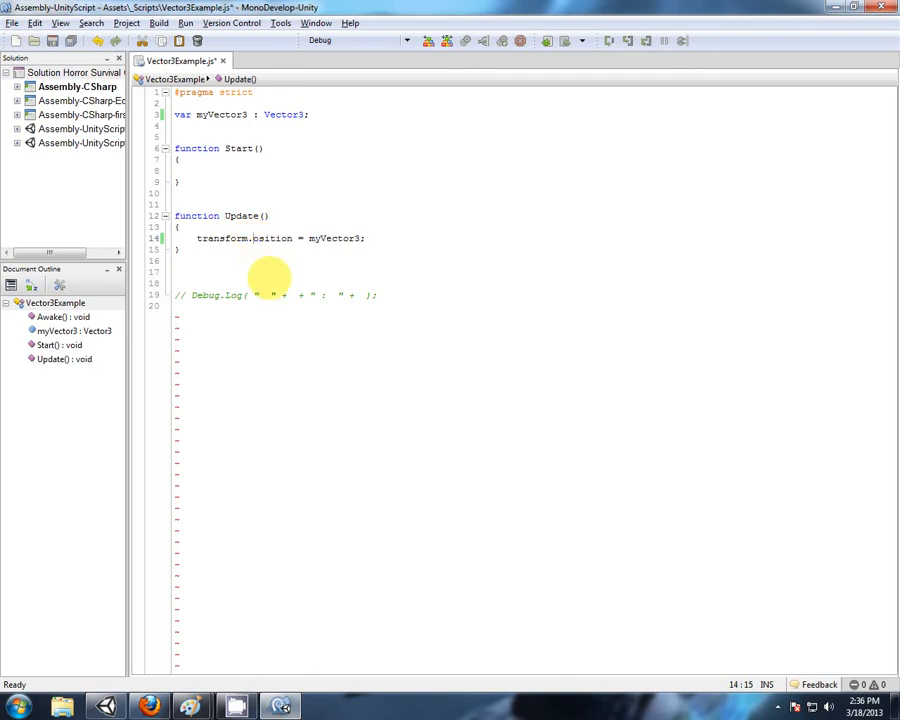
{"action": "type", "text": "local"}
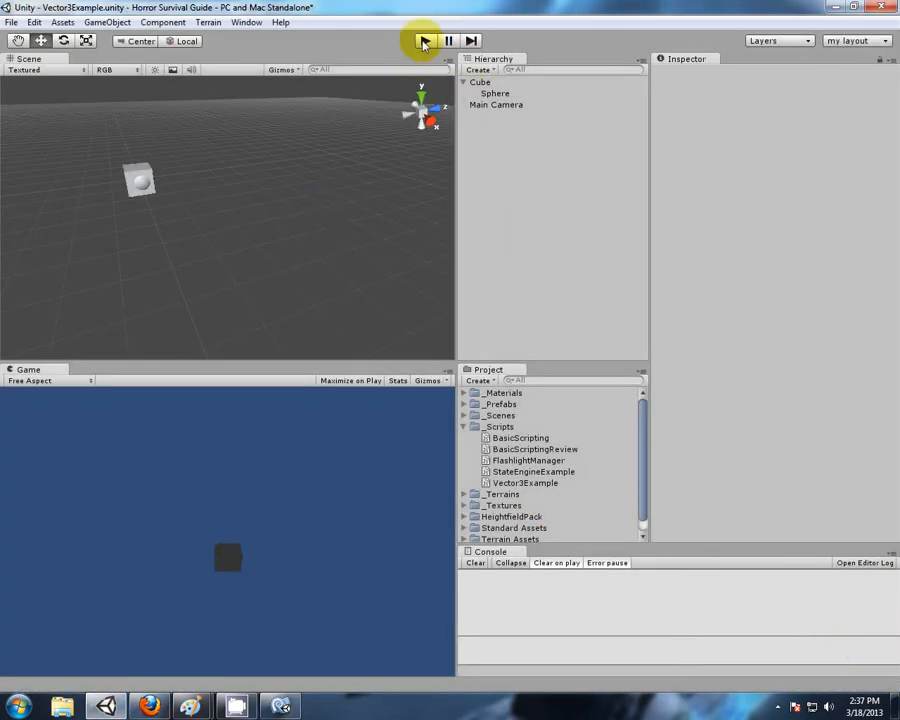
Stop and restart Play mode to run the localPosition script.
{"action": "left_click", "coordinate": [423, 41]}
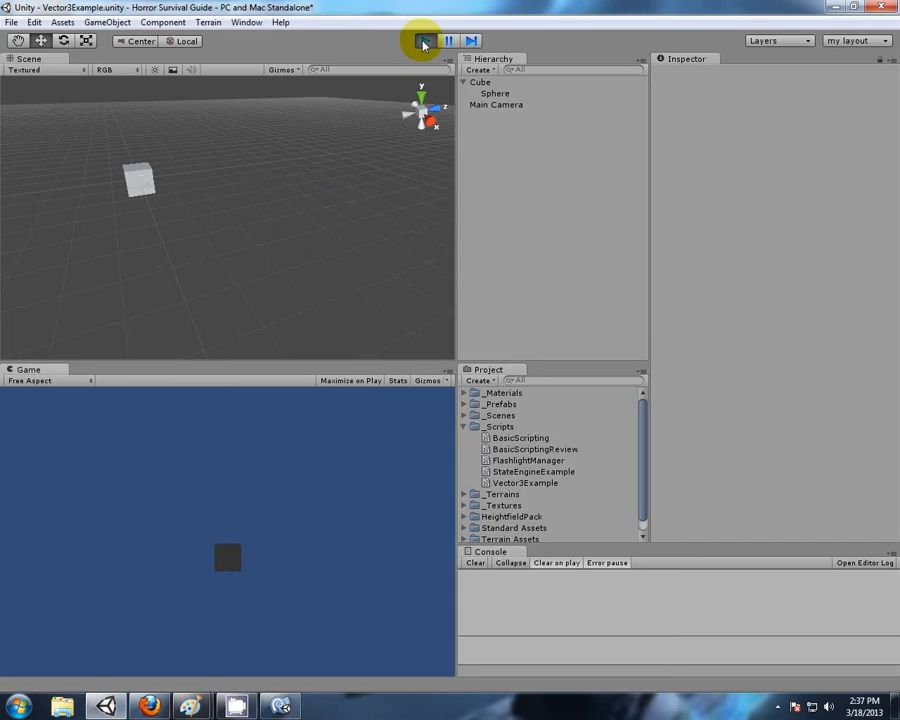
{"action": "left_click", "coordinate": [481, 81]}
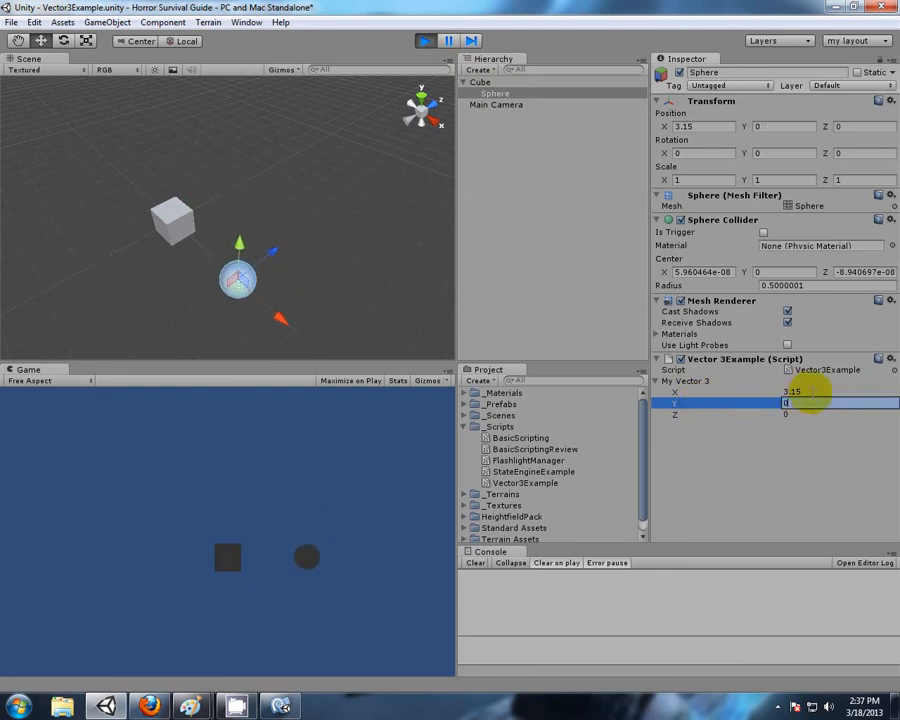
Set the sphere's My Vector 3 to 4, 0, 4 and select the parent cube.
{"action": "type", "text": "4"}
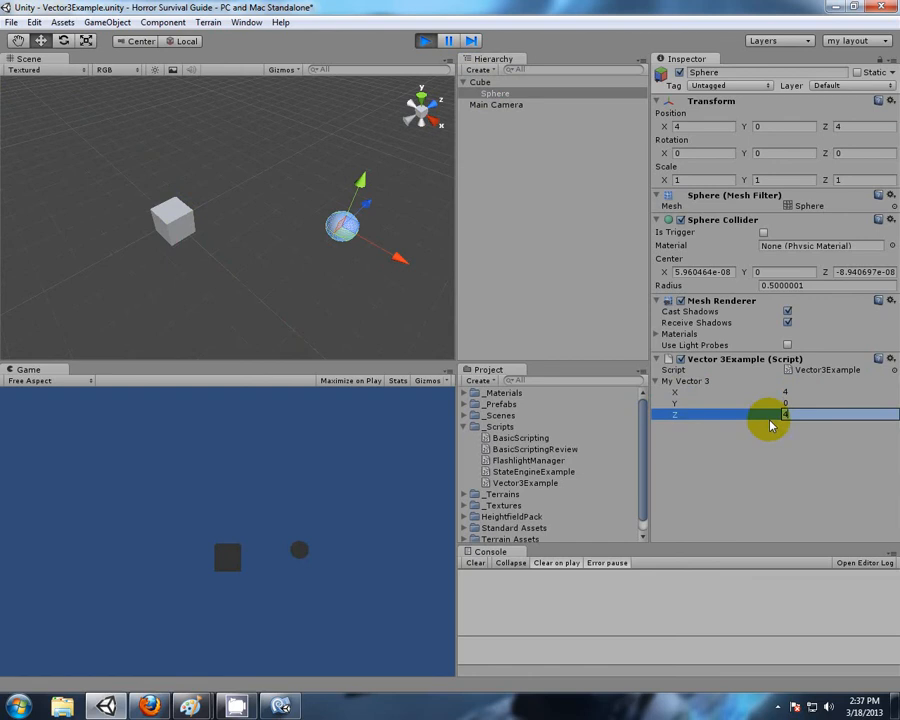
{"action": "left_click", "coordinate": [480, 81]}
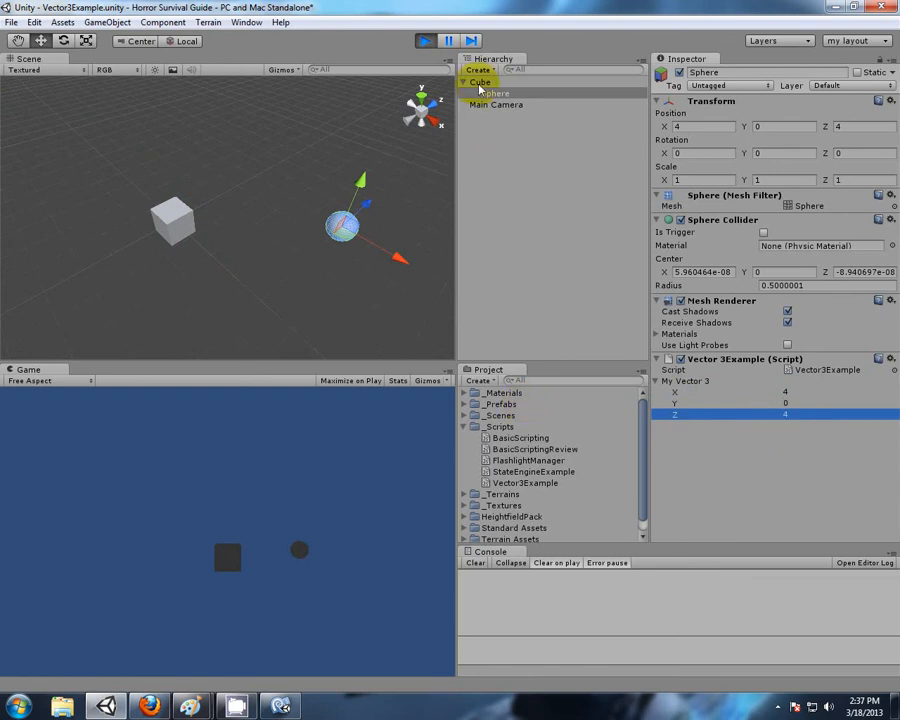
{"action": "left_click", "coordinate": [481, 81]}
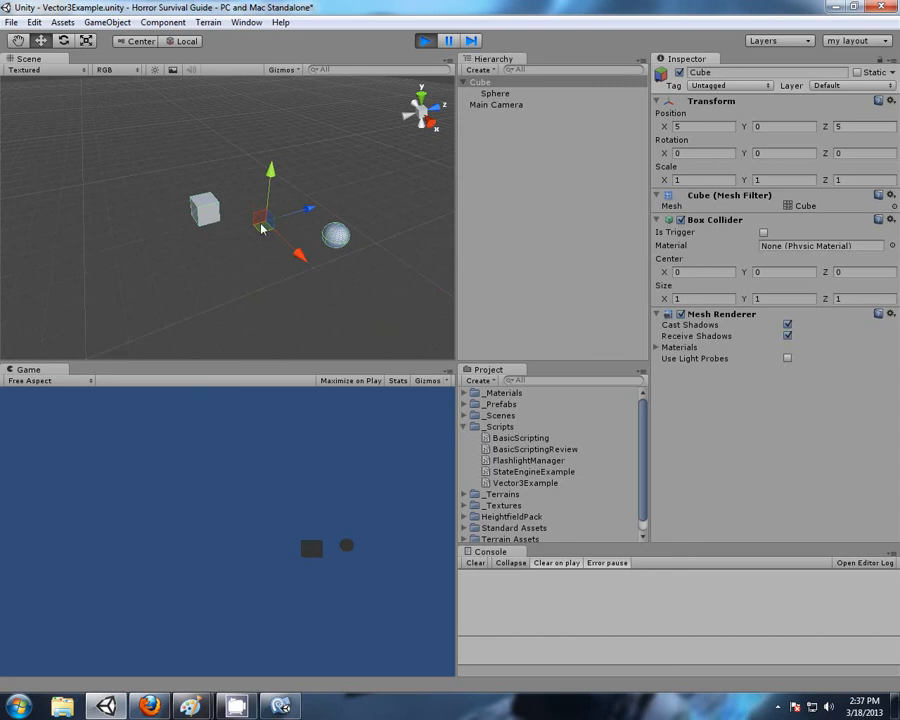
Compare the sphere's and cube's positions by selecting each in the Hierarchy.
{"action": "left_click", "coordinate": [495, 92]}
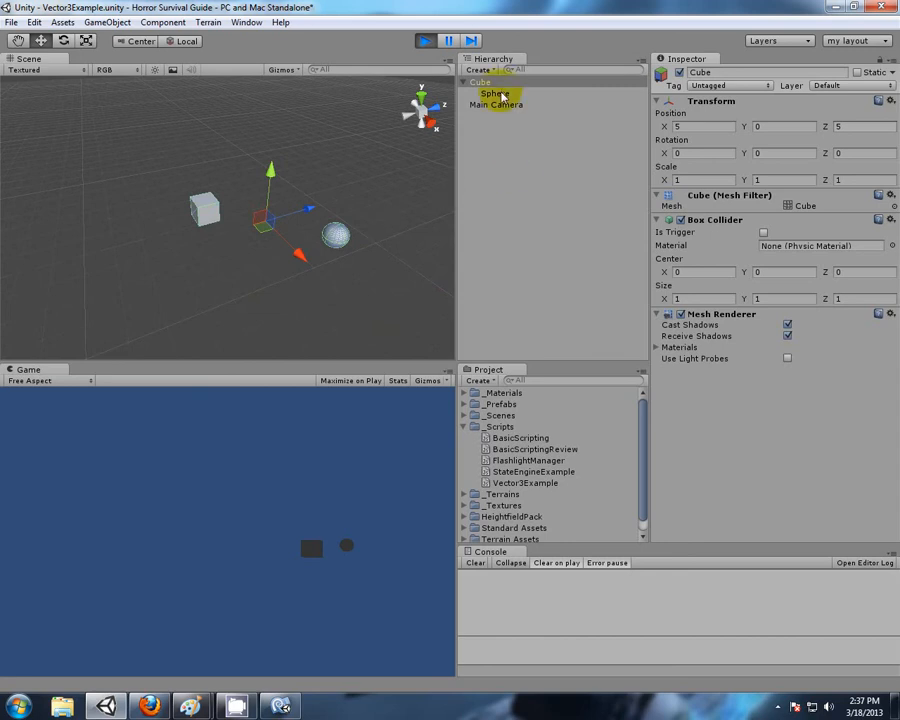
{"action": "left_click", "coordinate": [496, 93]}
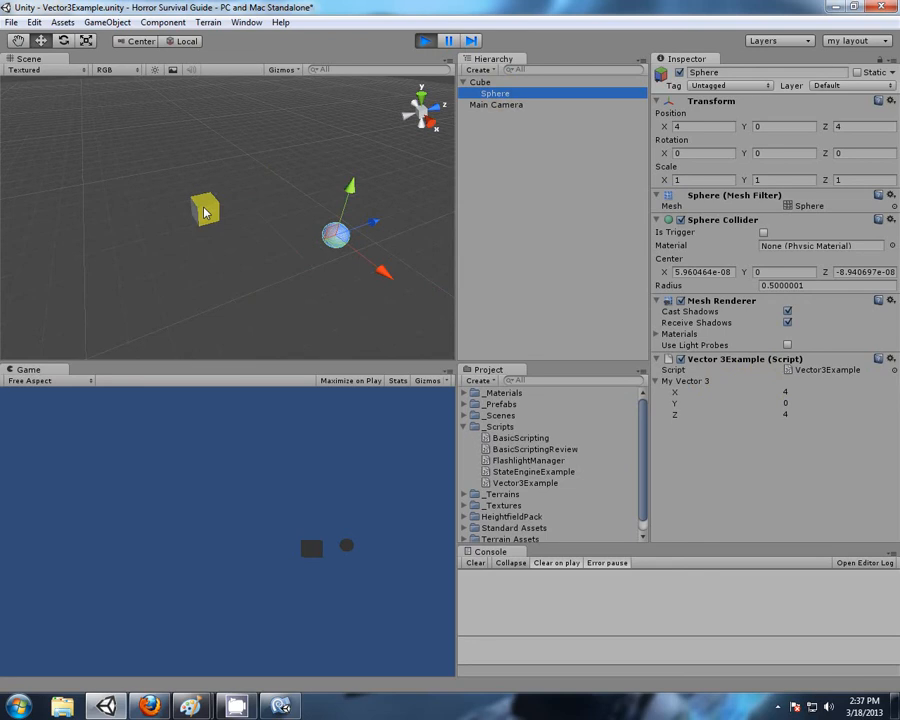
{"action": "left_click", "coordinate": [489, 81]}
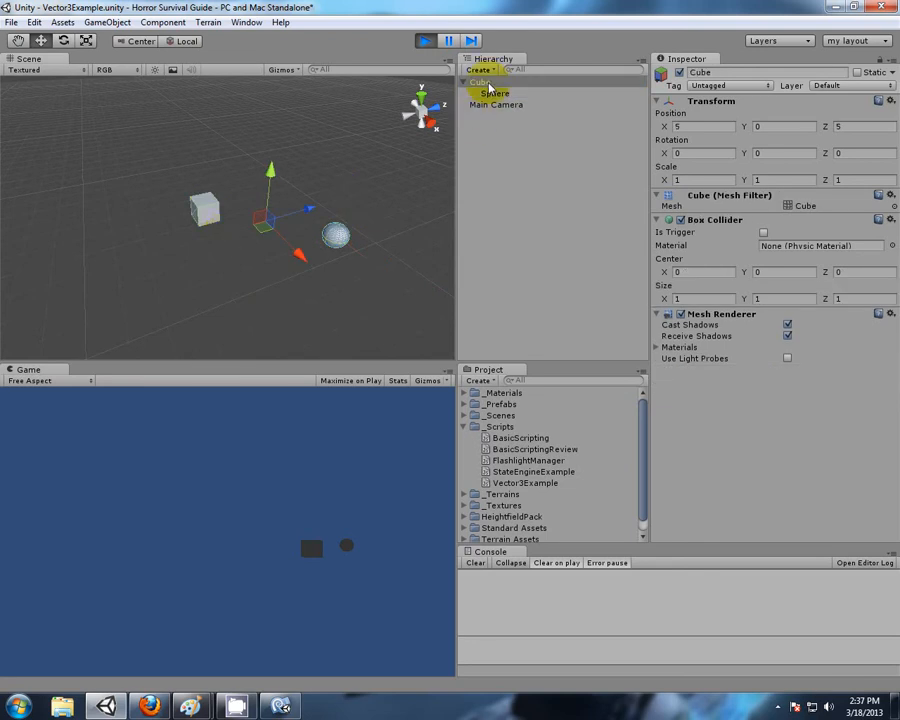
{"action": "left_click", "coordinate": [495, 92]}
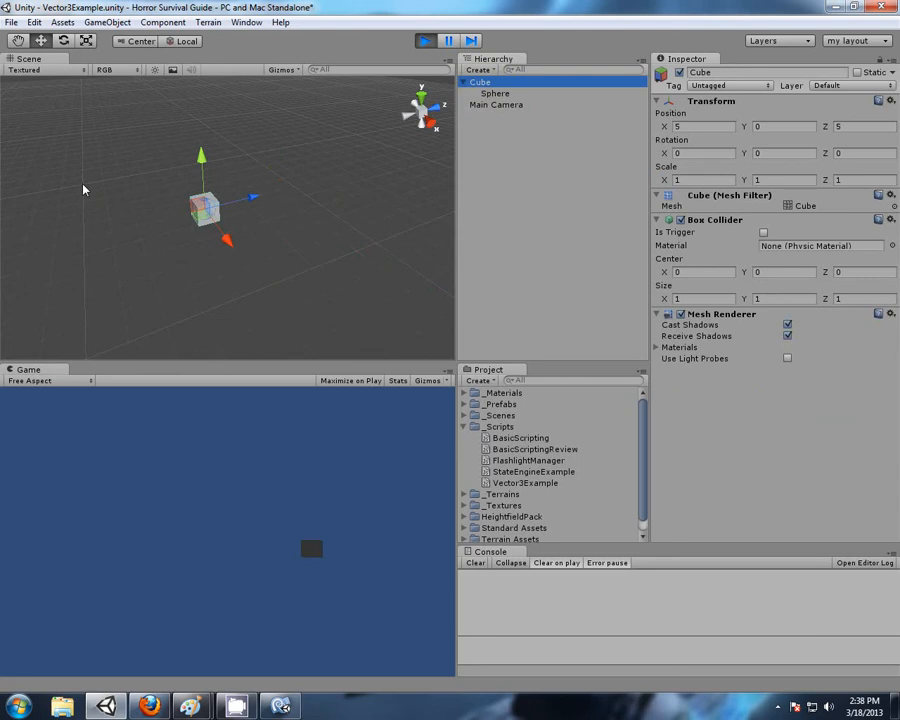
Check the cube, then enter -5 for the sphere's My Vector 3 X.
{"action": "left_click", "coordinate": [496, 93]}
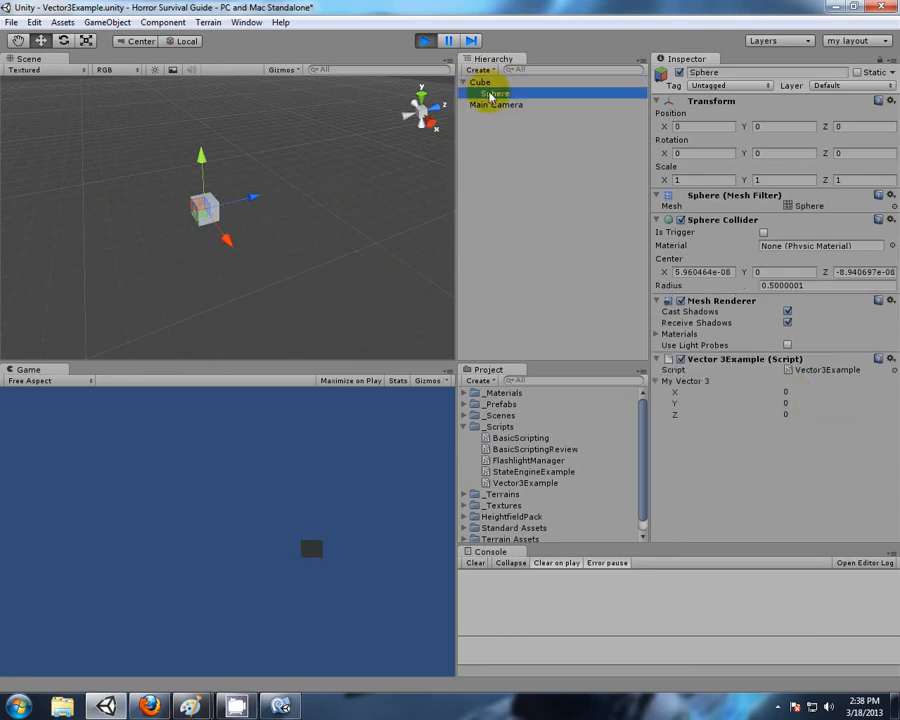
{"action": "left_click", "coordinate": [484, 81]}
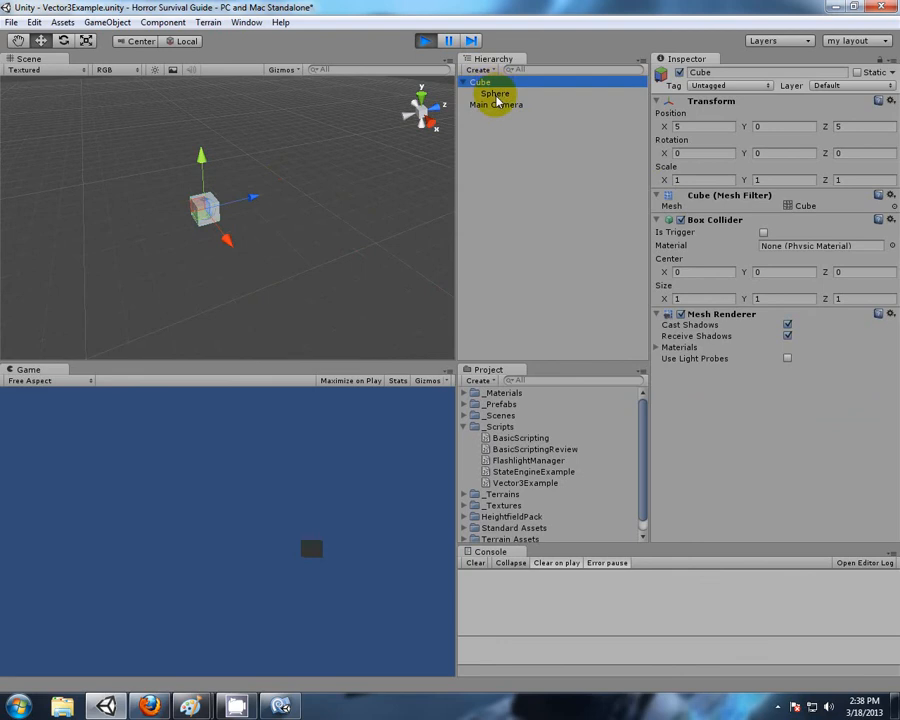
{"action": "left_click", "coordinate": [495, 93]}
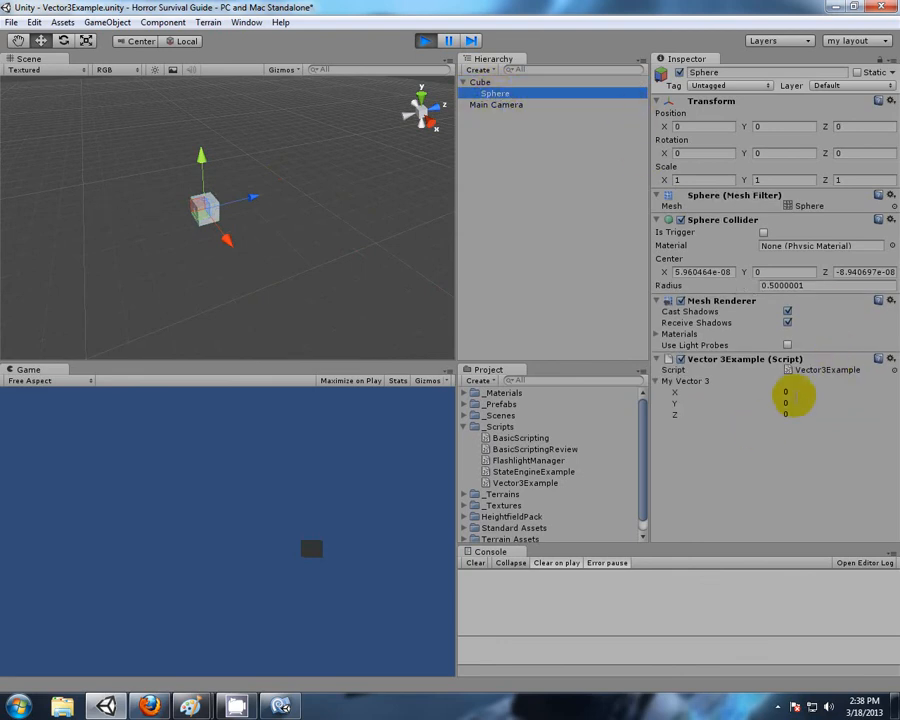
{"action": "left_click", "coordinate": [785, 392]}
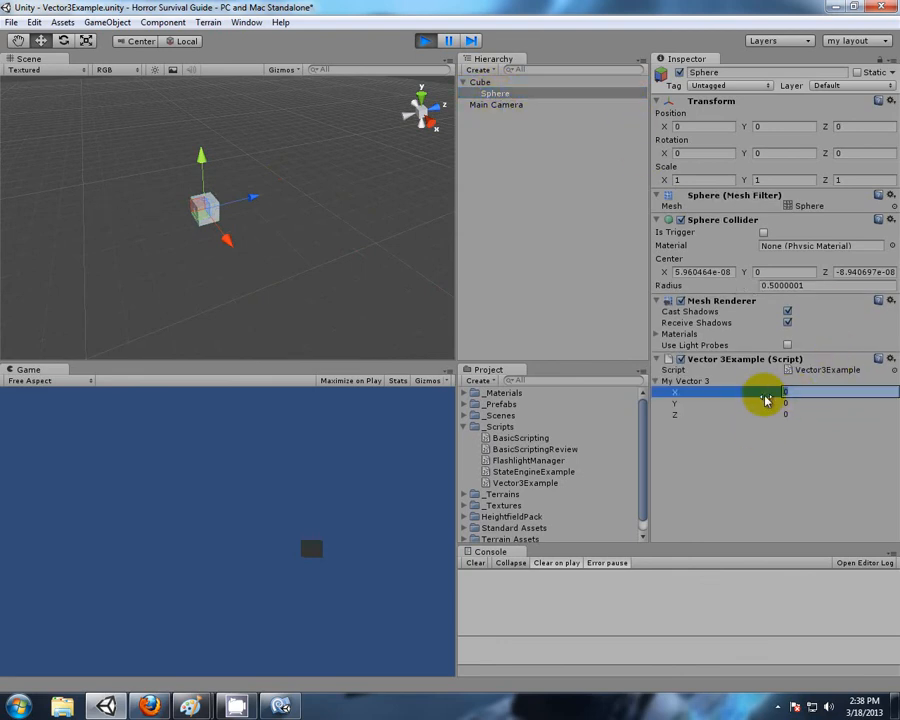
{"action": "type", "text": "-5"}
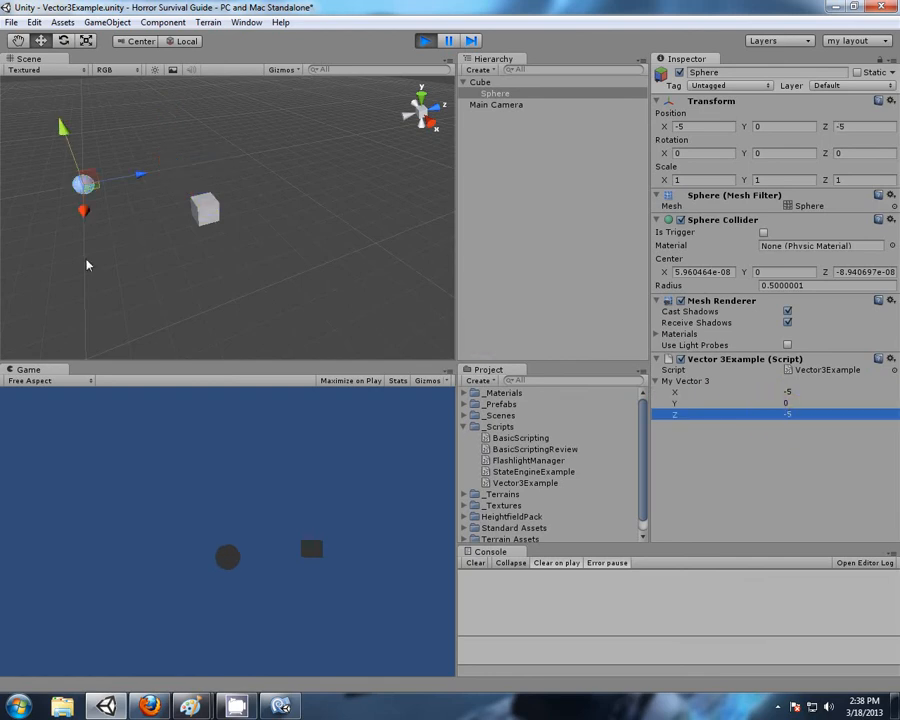
Nudge the Cube to about X 5.19, Z 5.36, then select the Sphere to check it followed.
{"action": "left_click_drag", "start_coordinate": [87, 264], "coordinate": [218, 309]}
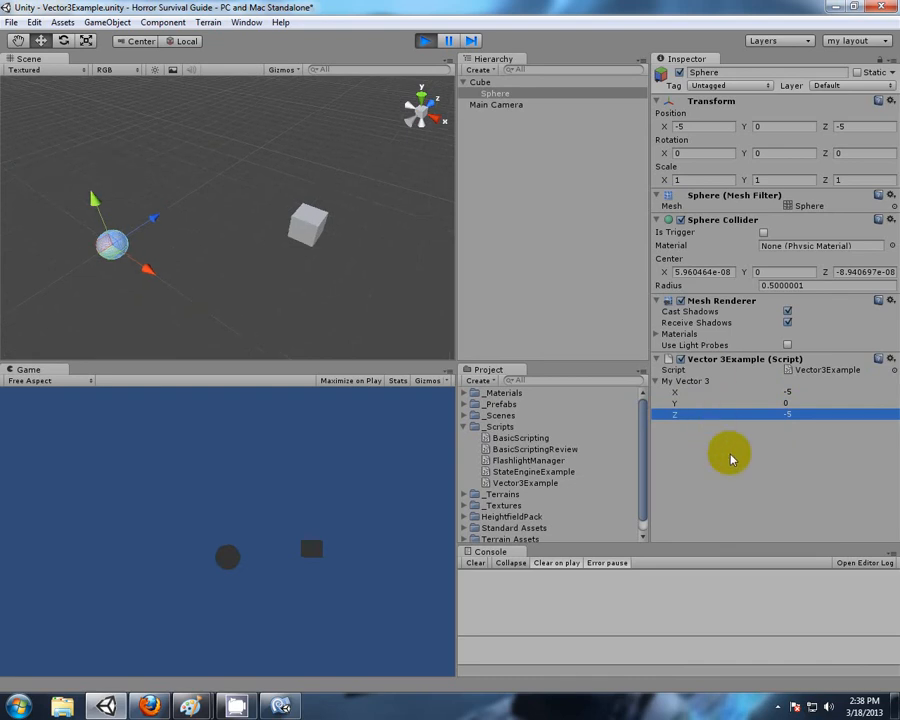
{"action": "left_click", "coordinate": [363, 112]}
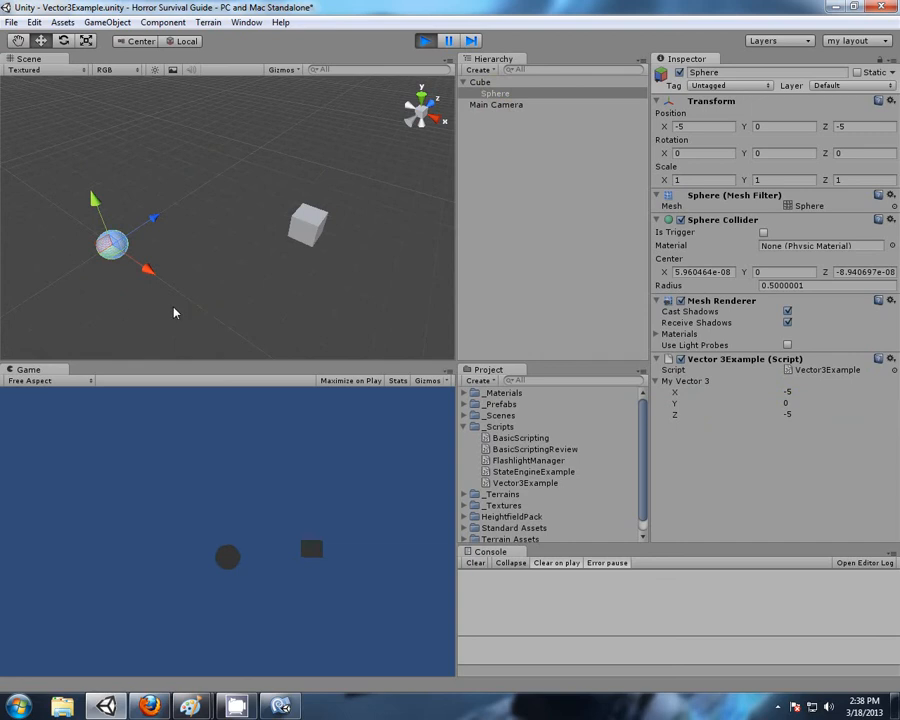
{"action": "left_click", "coordinate": [483, 81]}
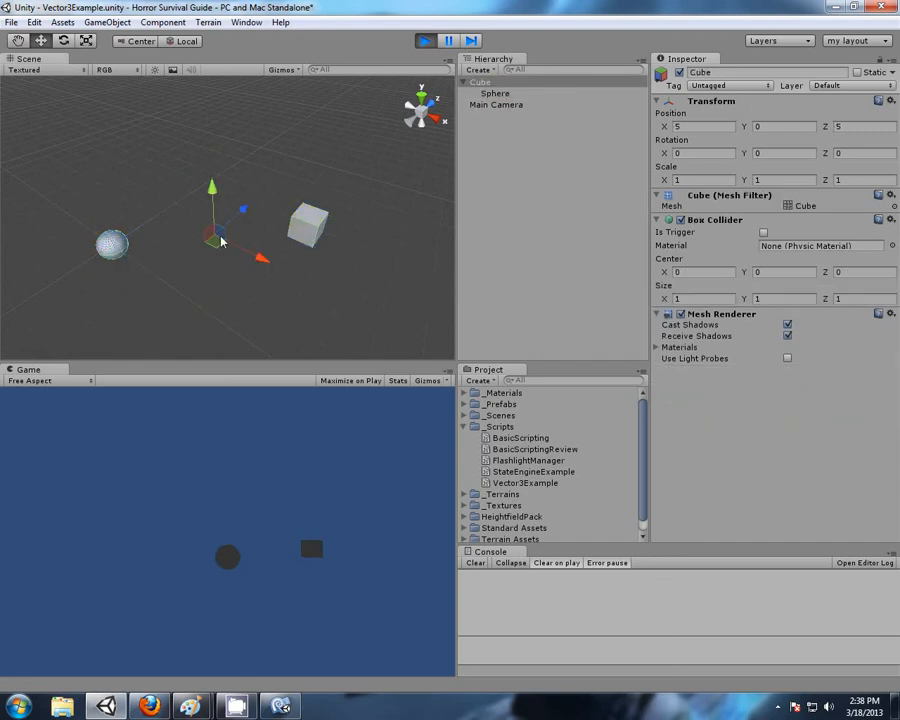
{"action": "left_click", "coordinate": [496, 93]}
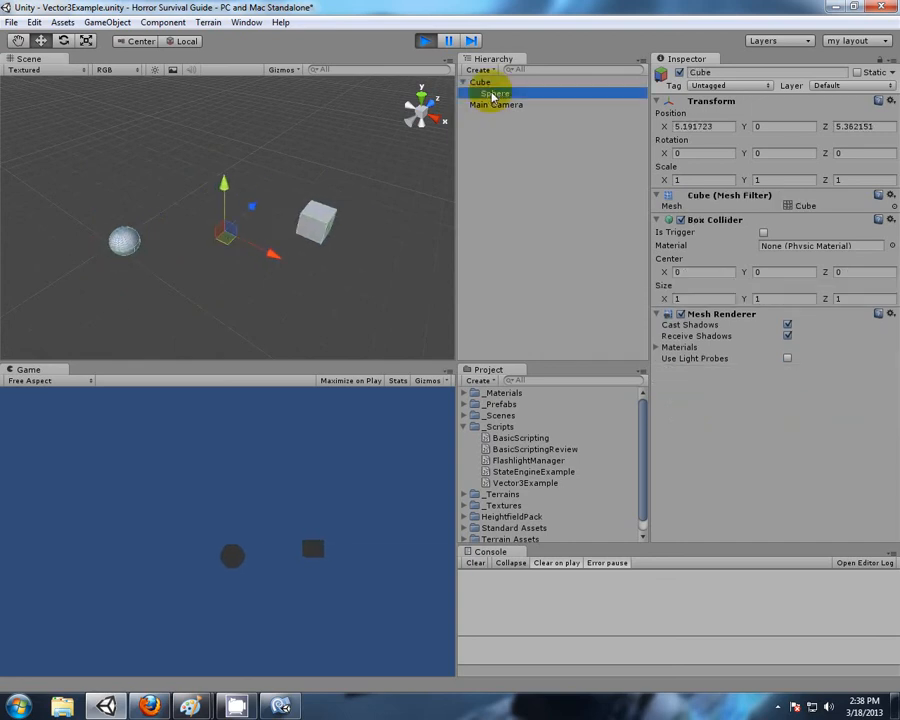